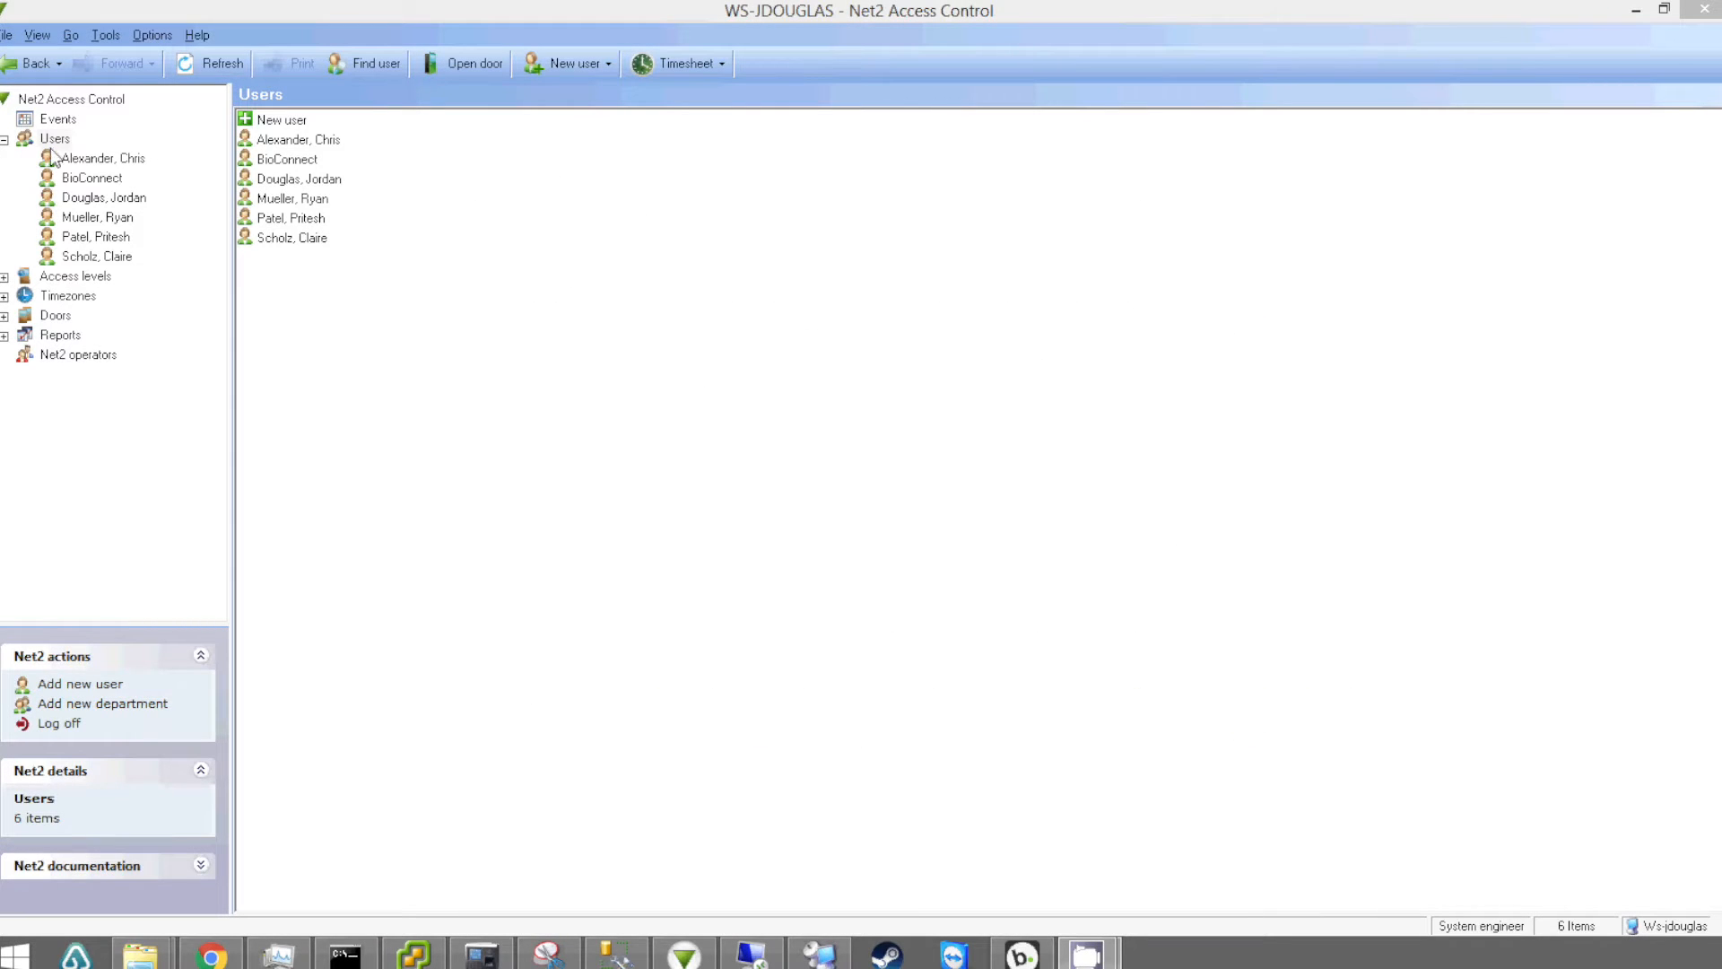
right_click(54, 139)
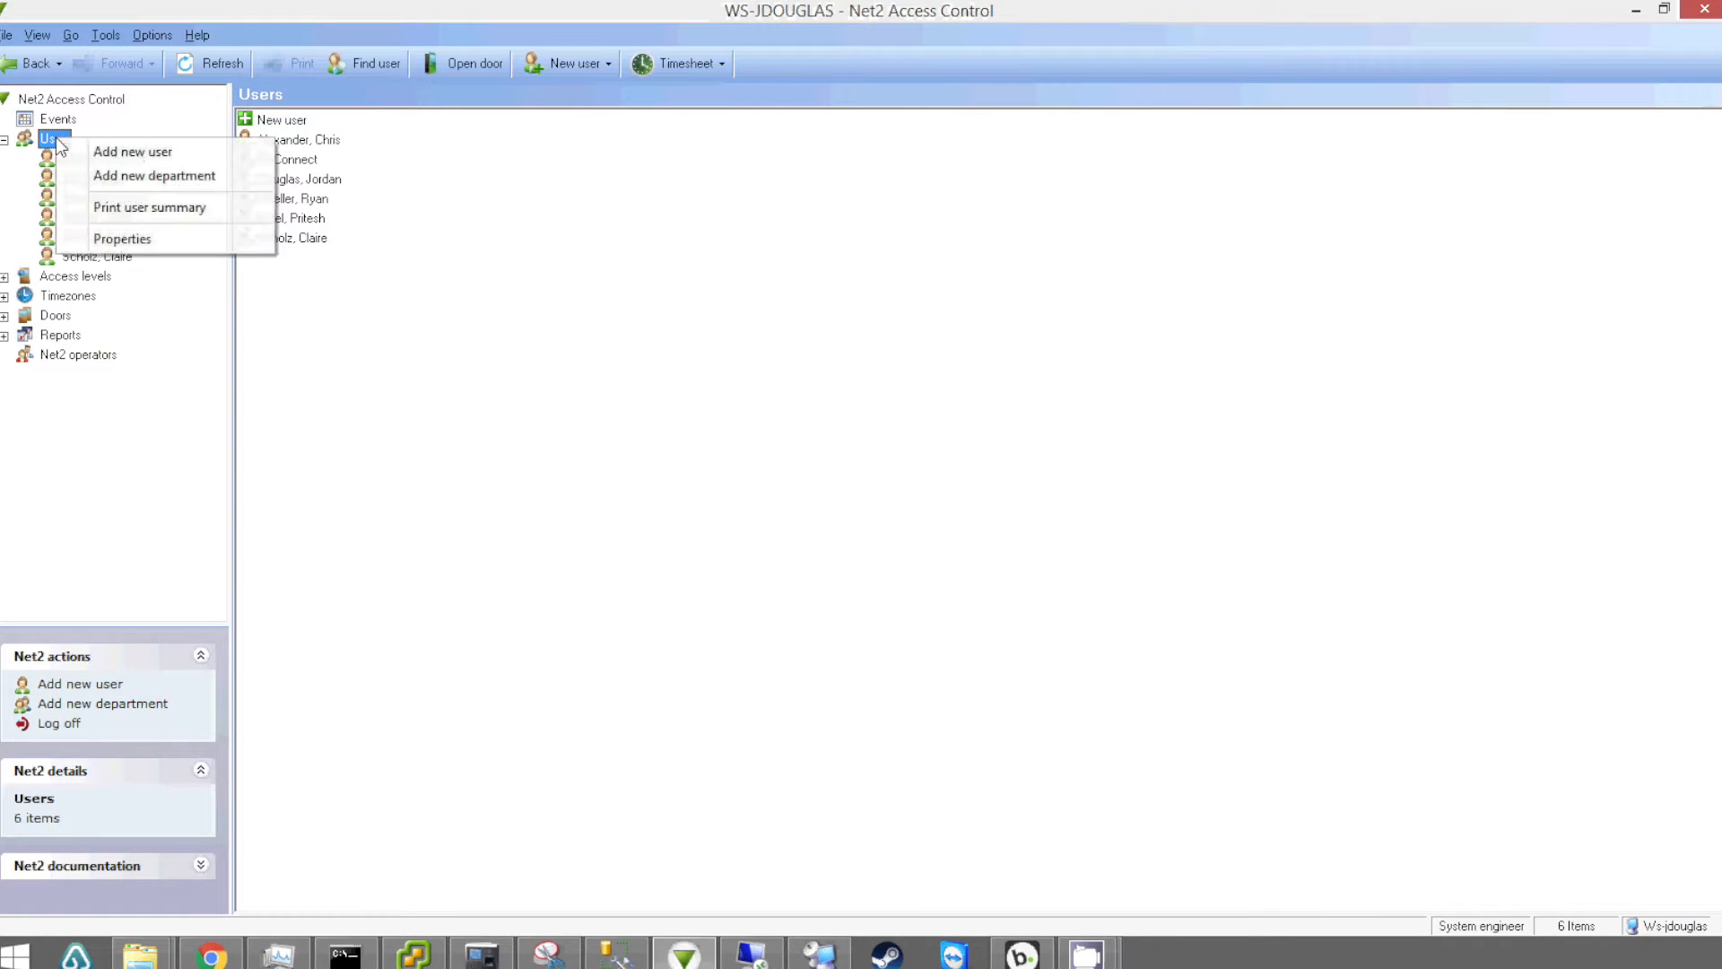
click(131, 151)
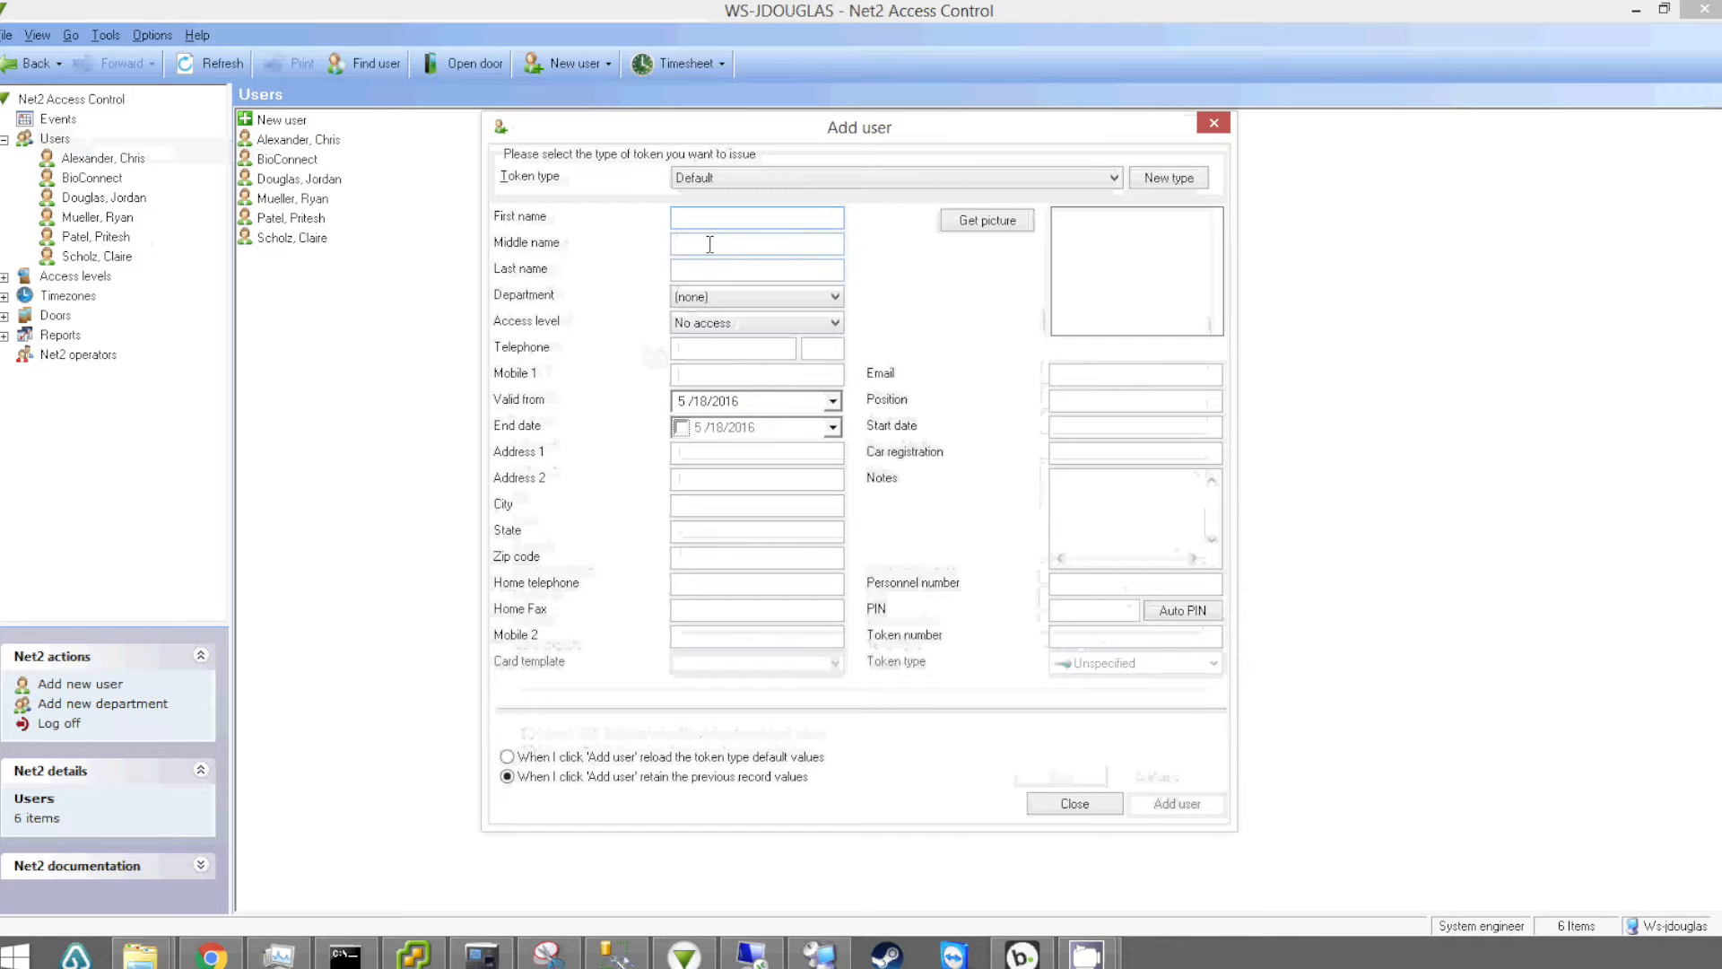
text(J)
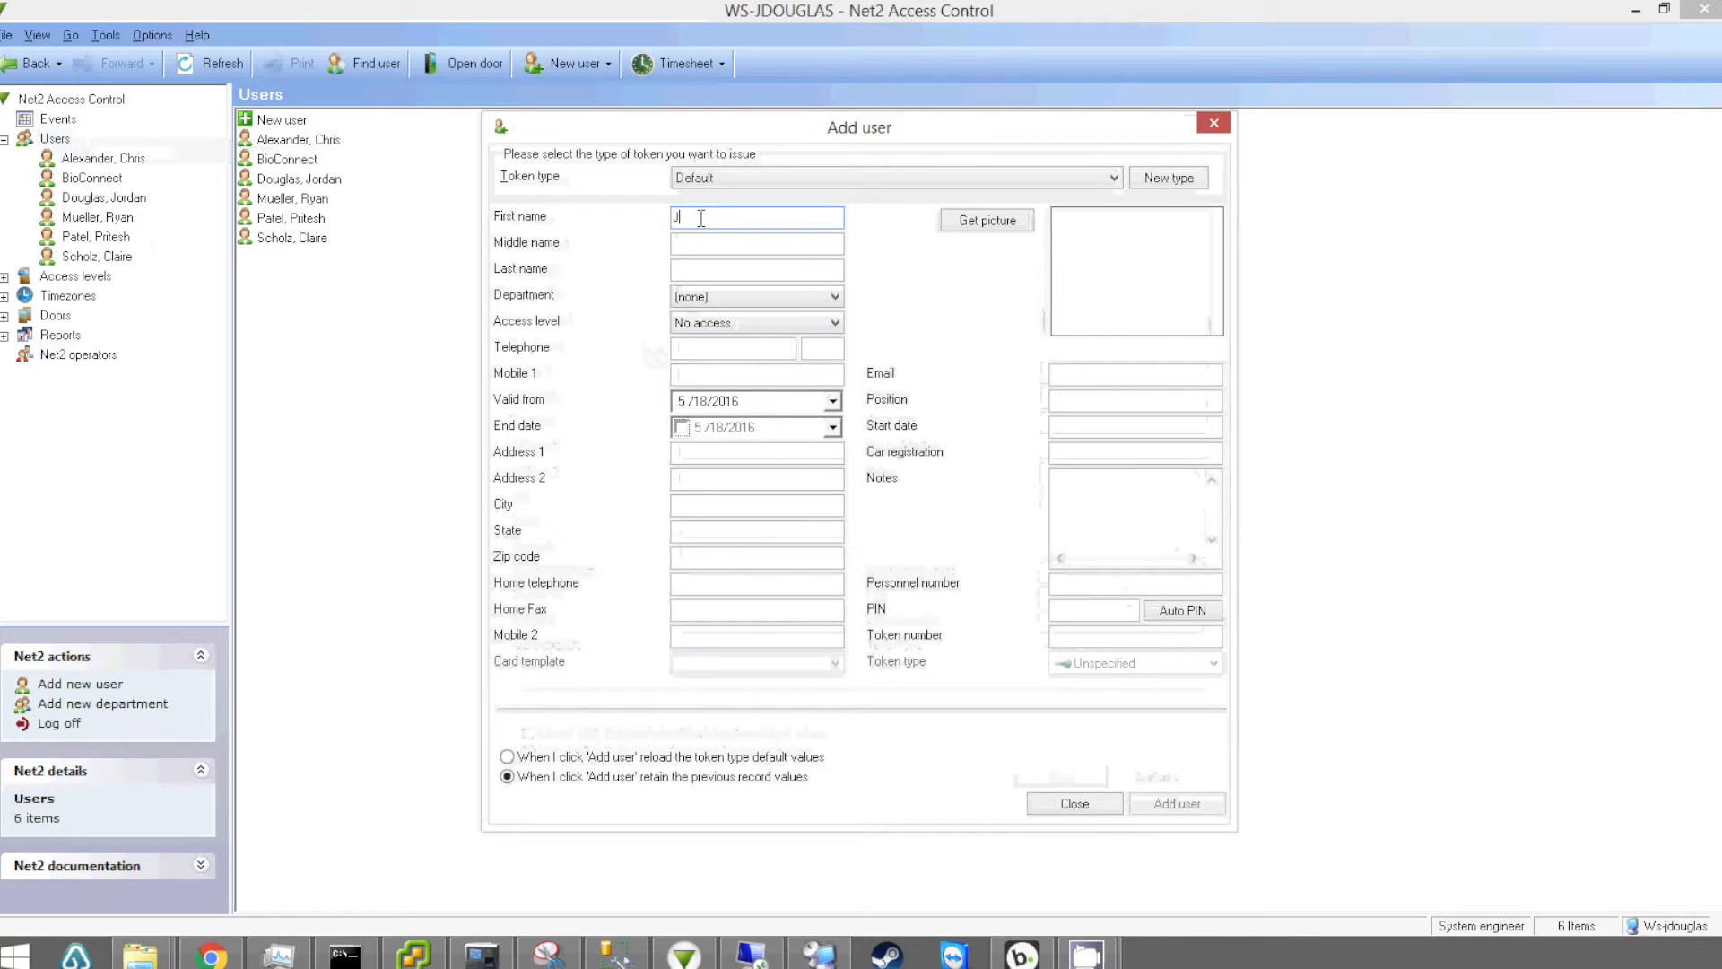
text(essica)
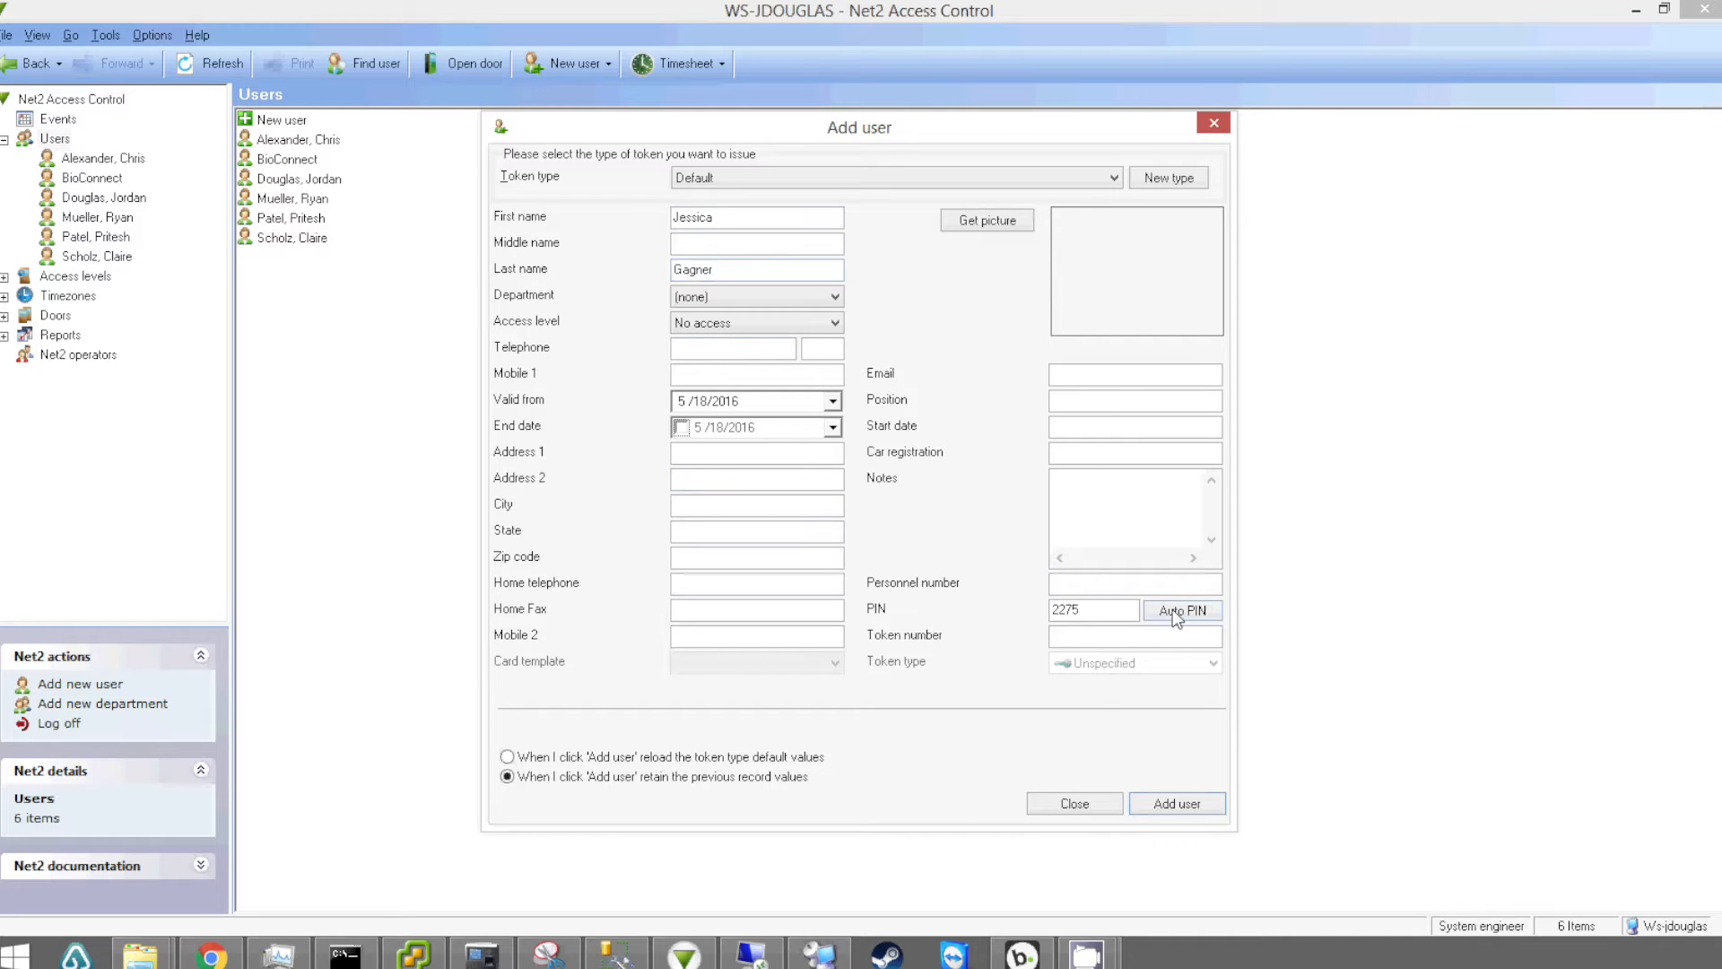
click(1174, 803)
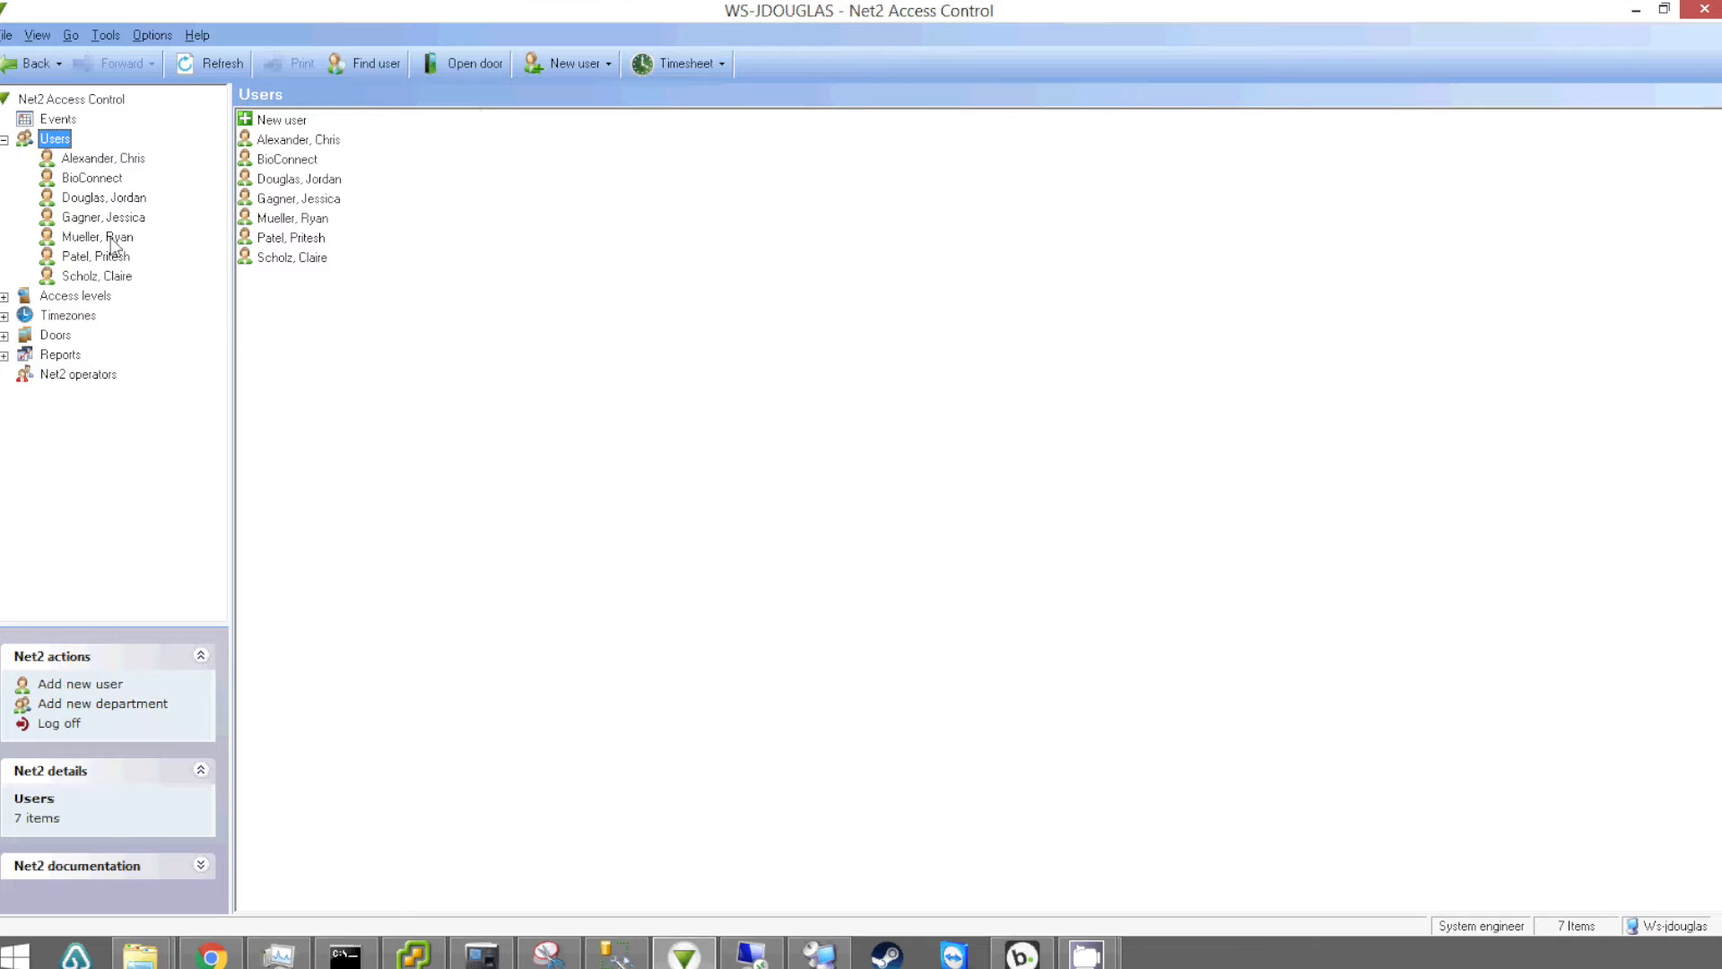
double_click(297, 199)
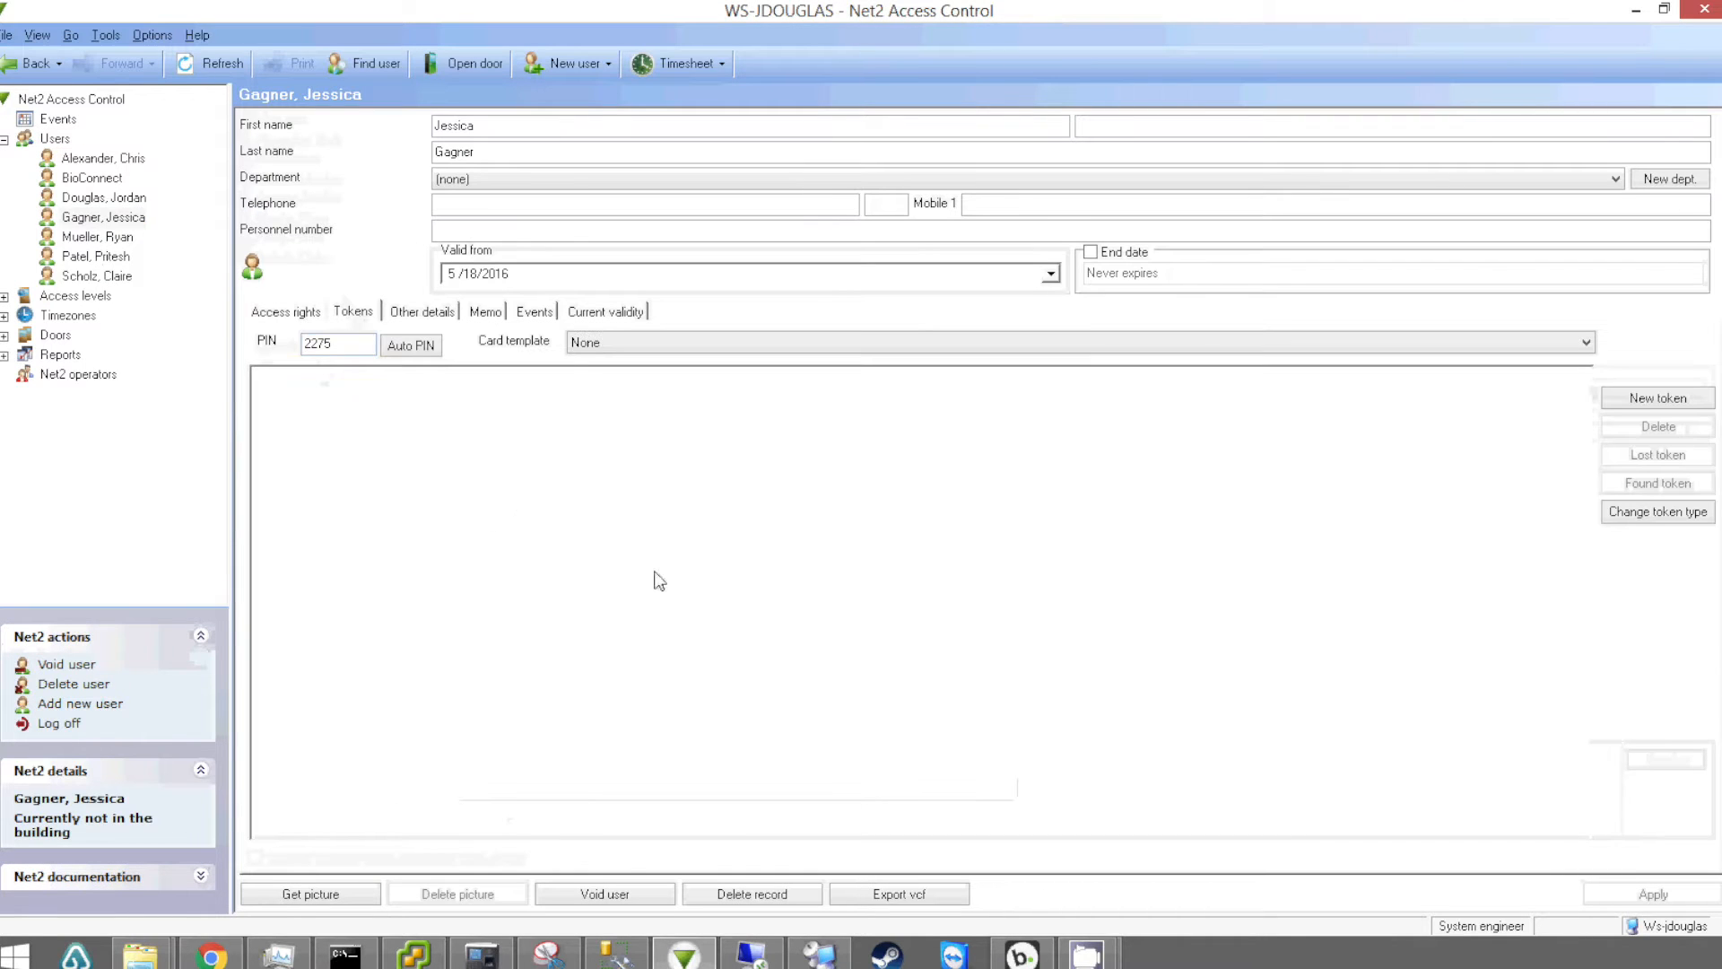
click(1656, 397)
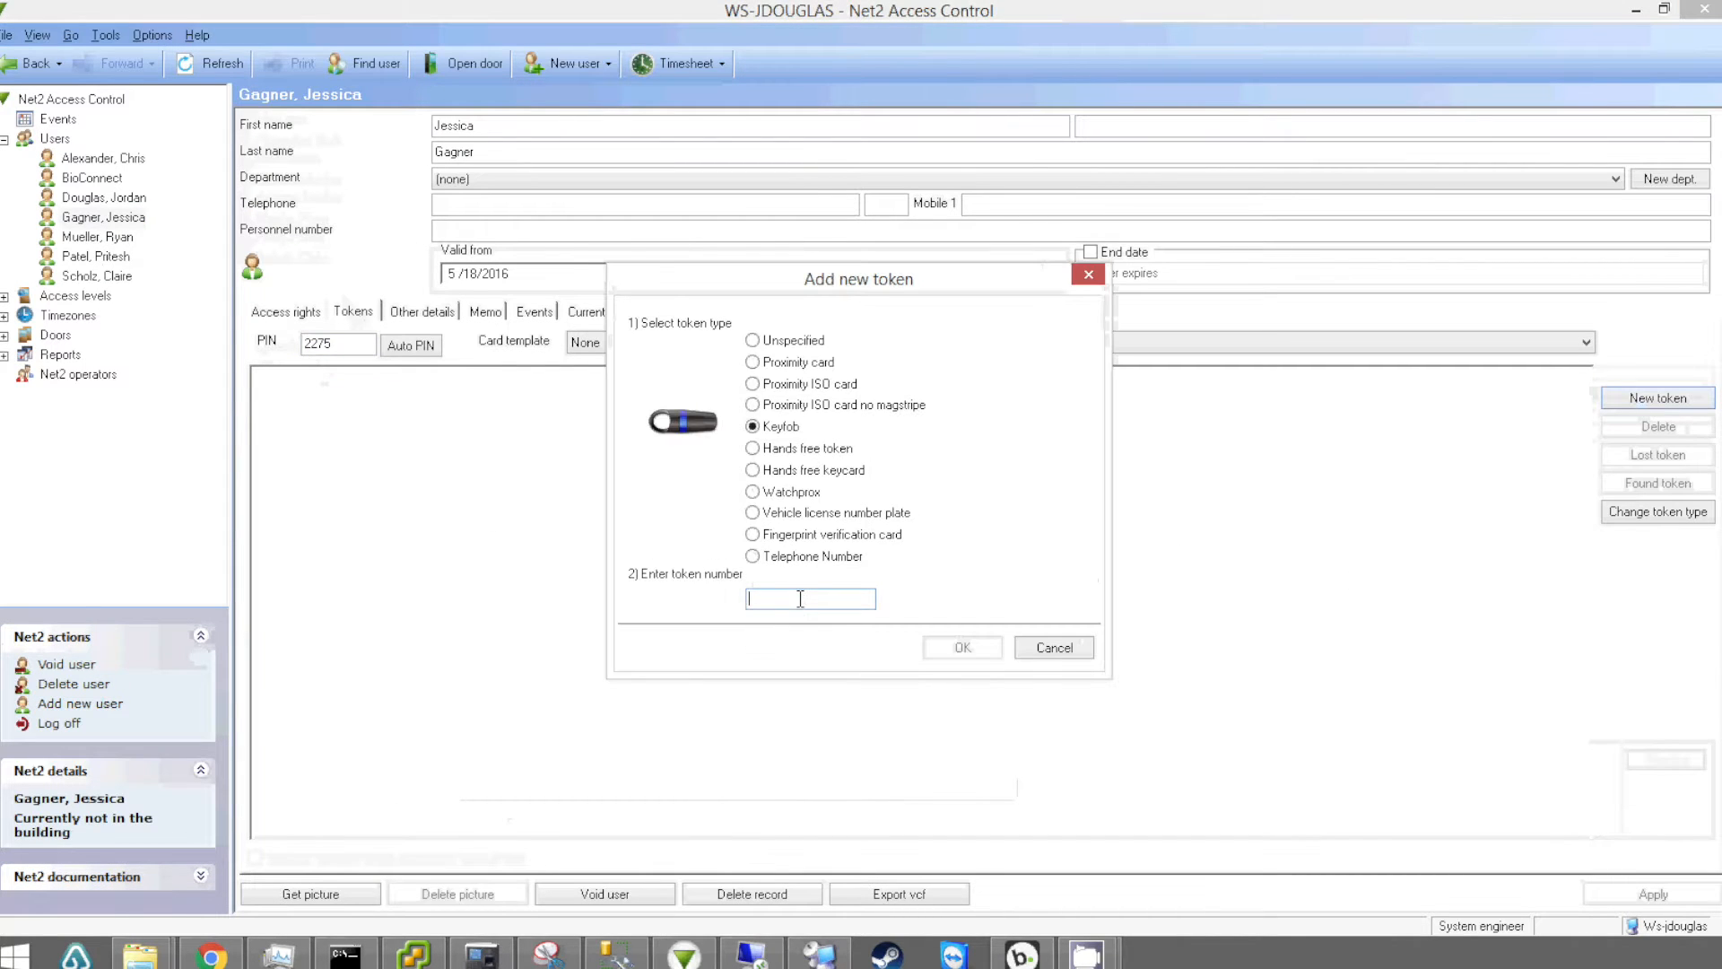
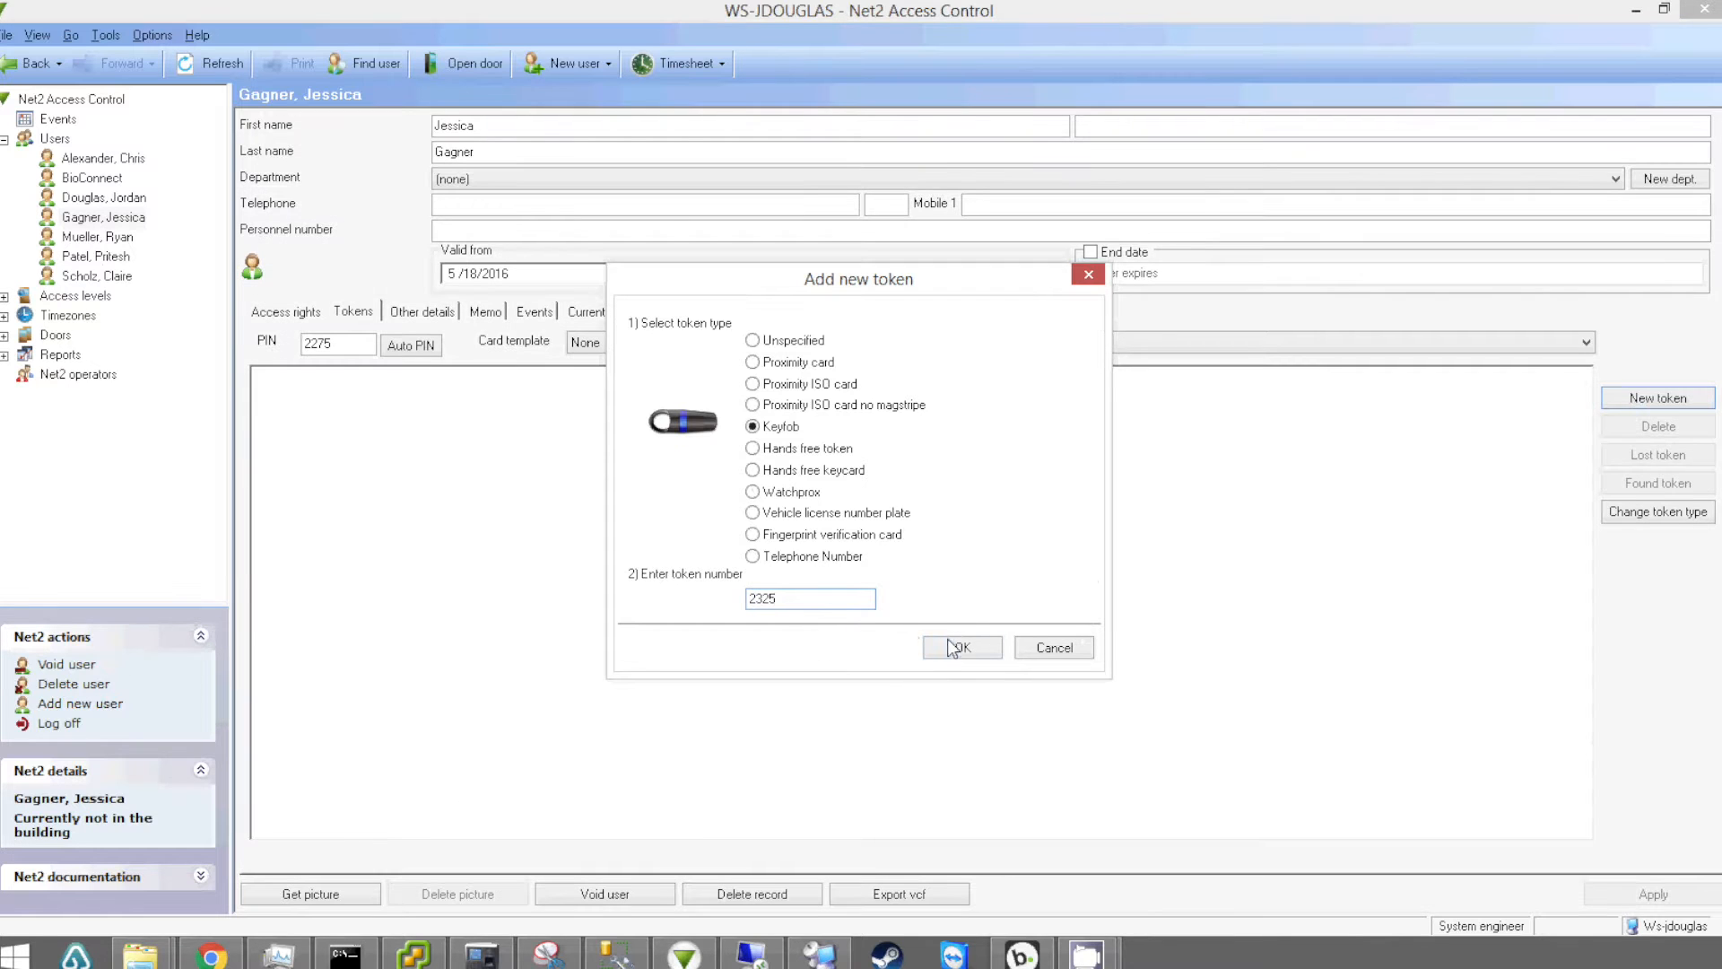
click(961, 647)
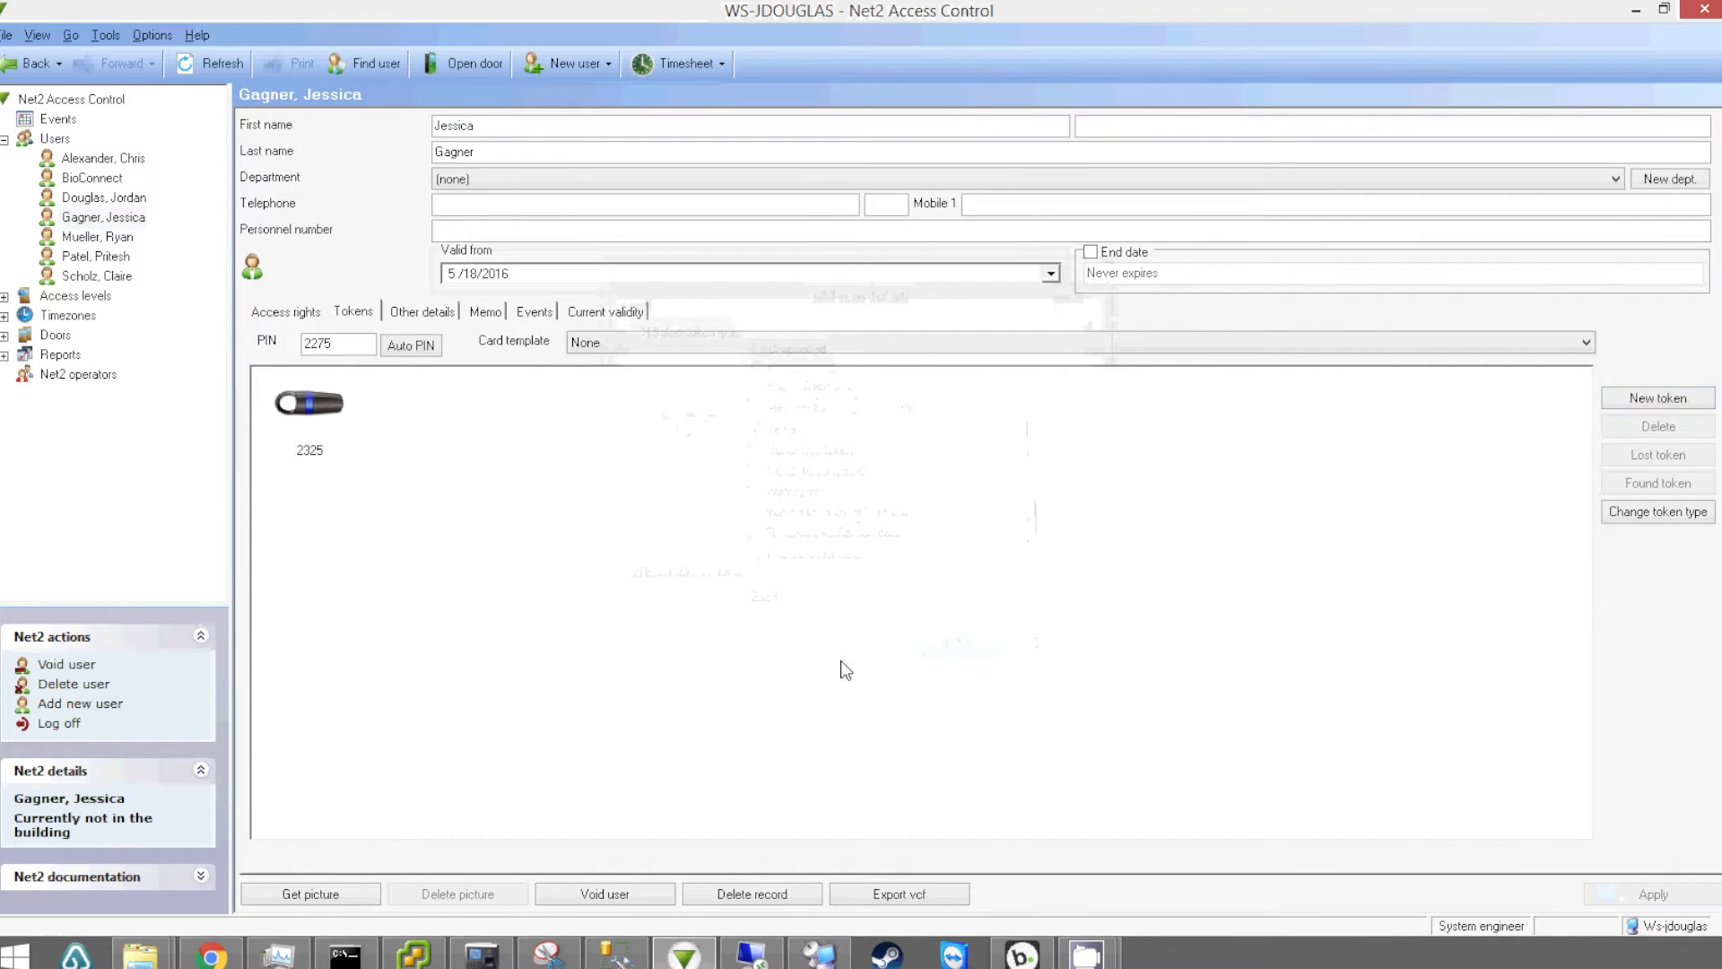
click(308, 402)
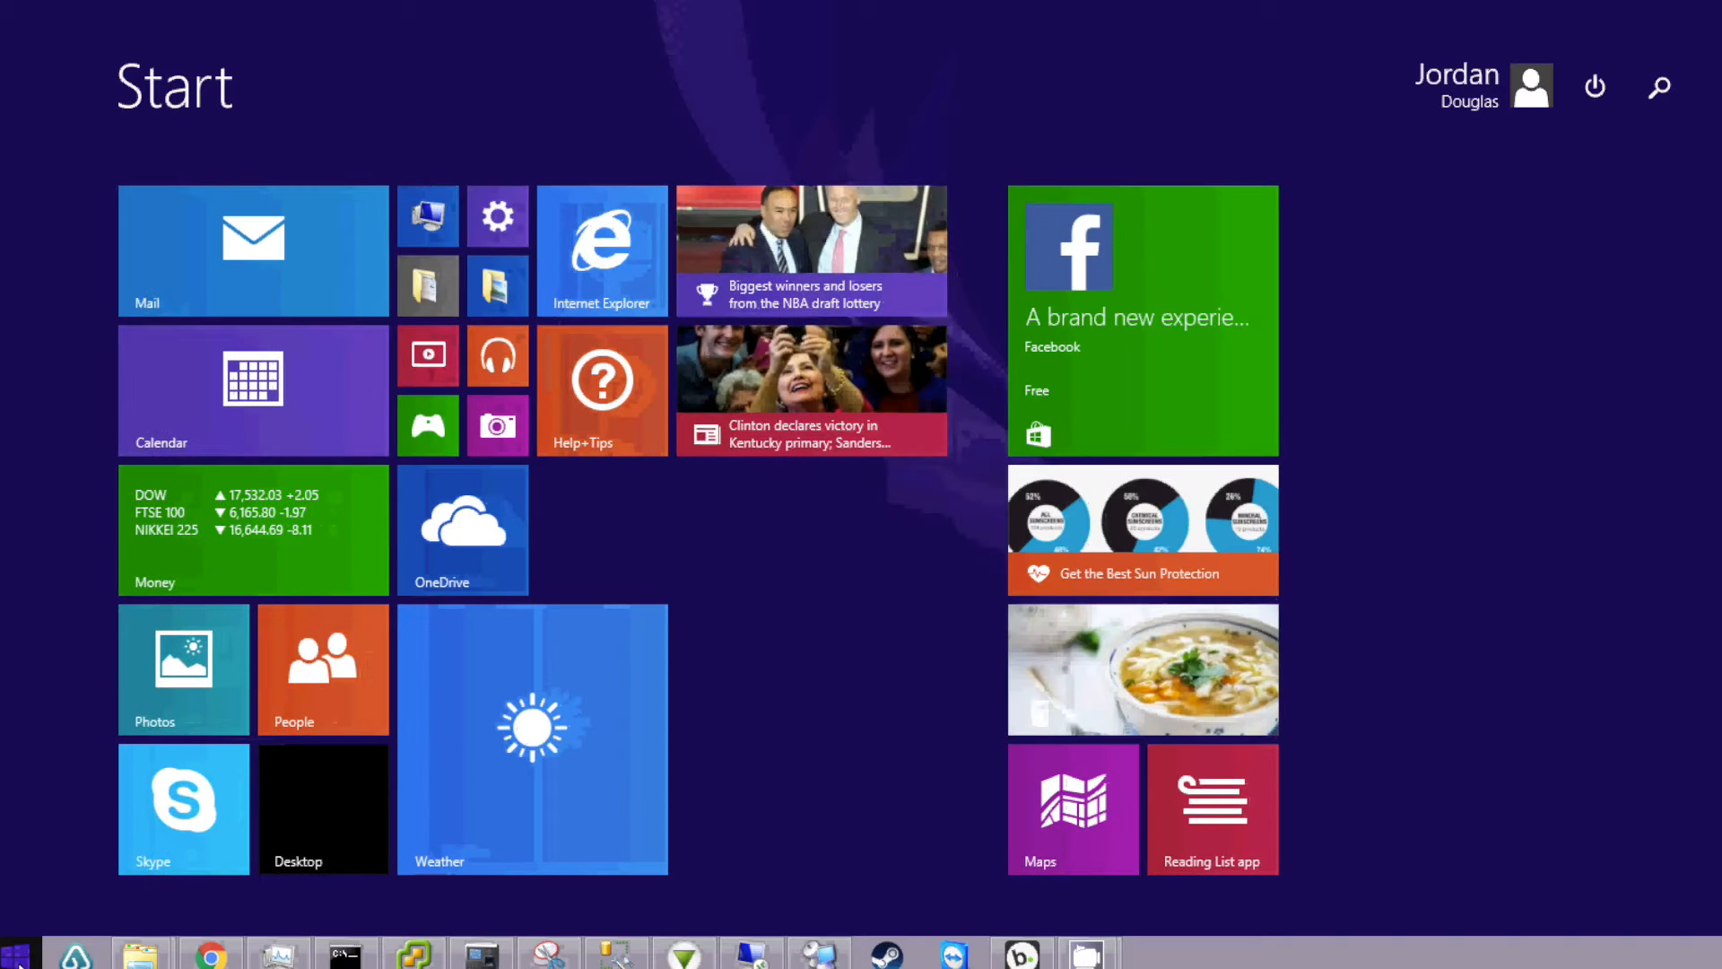
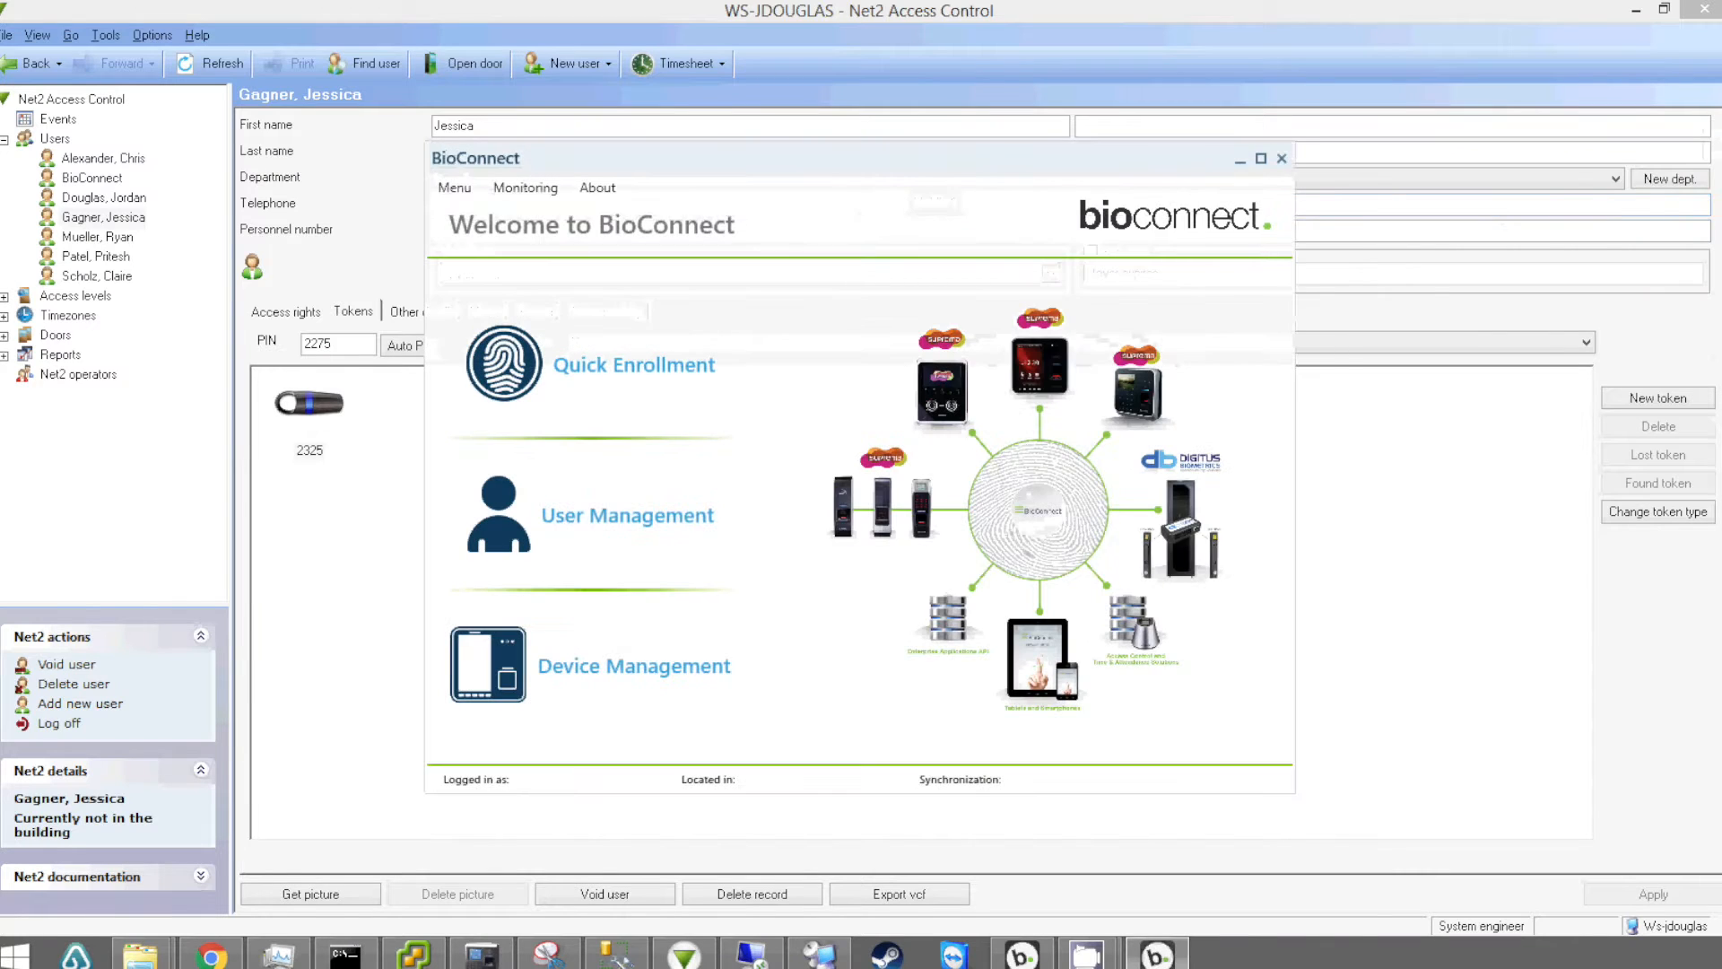
- Open BioConnect User Management and log in as Admin at the Lobby location
mouse_move(804, 615)
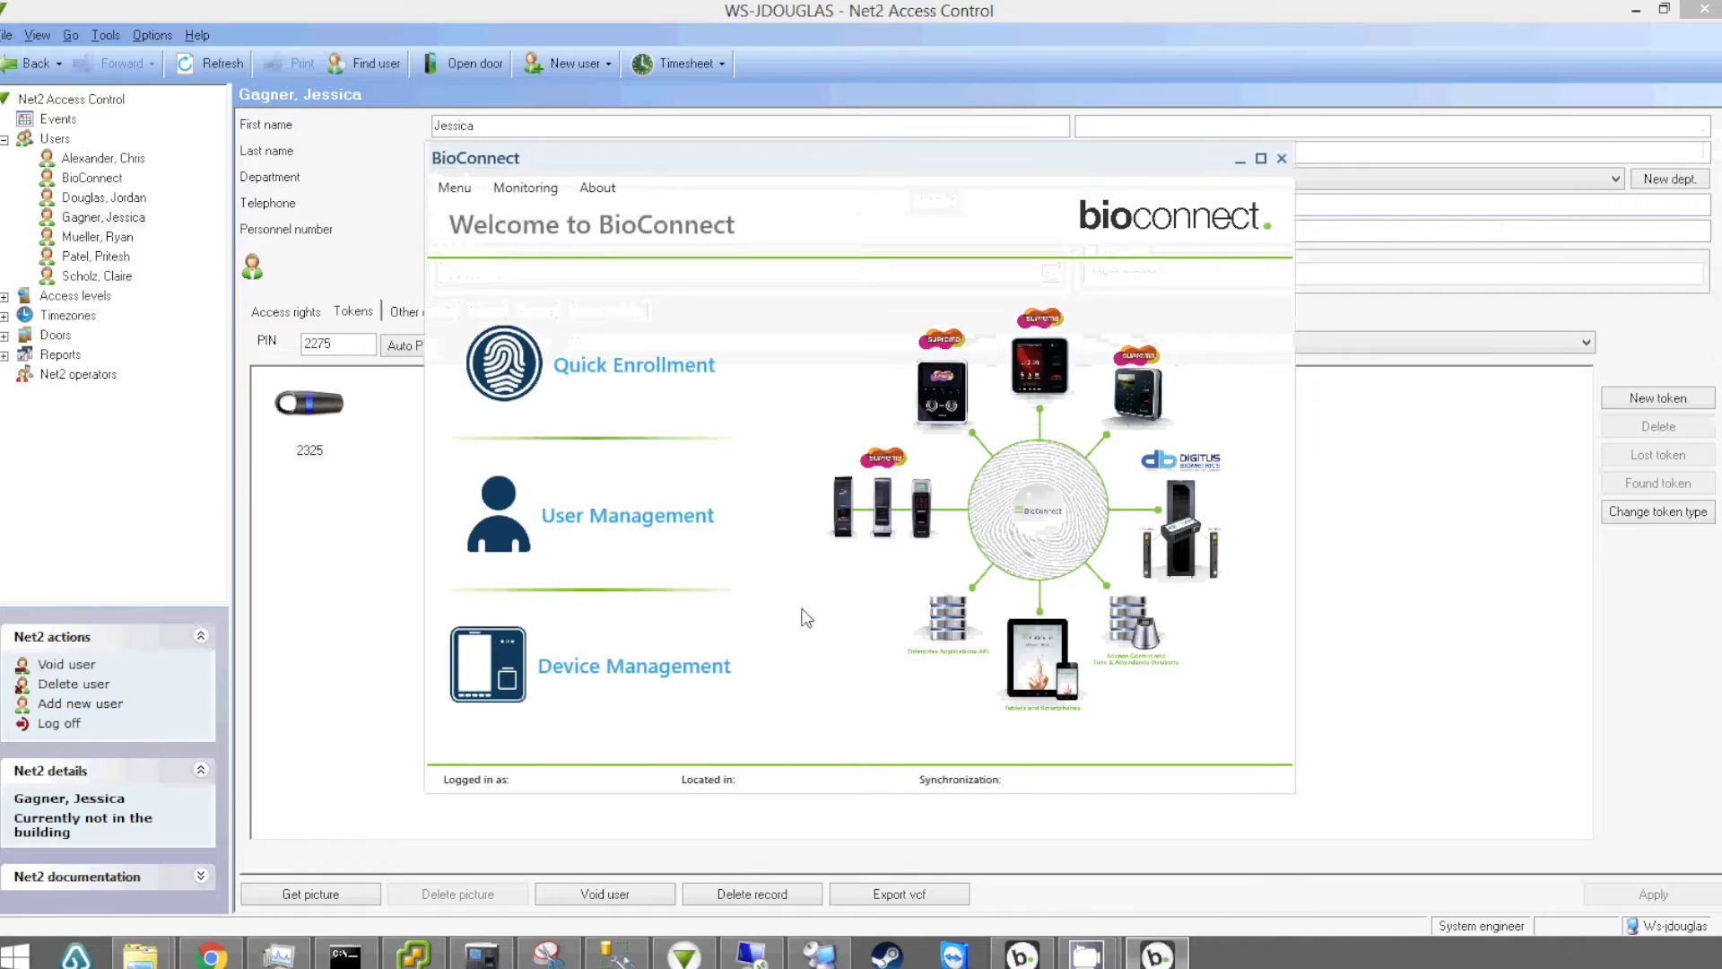
mouse_move(659, 514)
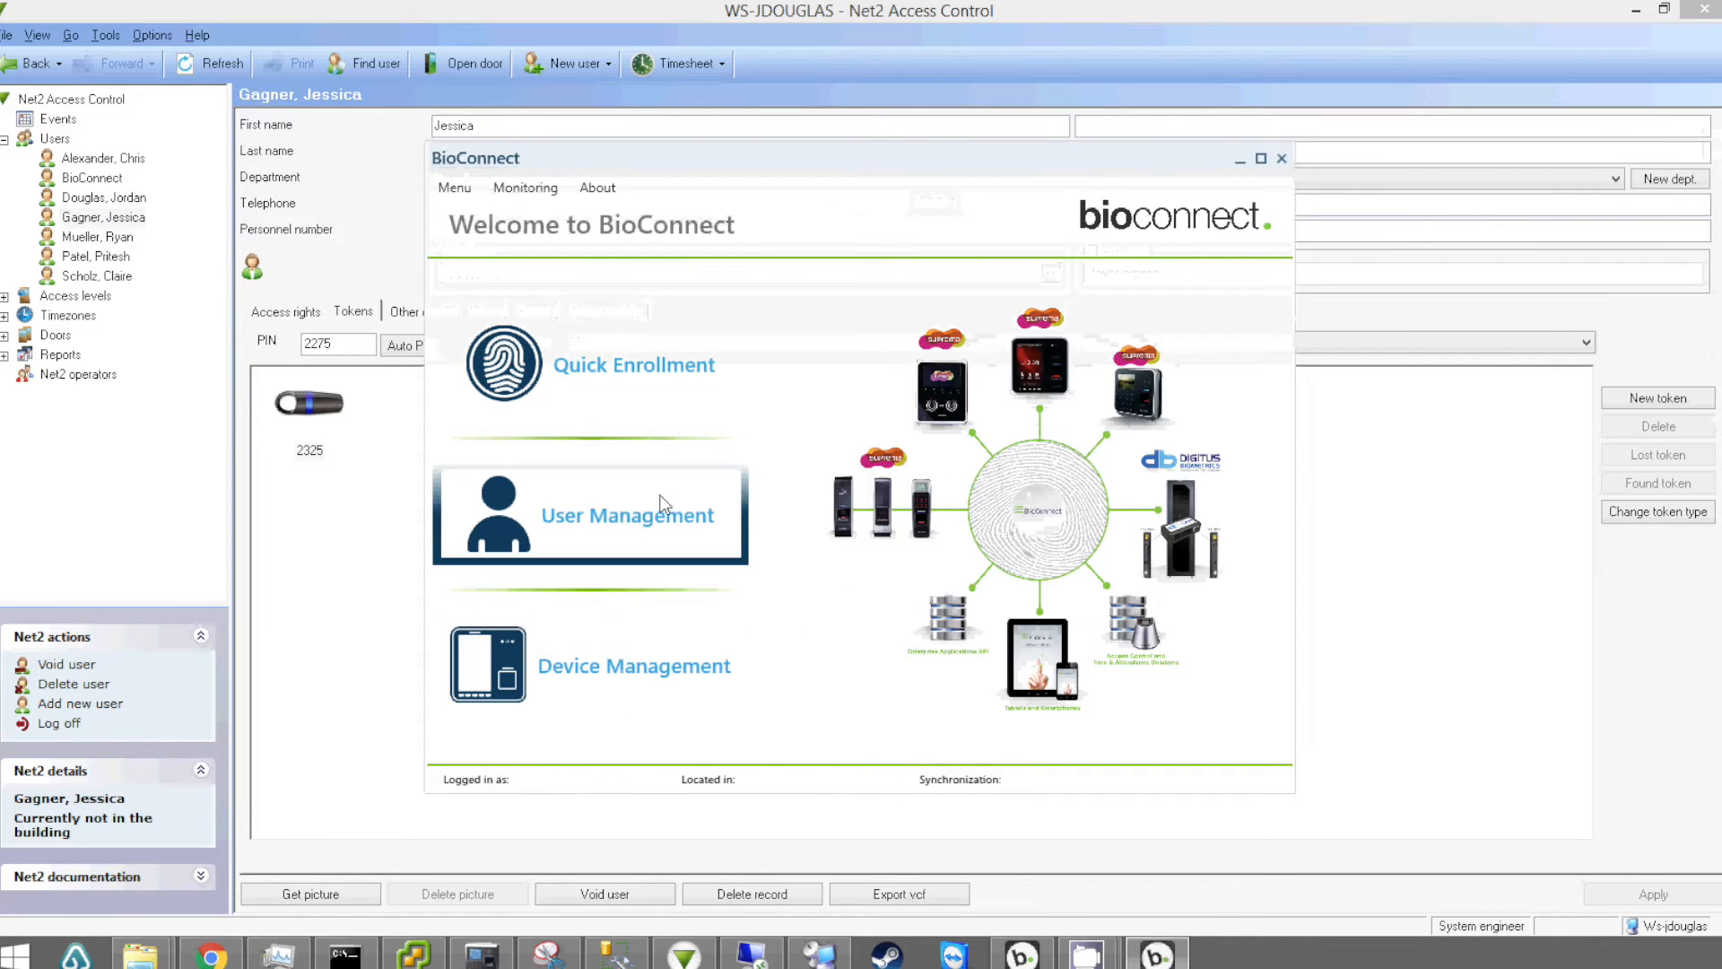
click(627, 514)
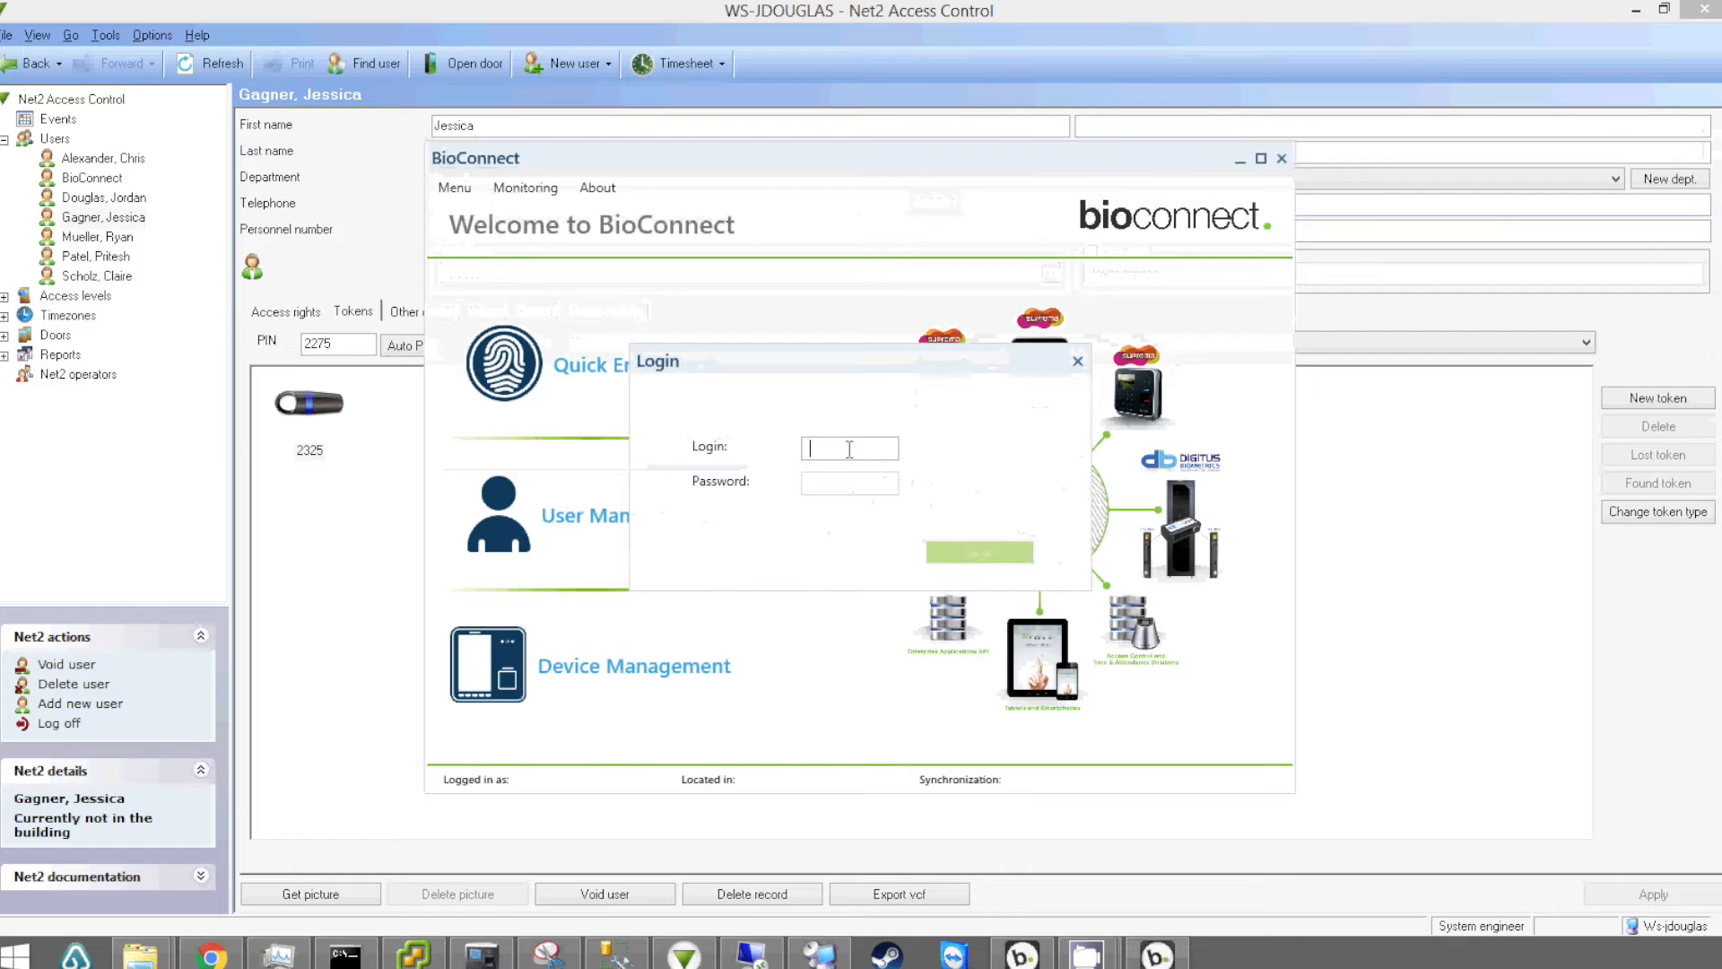
text(Admin)
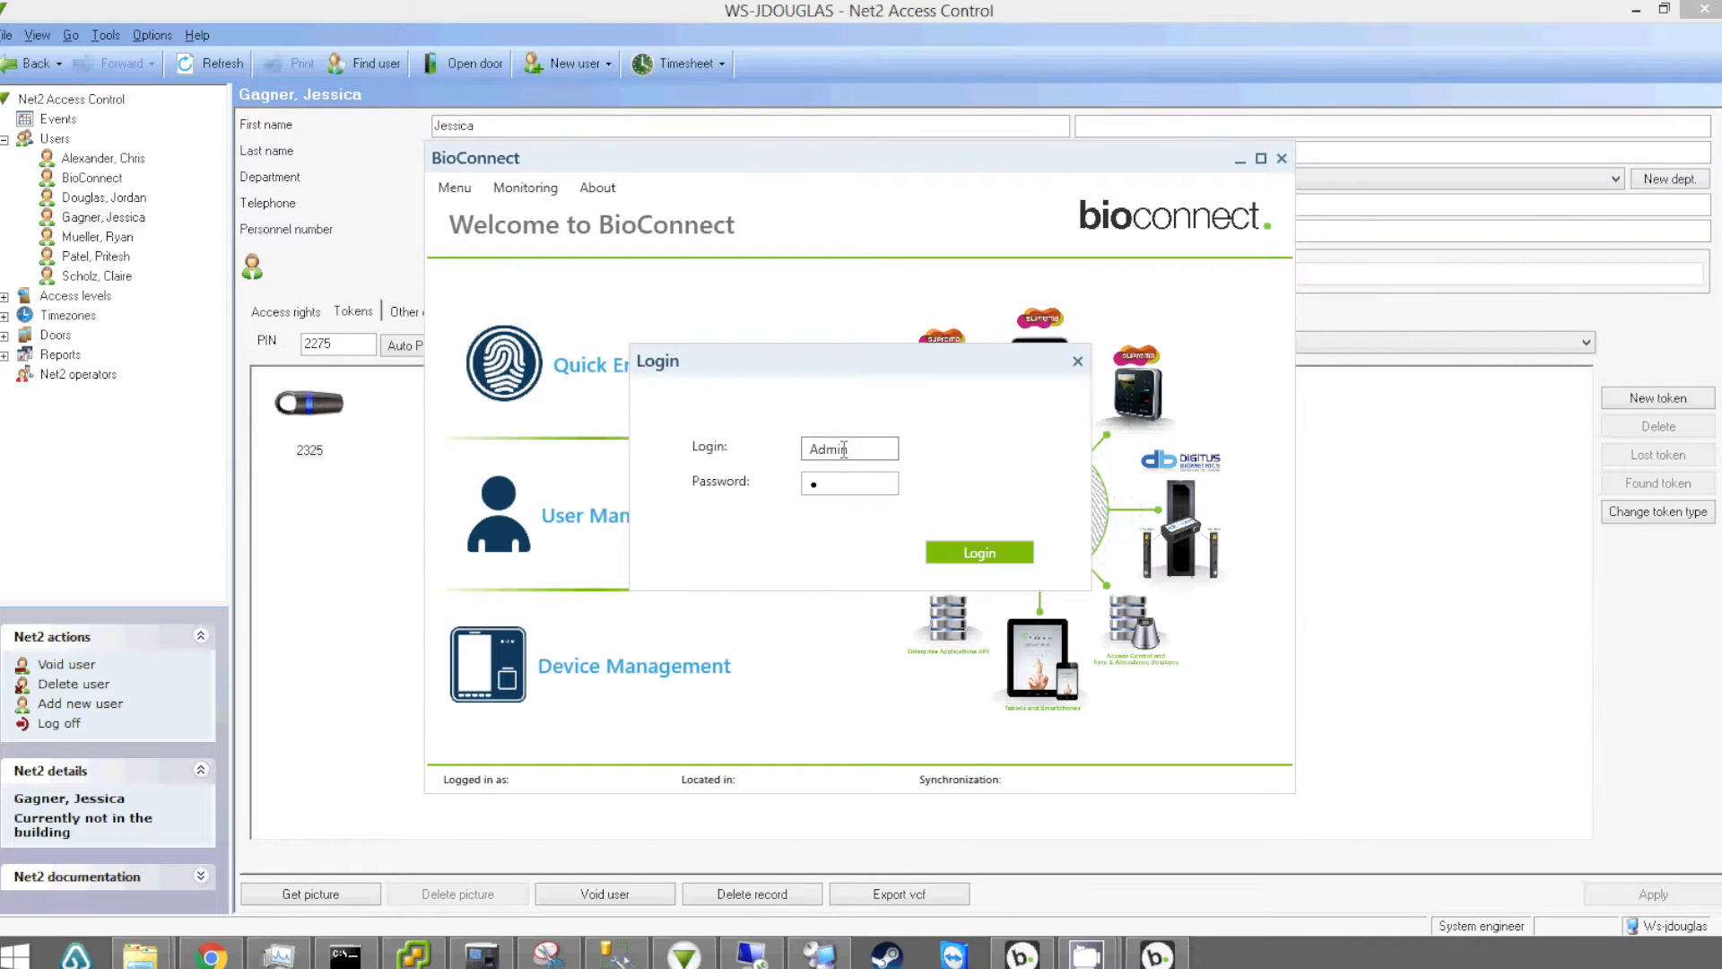
click(976, 551)
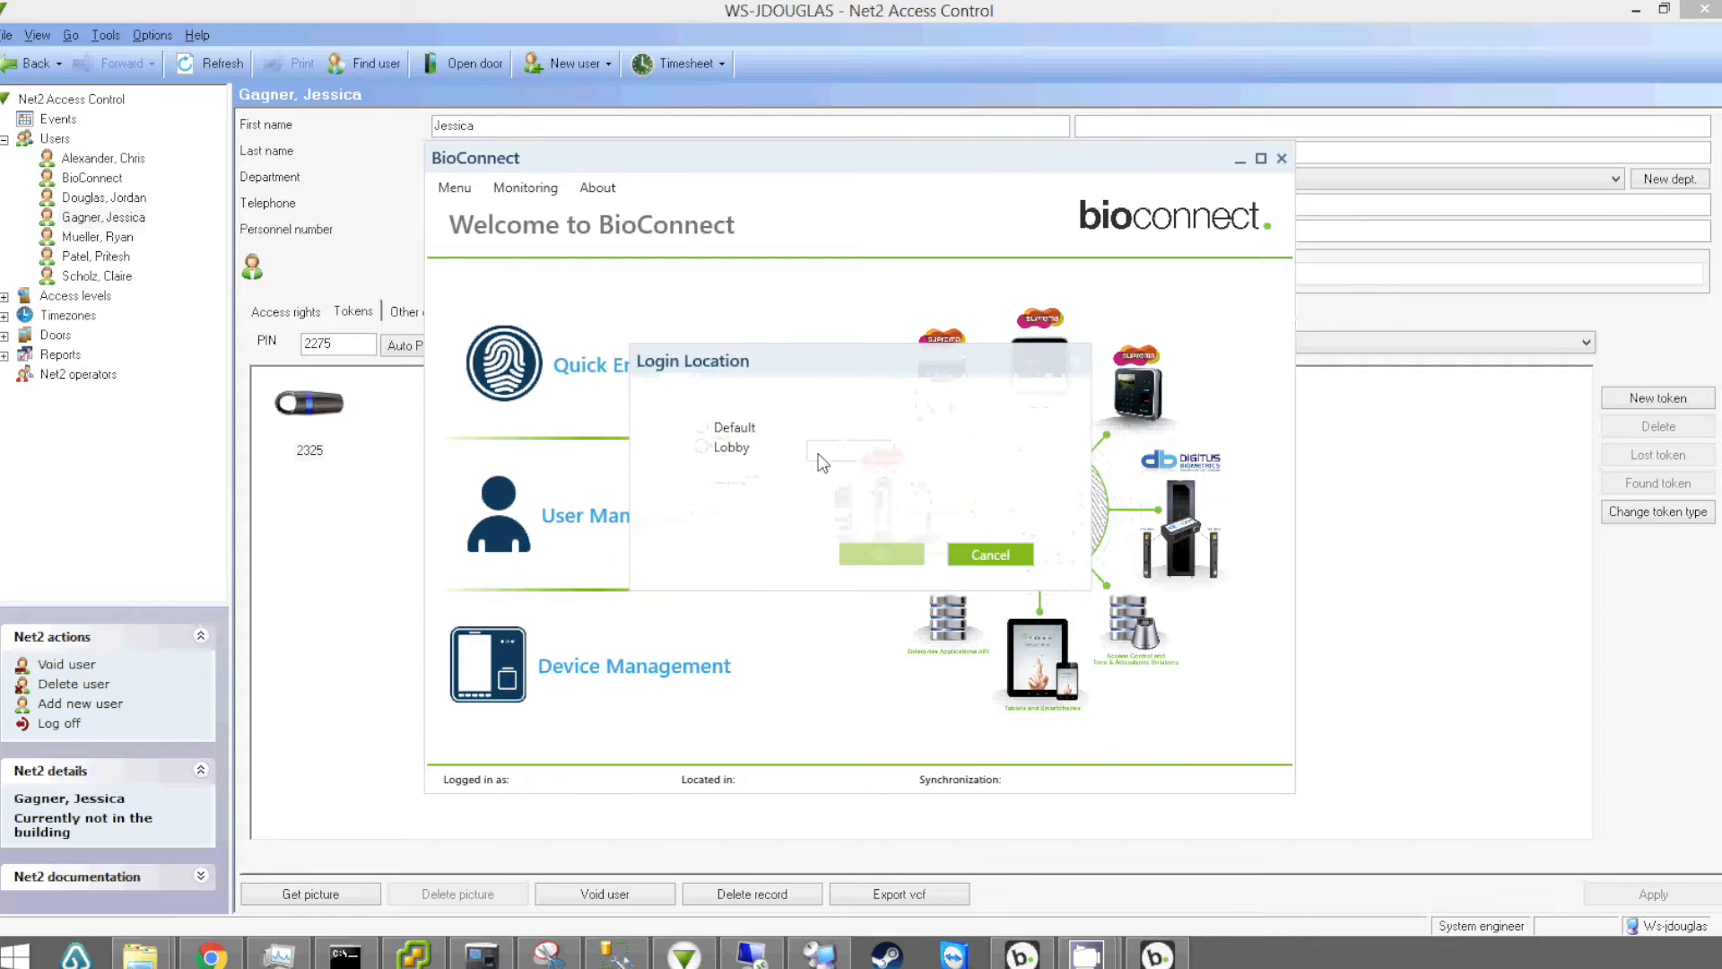
click(701, 446)
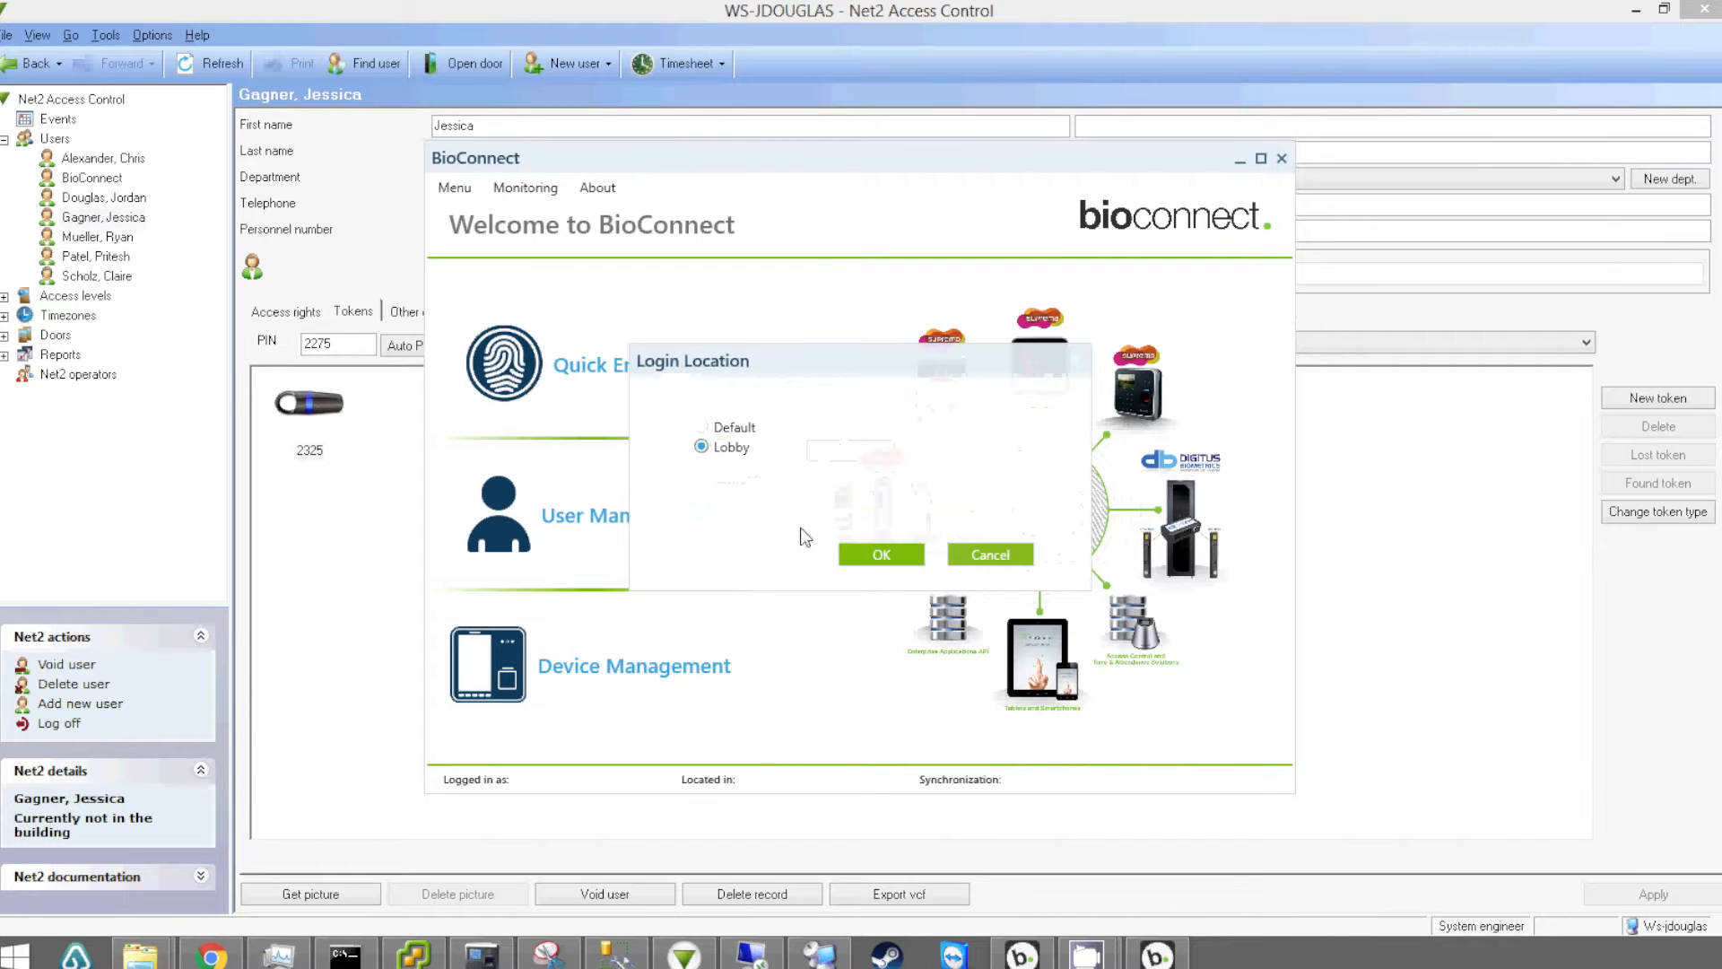
click(880, 553)
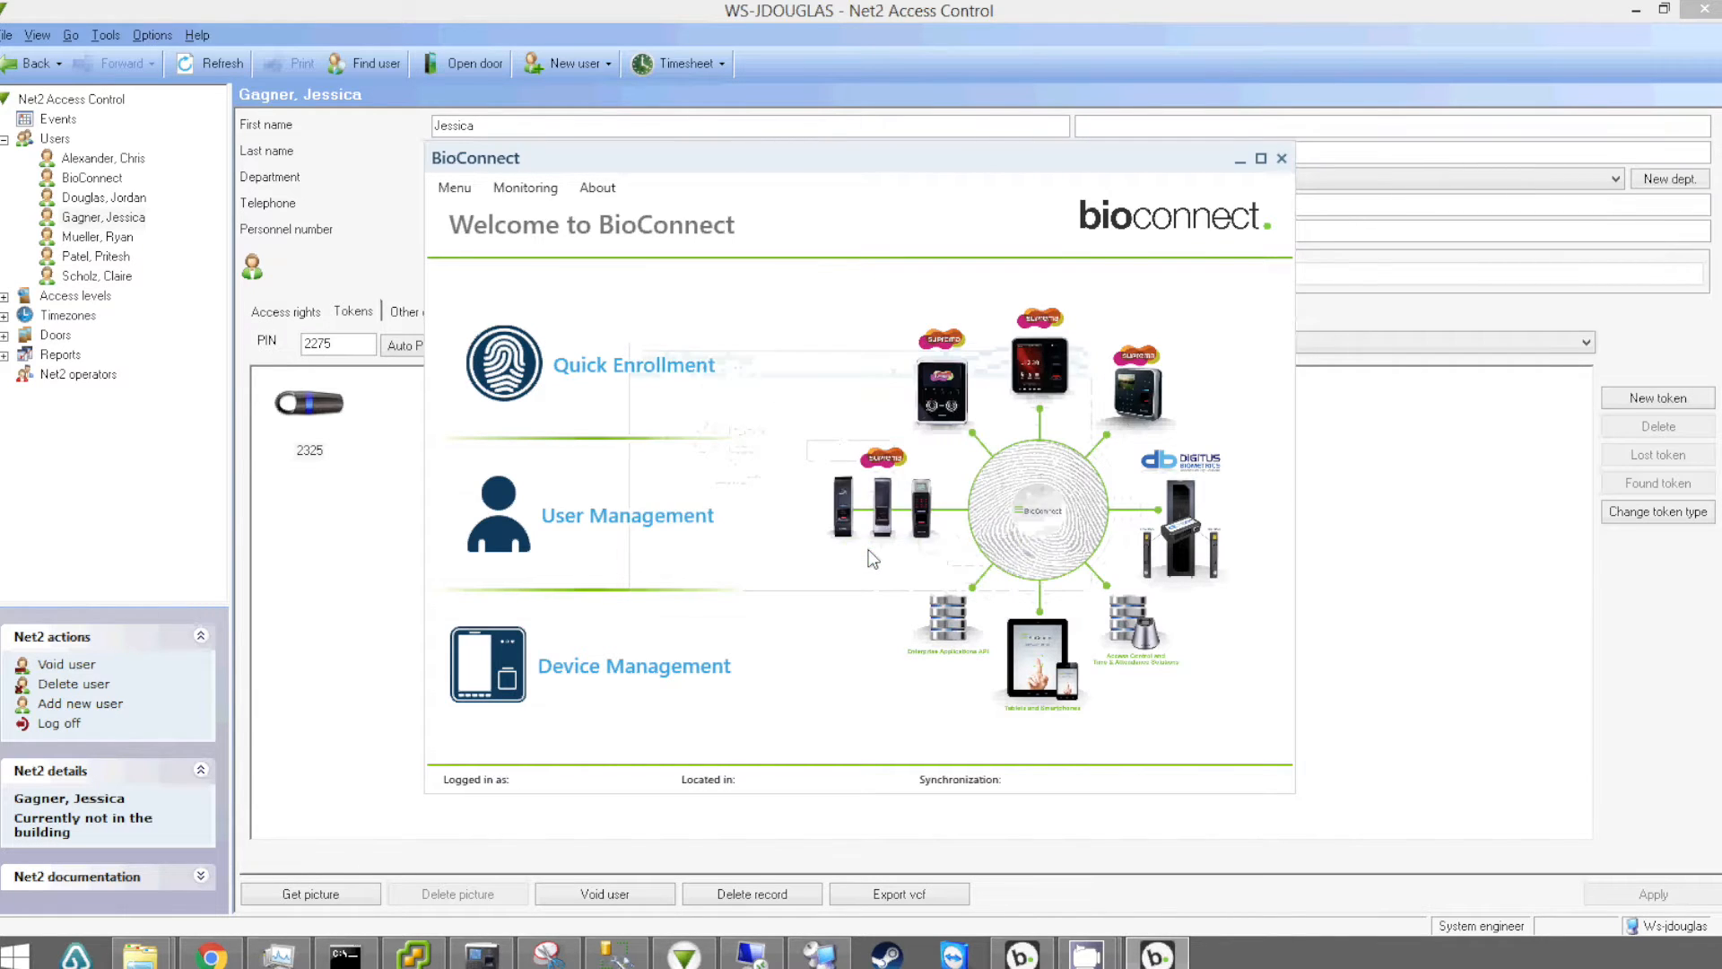
click(626, 514)
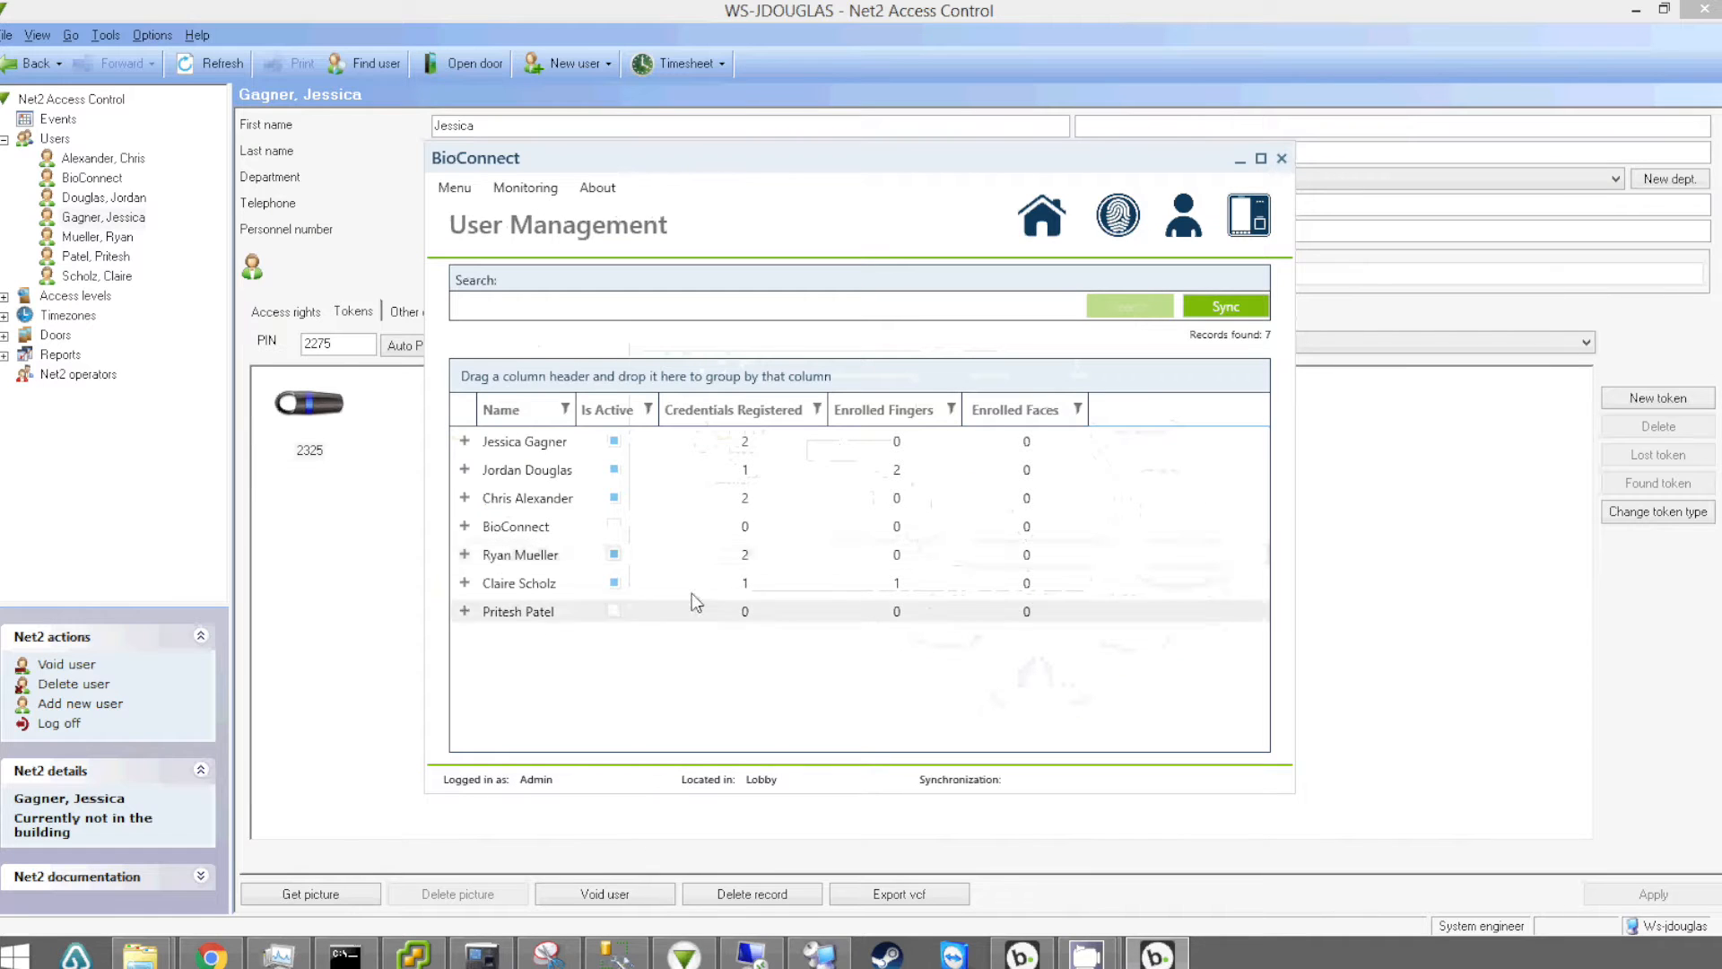
click(524, 440)
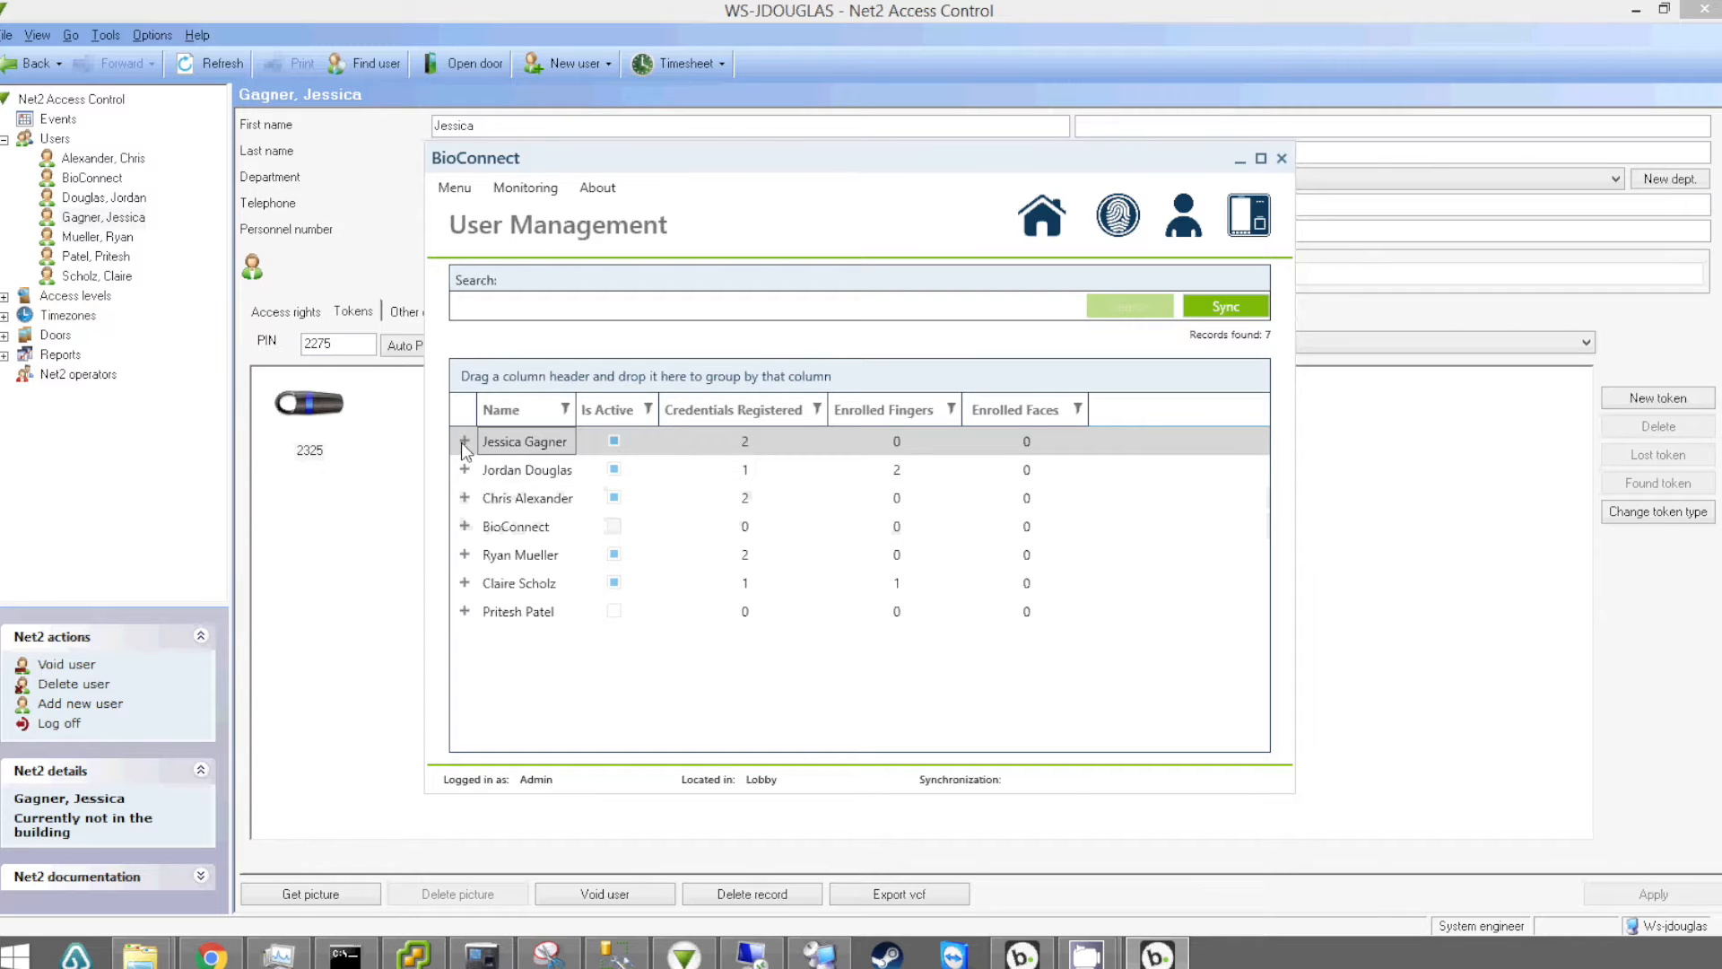
click(463, 440)
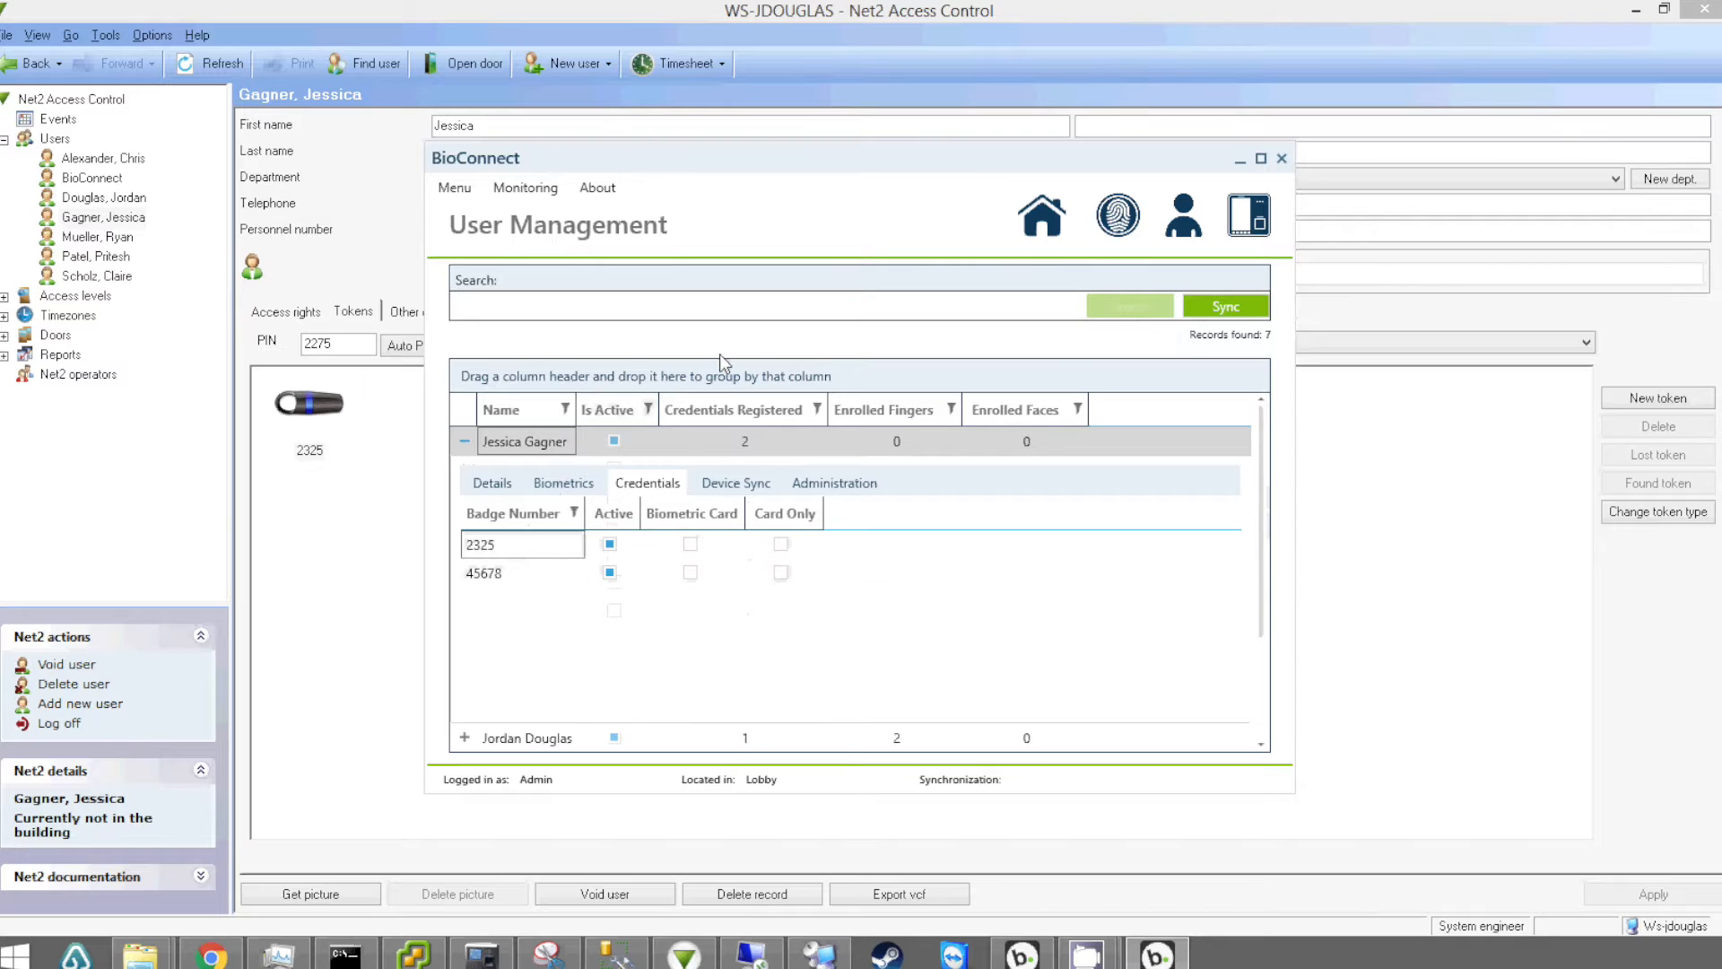
click(463, 440)
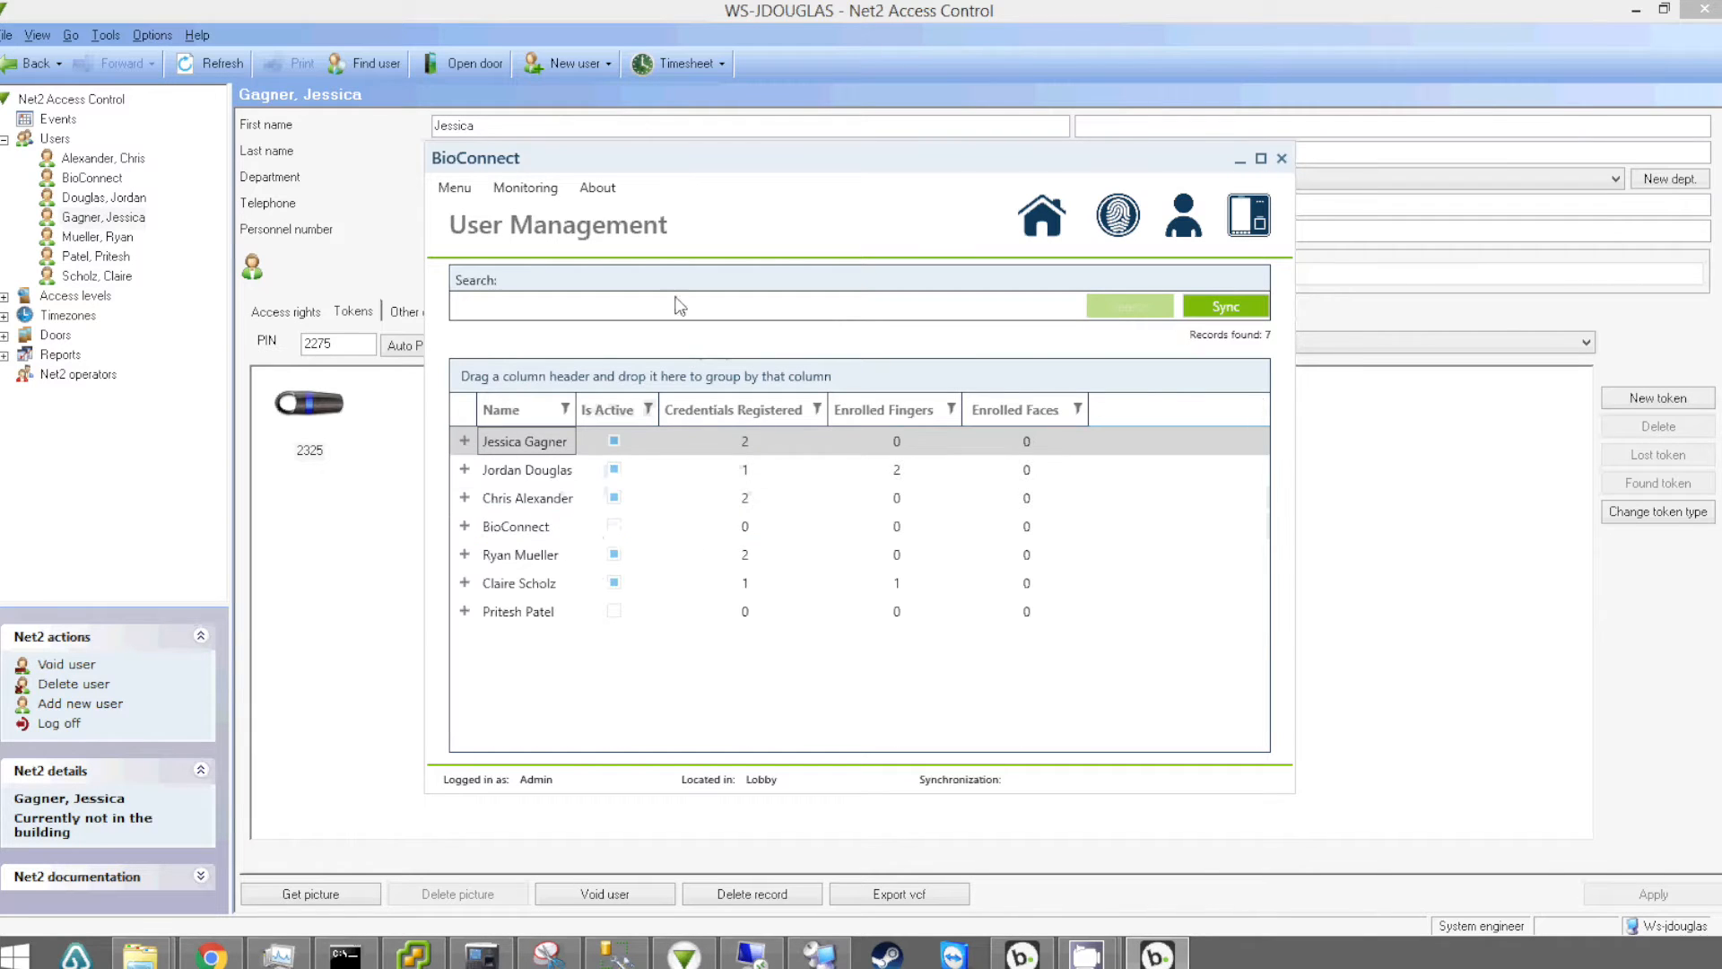
click(1224, 307)
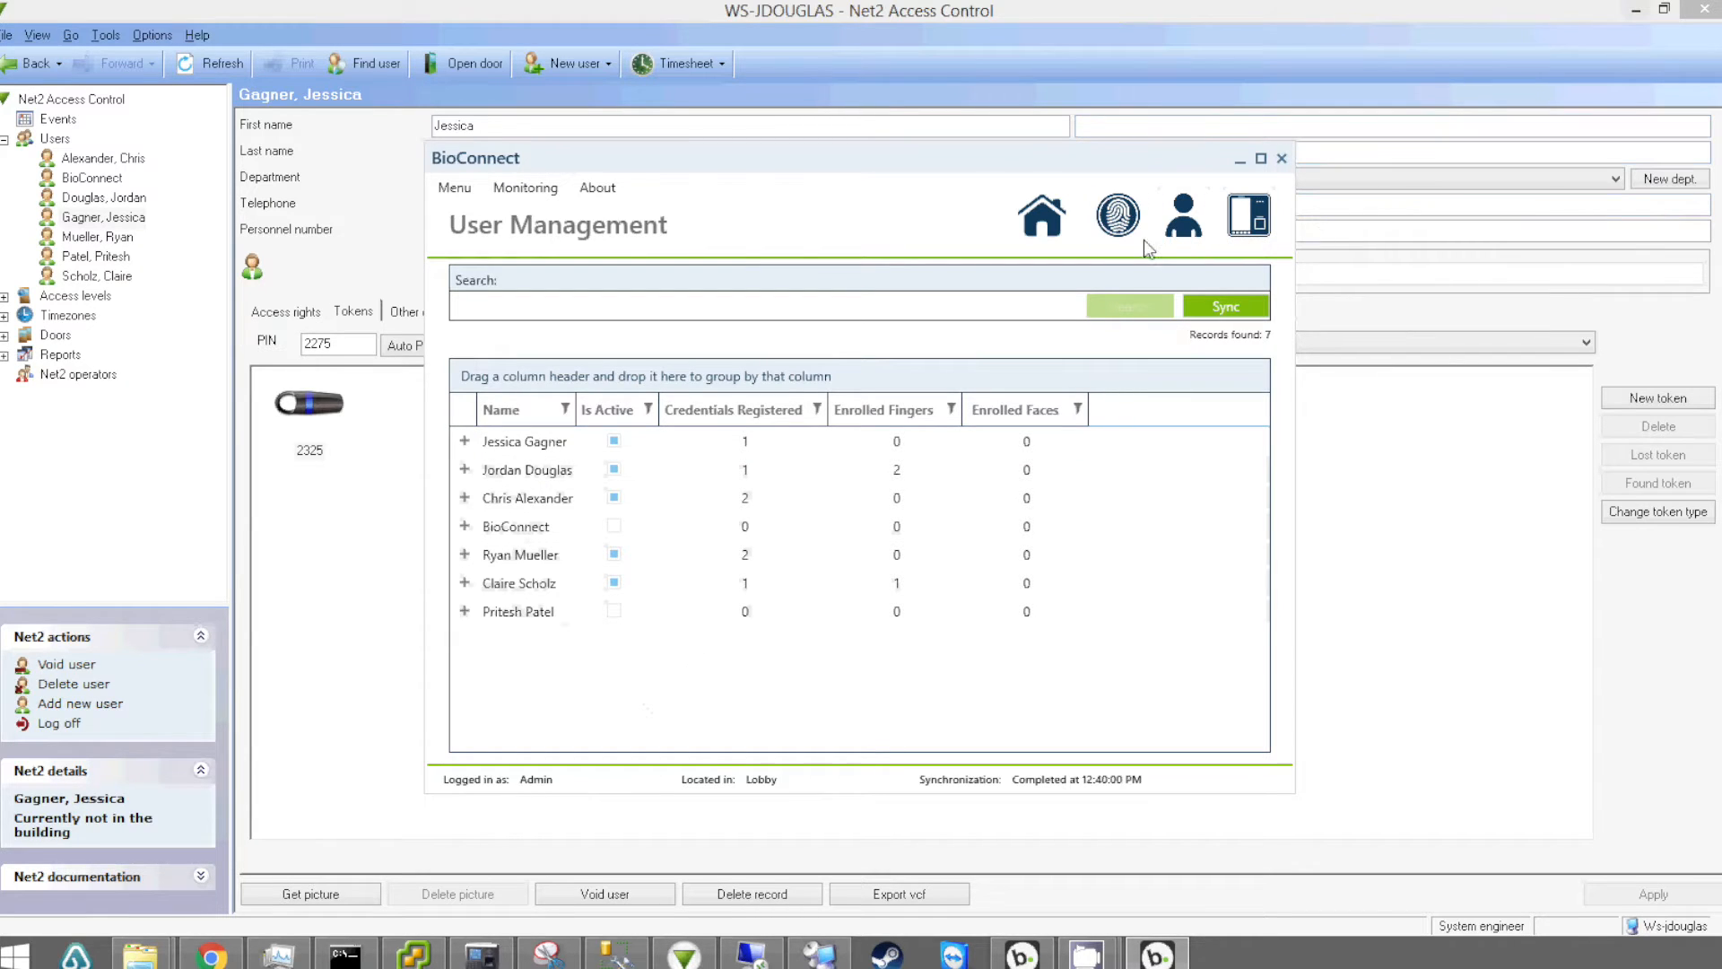
- Open Quick Enrollment from the BioConnect welcome screen
click(1118, 214)
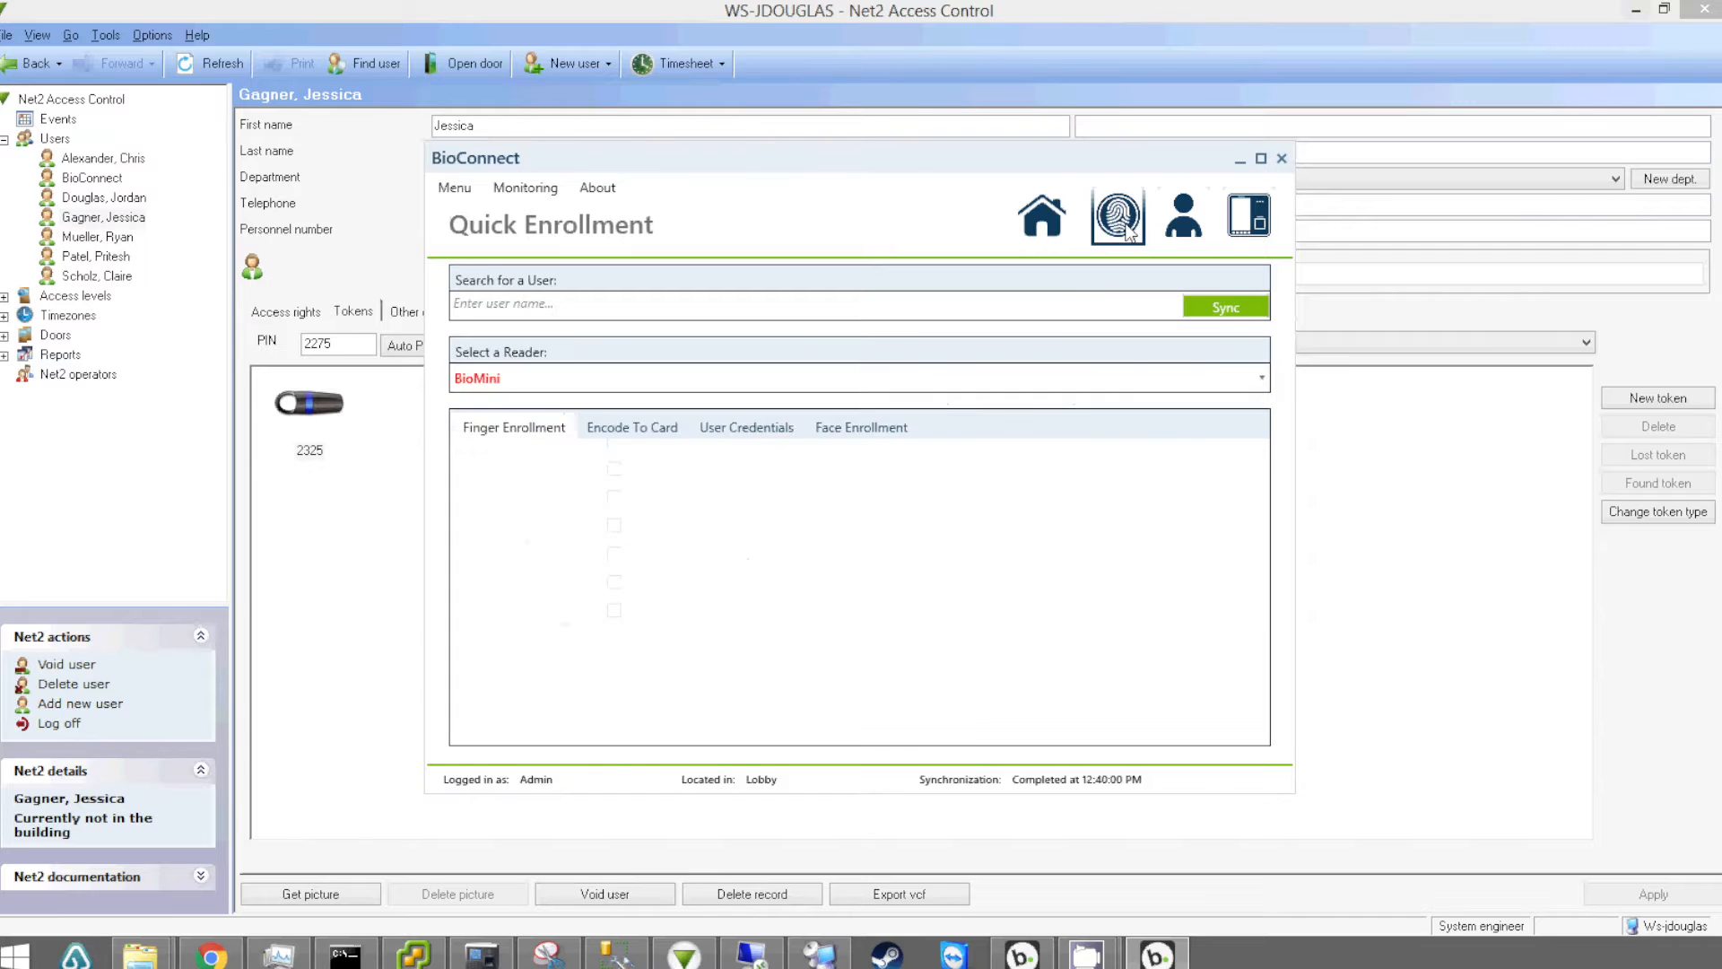
click(1040, 215)
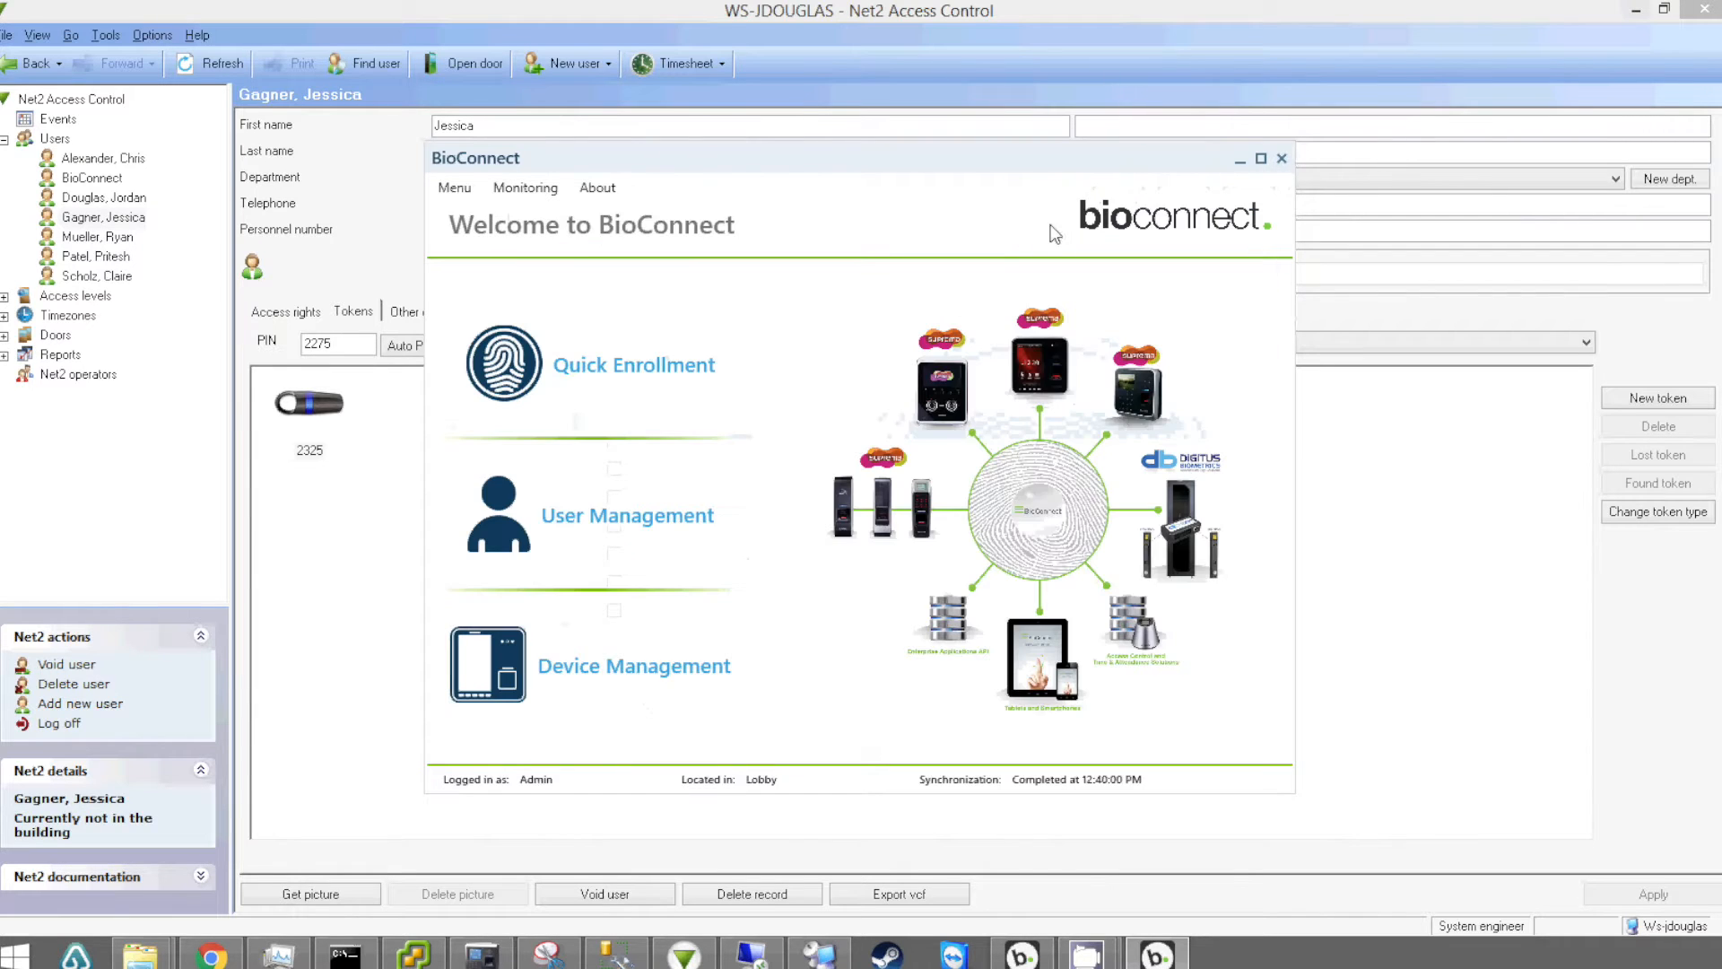
mouse_move(631, 383)
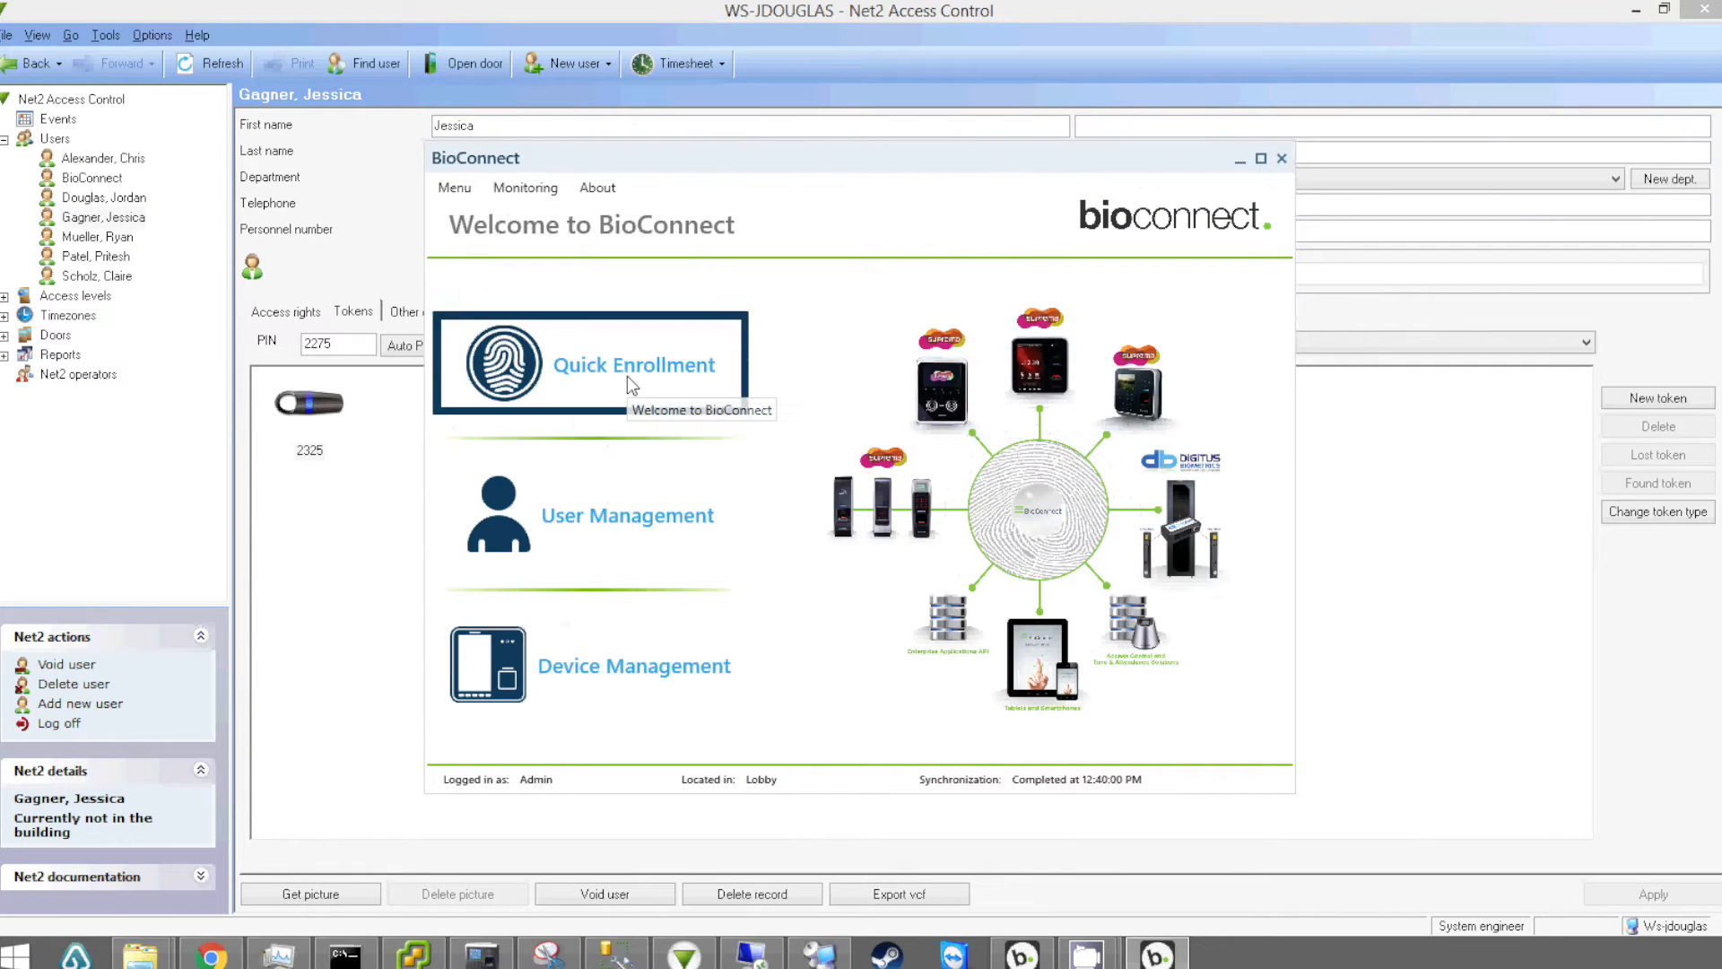
click(591, 363)
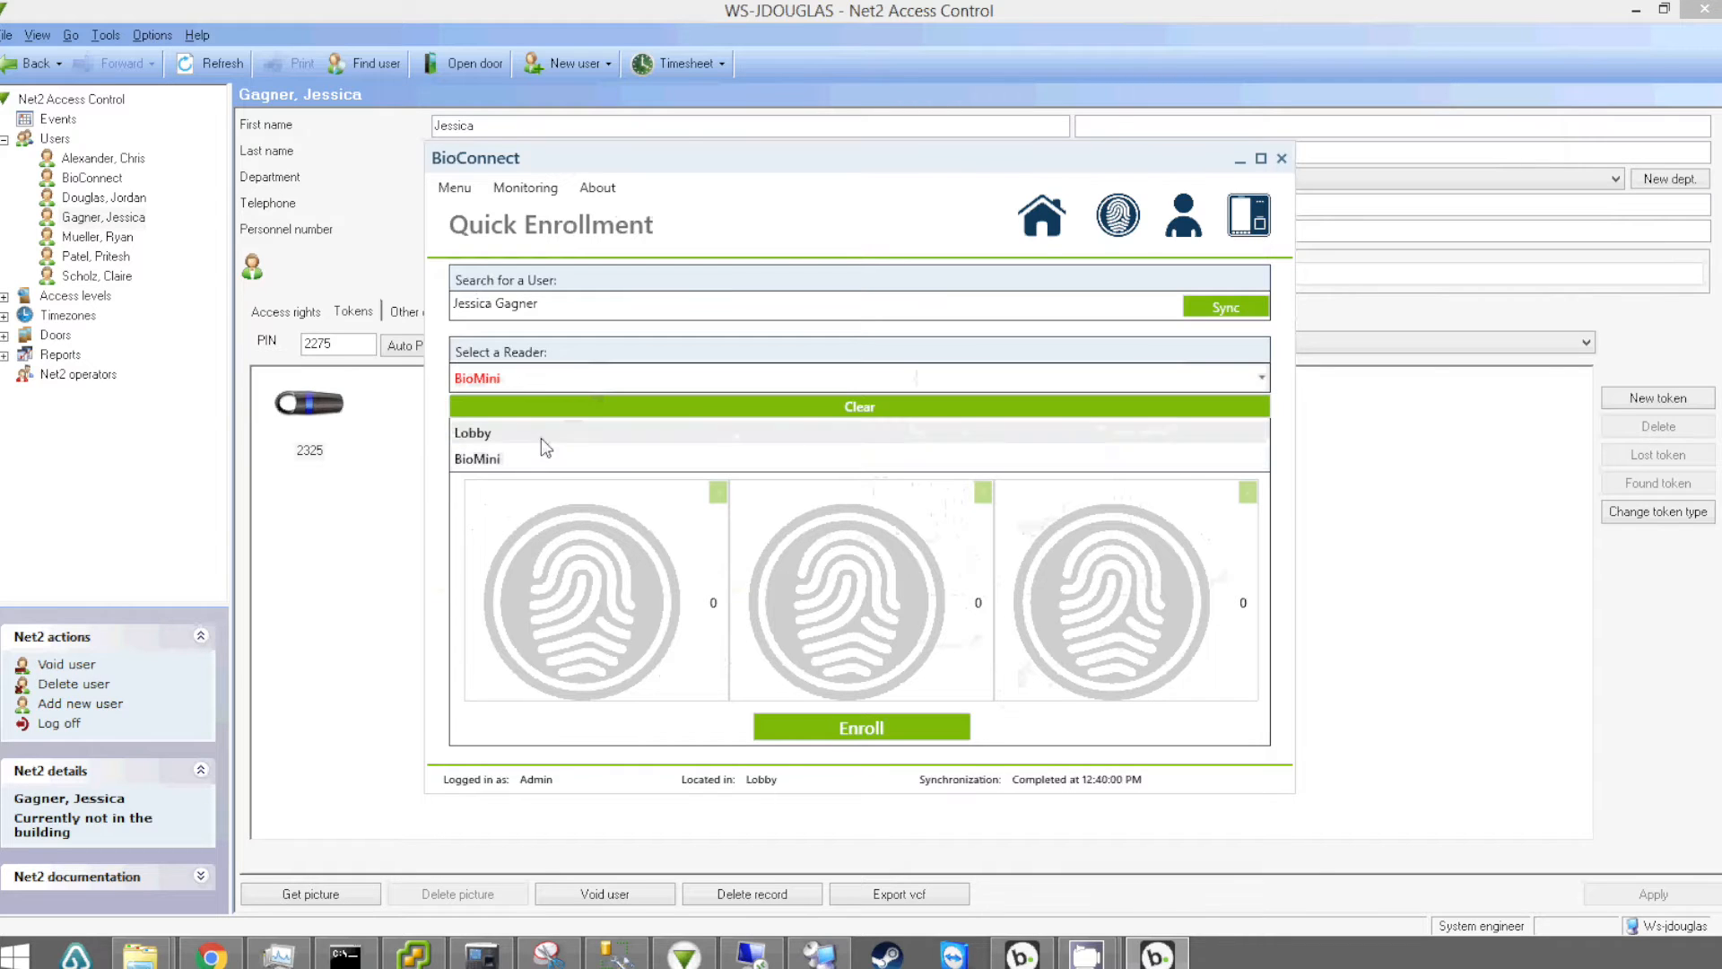
mouse_move(539, 459)
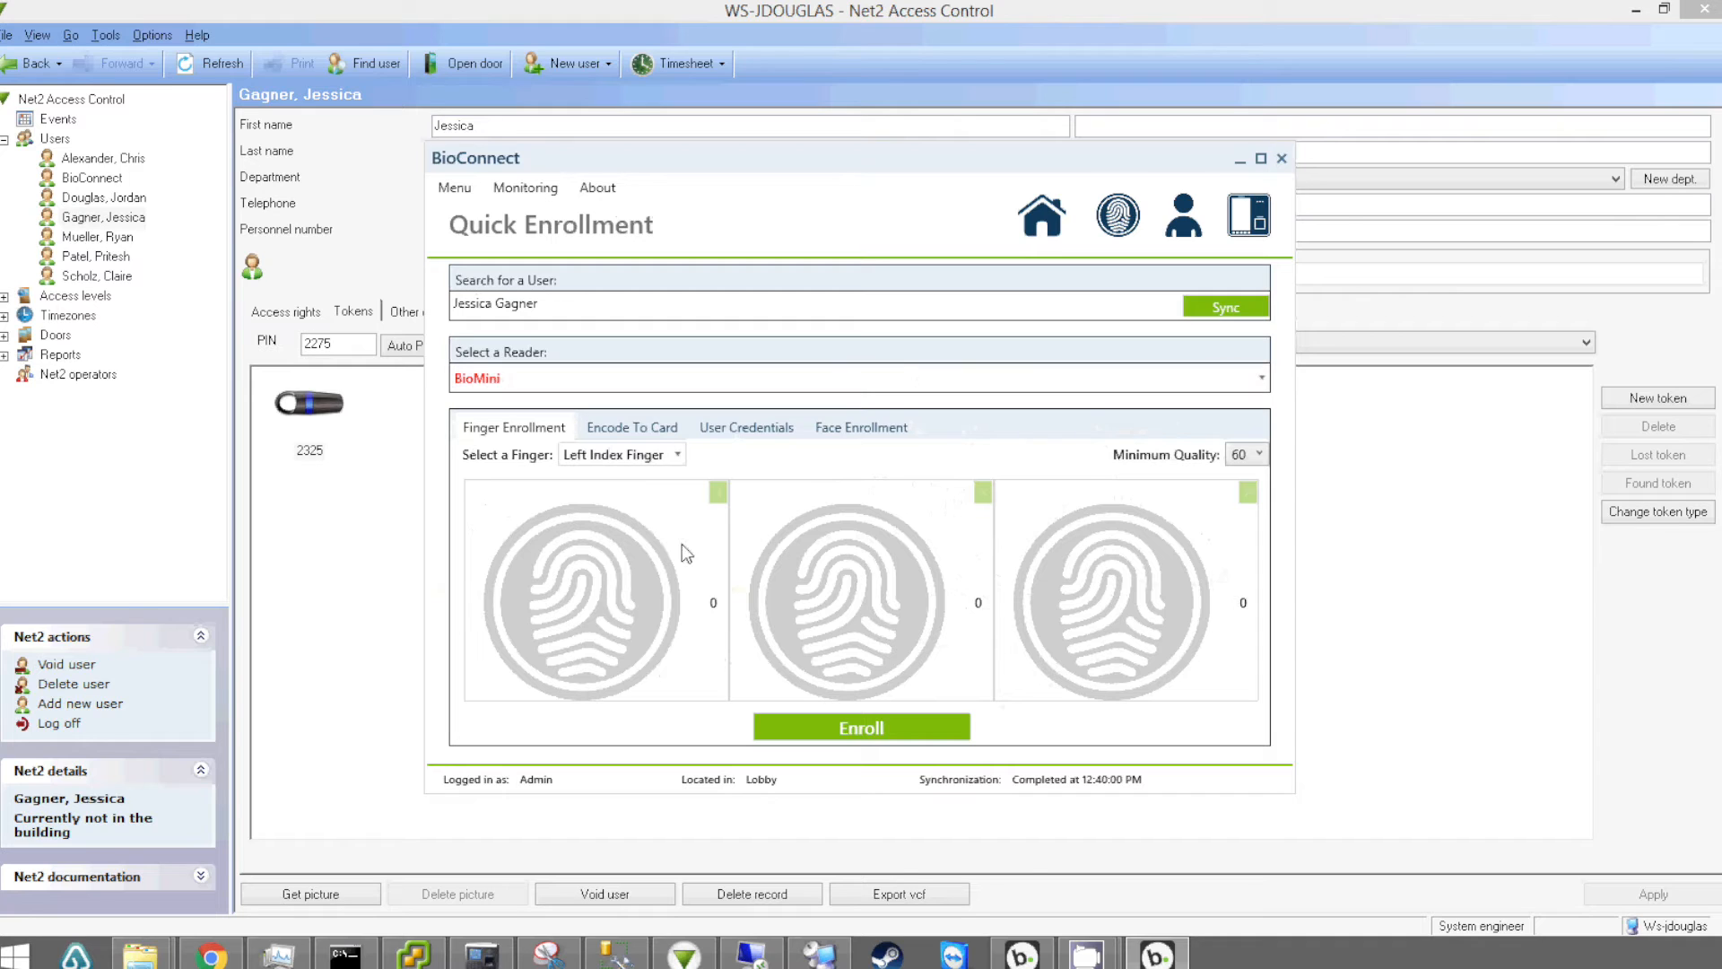
mouse_move(709, 496)
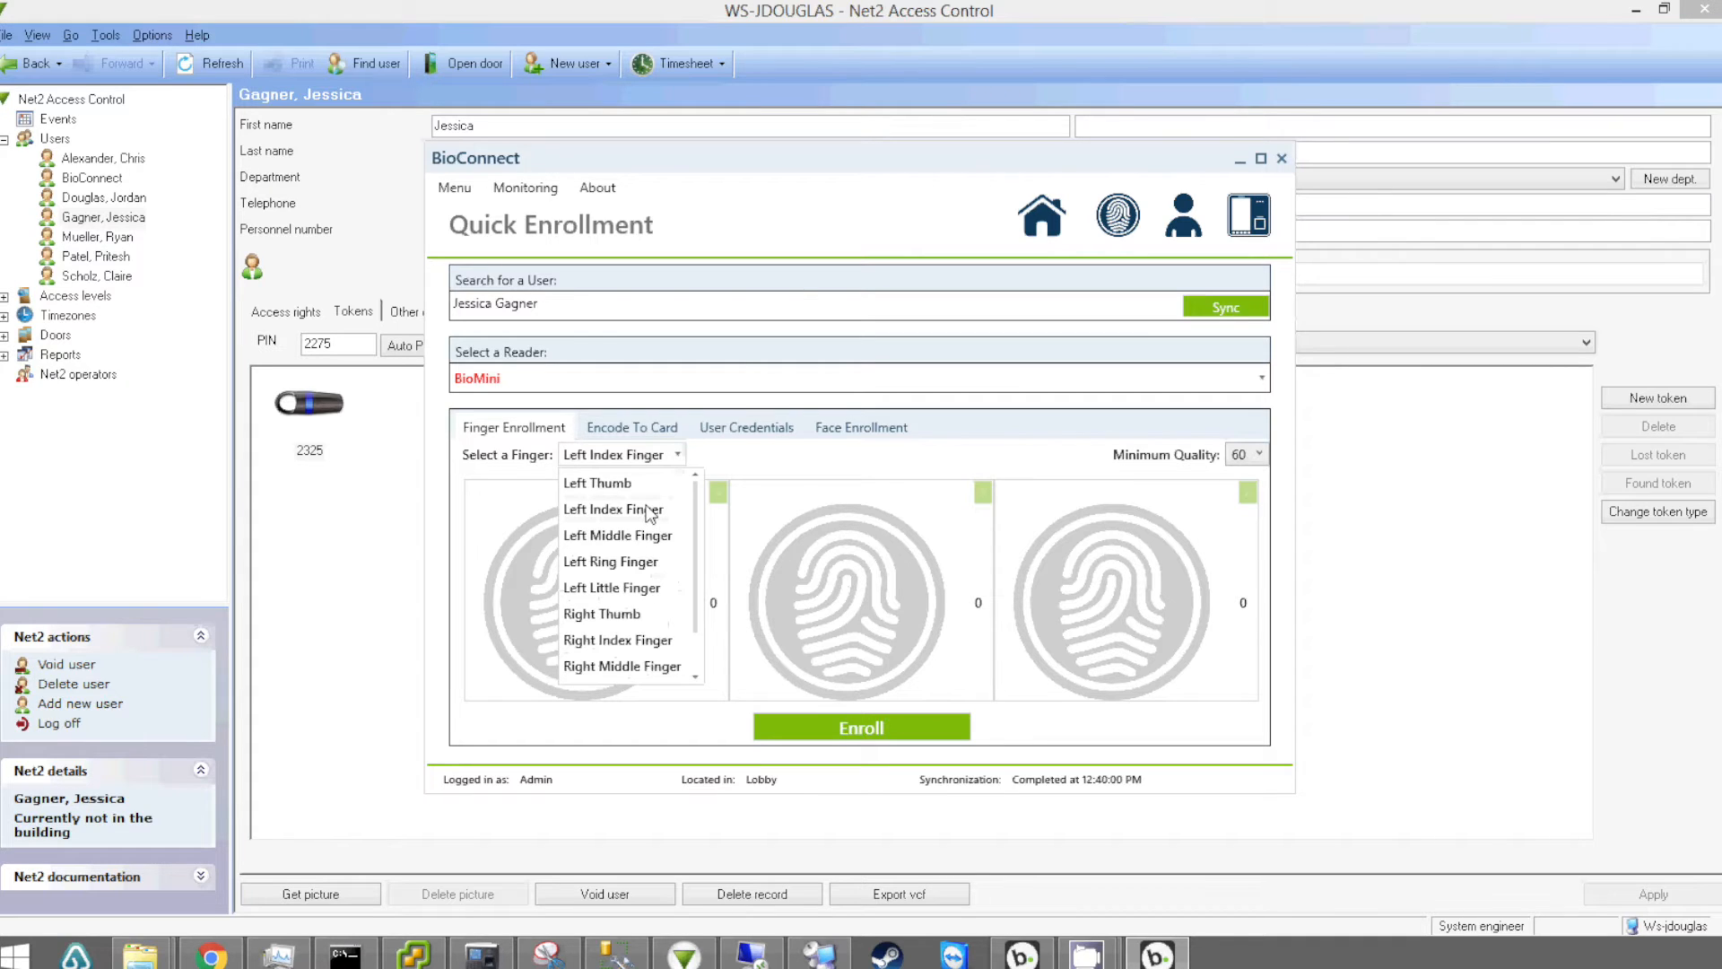
- Choose the left index finger at minimum quality 60 and start capturing
click(620, 508)
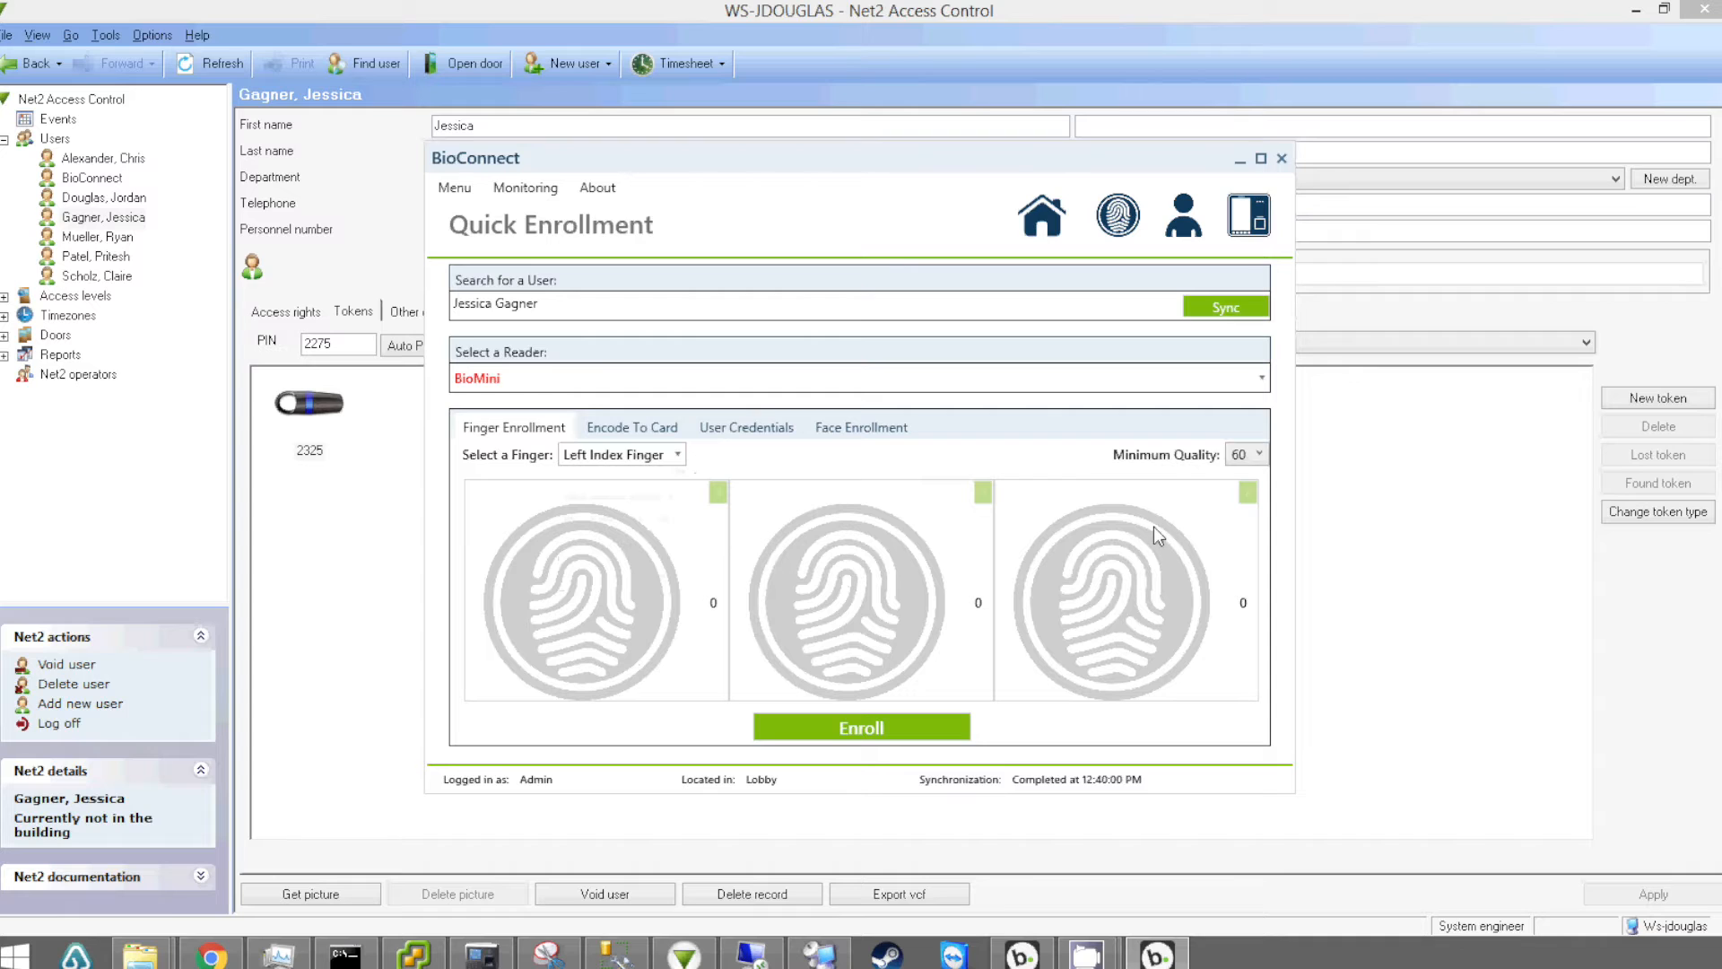
click(1259, 454)
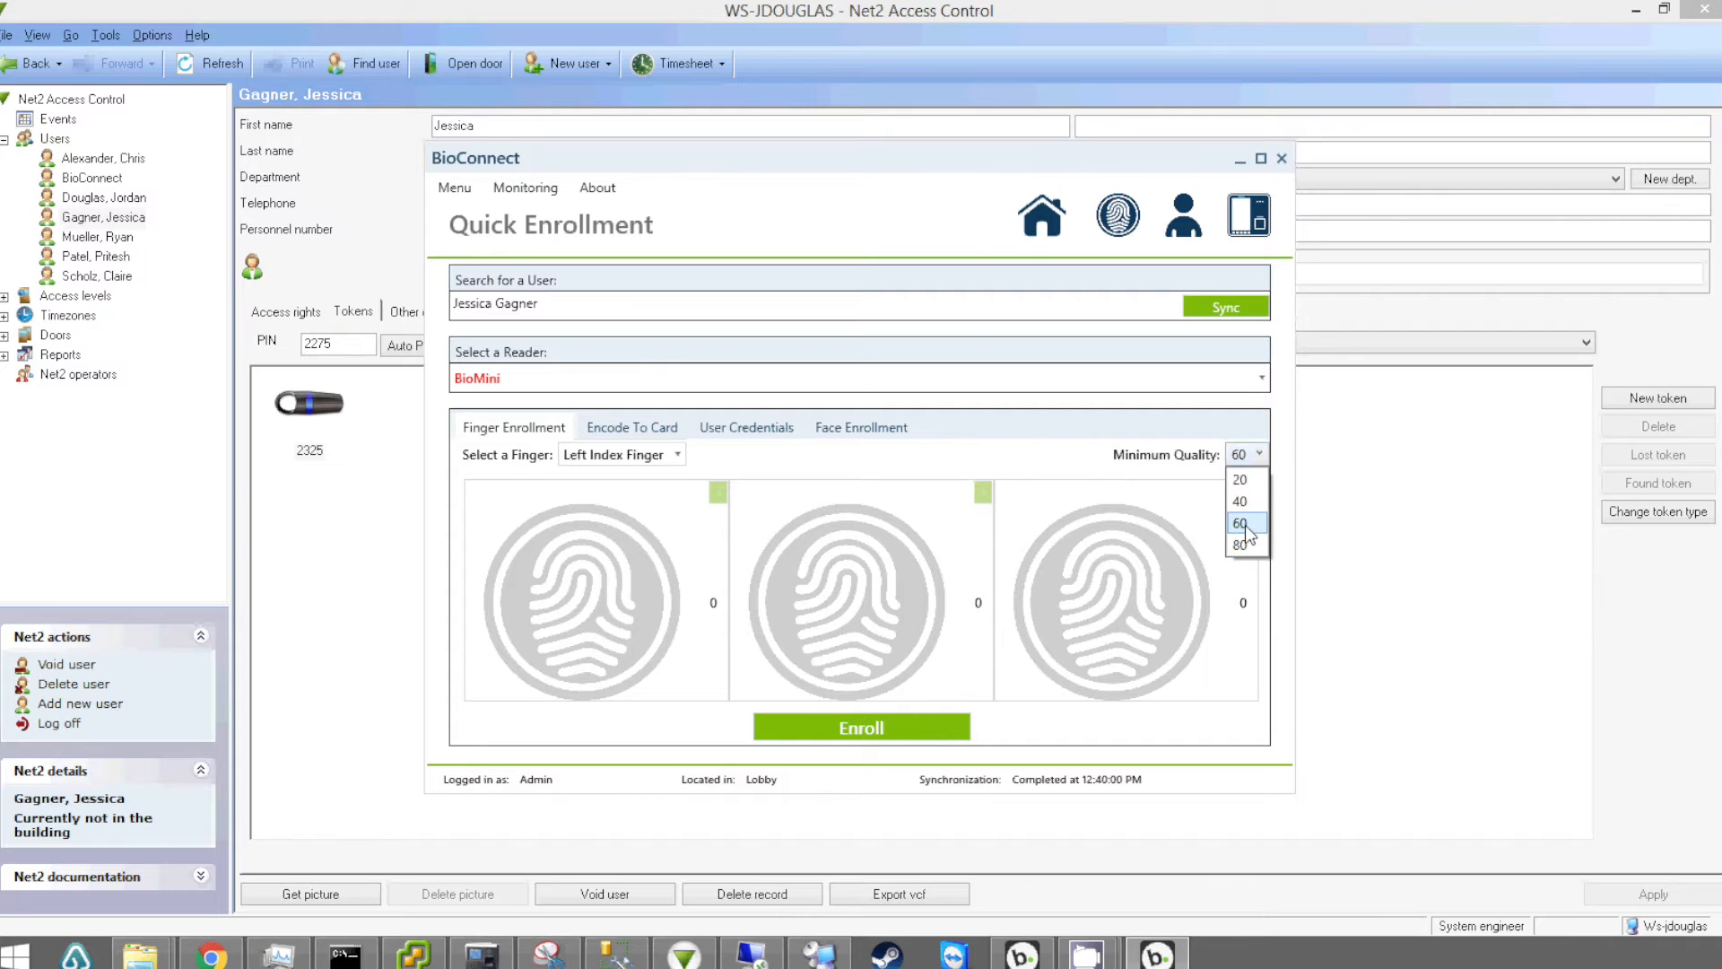
click(1239, 522)
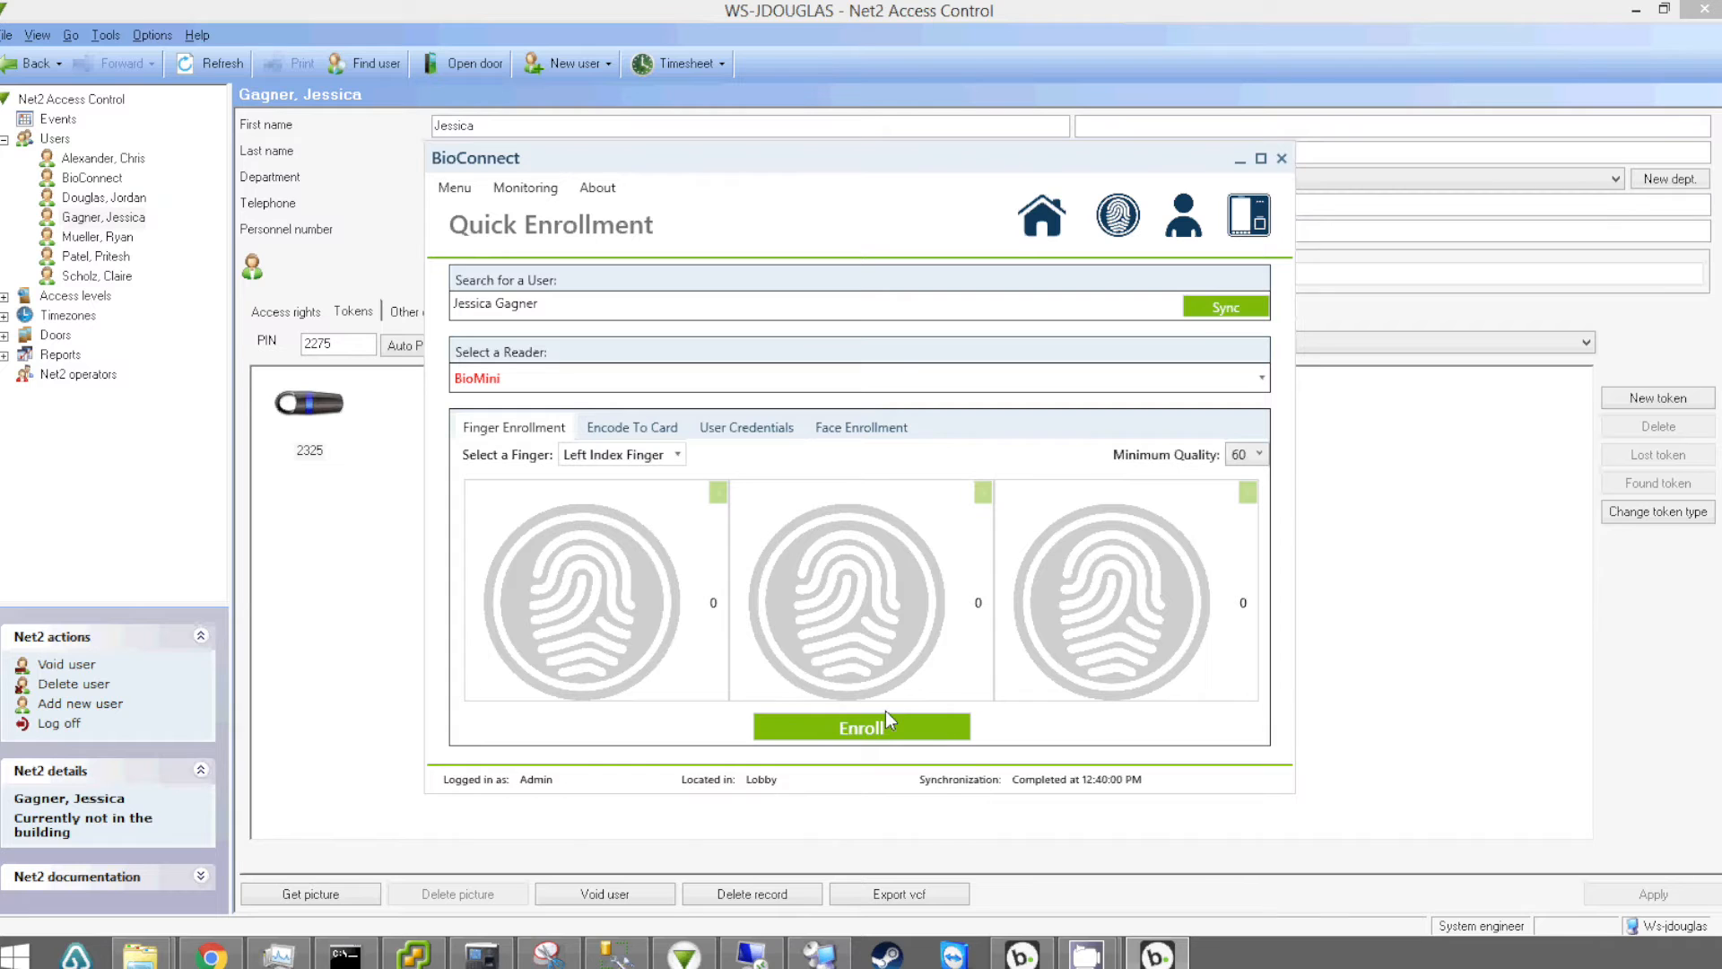
click(861, 727)
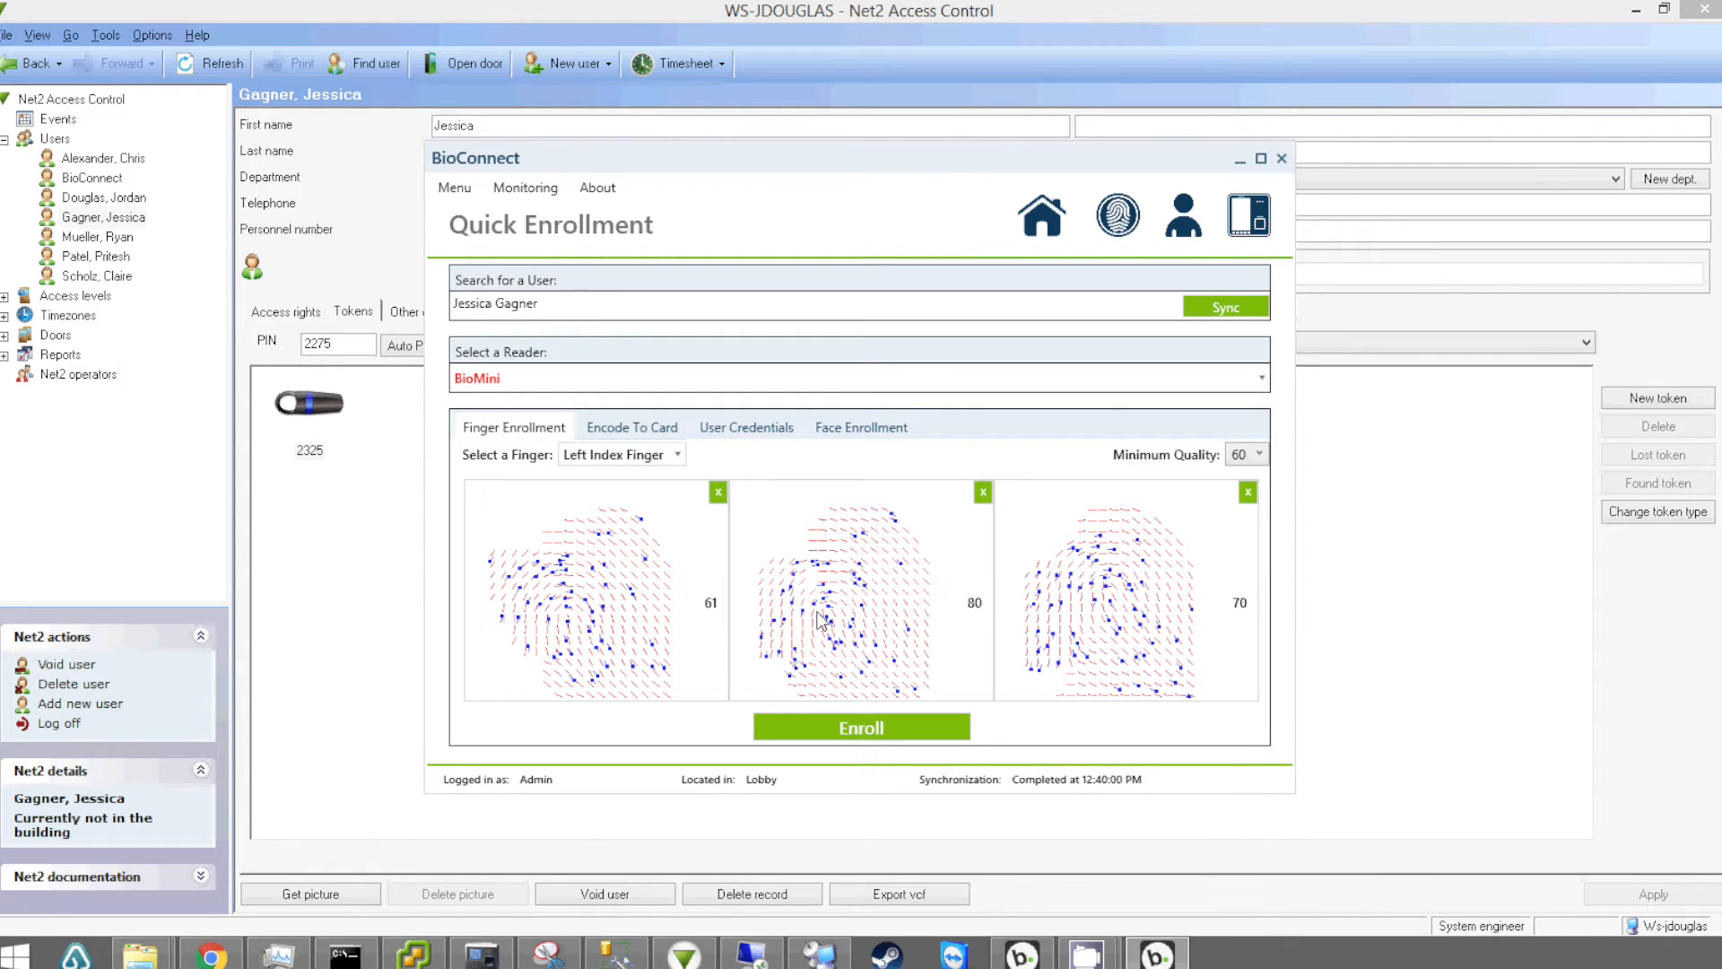
mouse_move(923, 612)
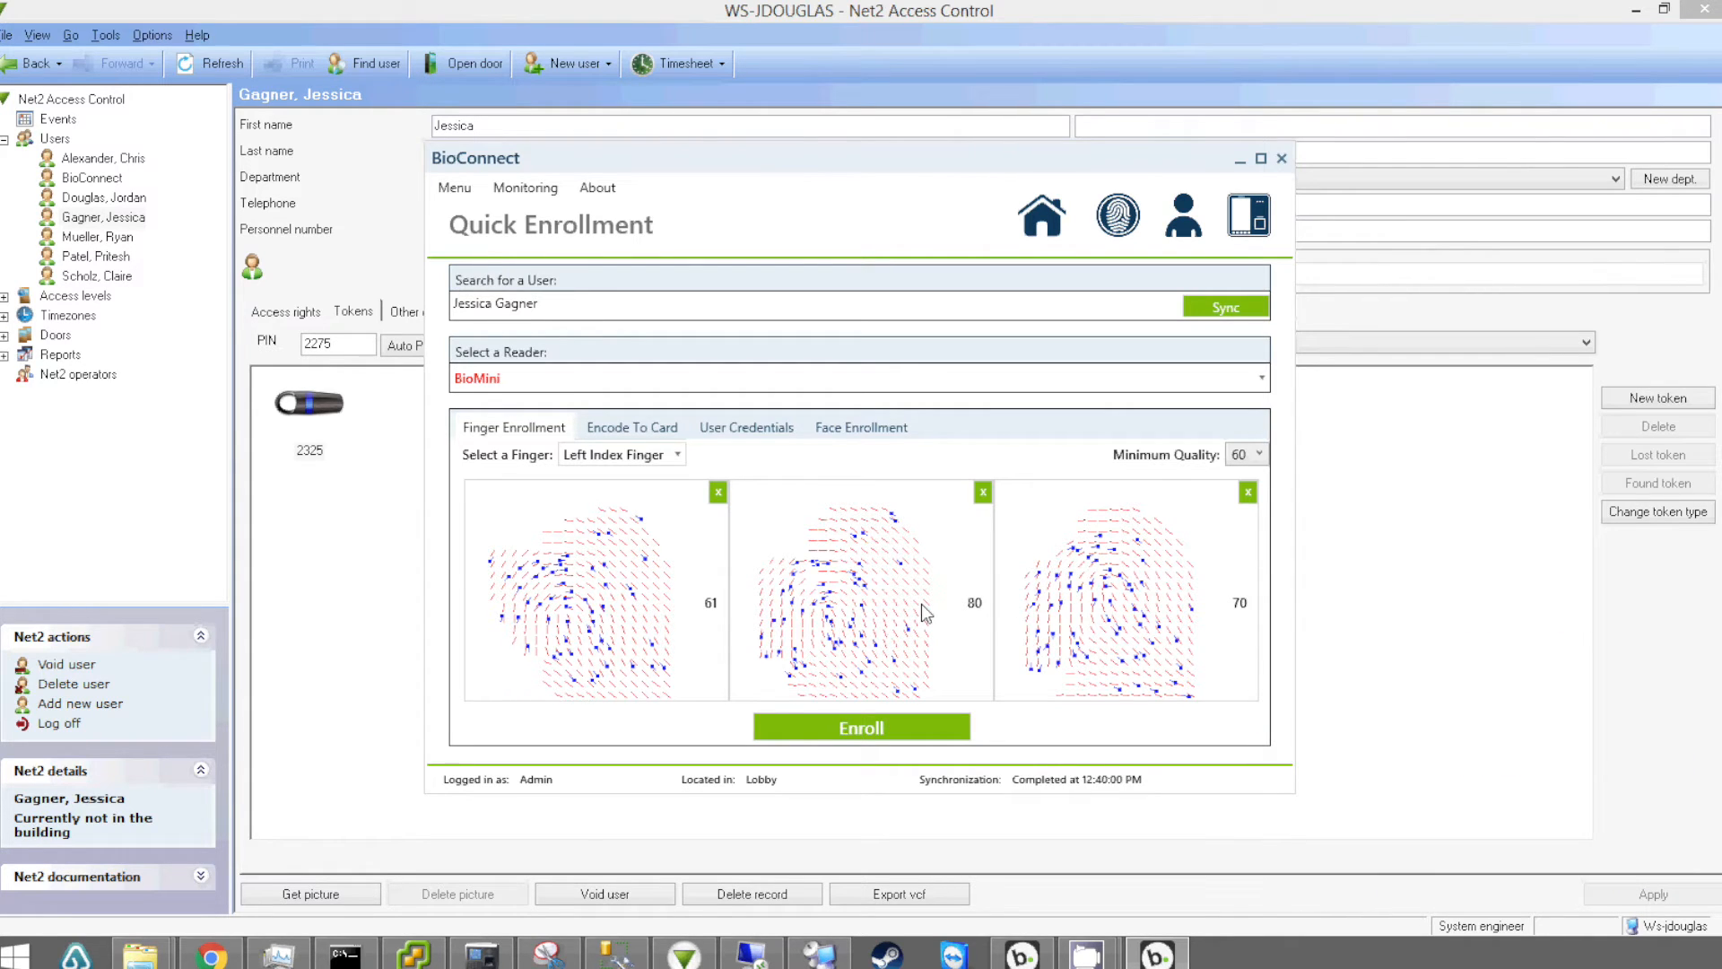
mouse_move(914, 612)
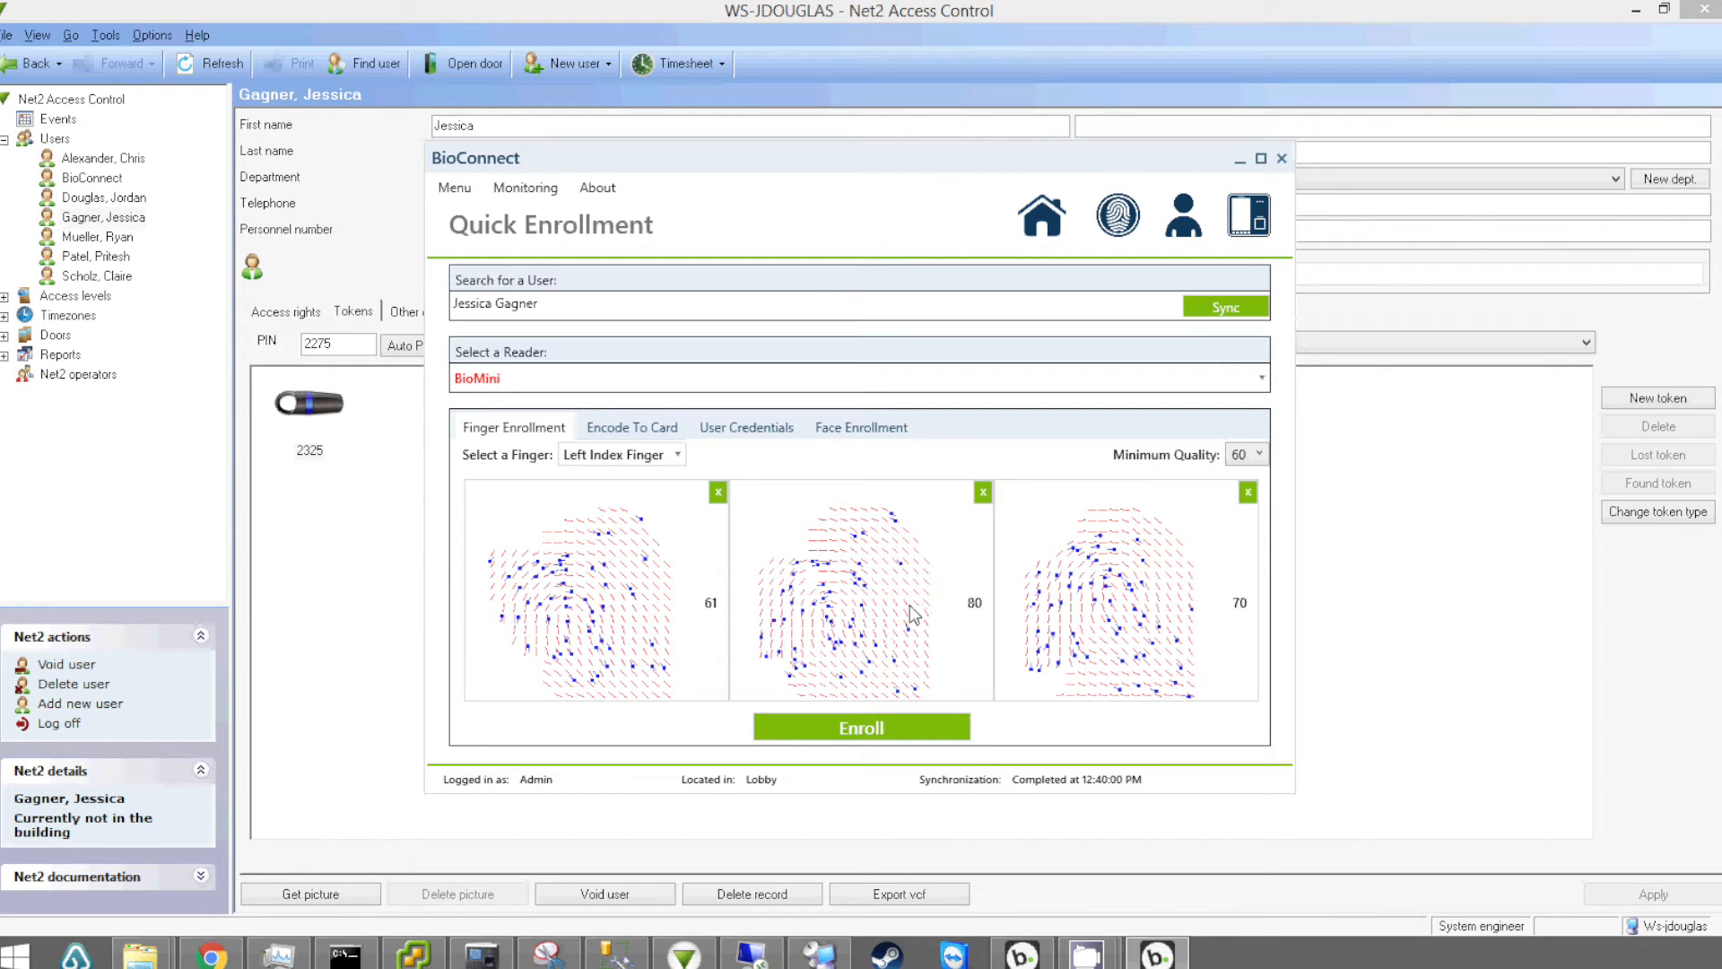
mouse_move(901, 229)
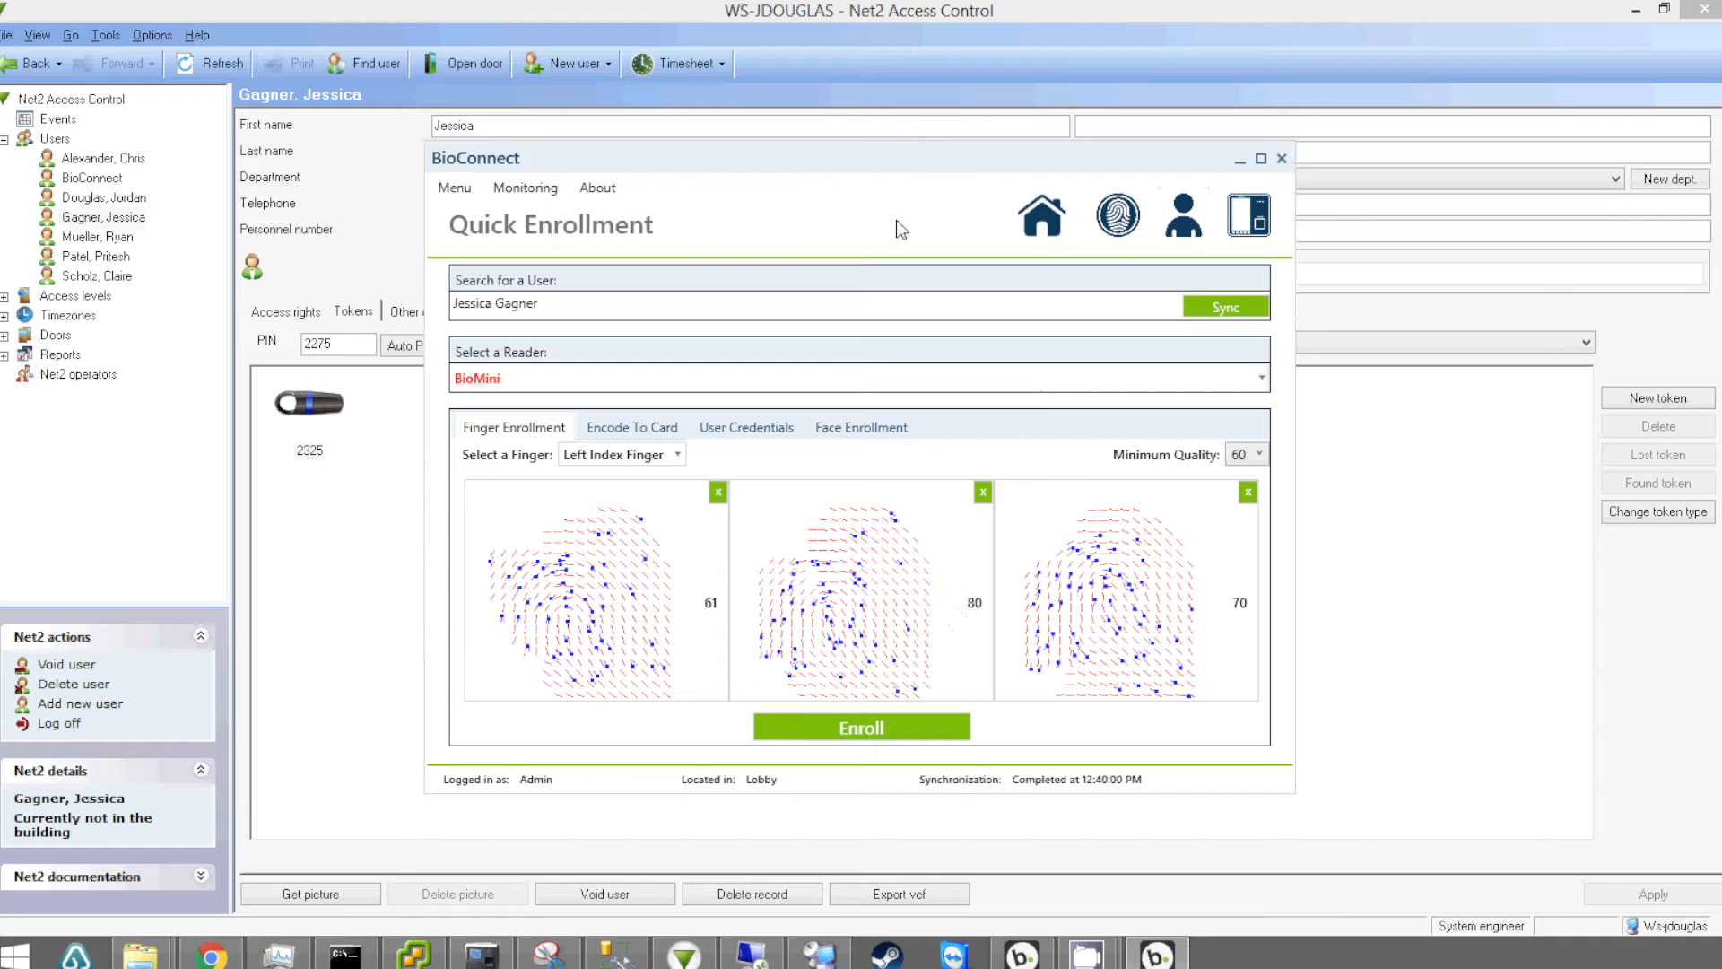
- Change the enrollment reader from BioMini to Lobby and enroll the captured fingerprint
click(1260, 377)
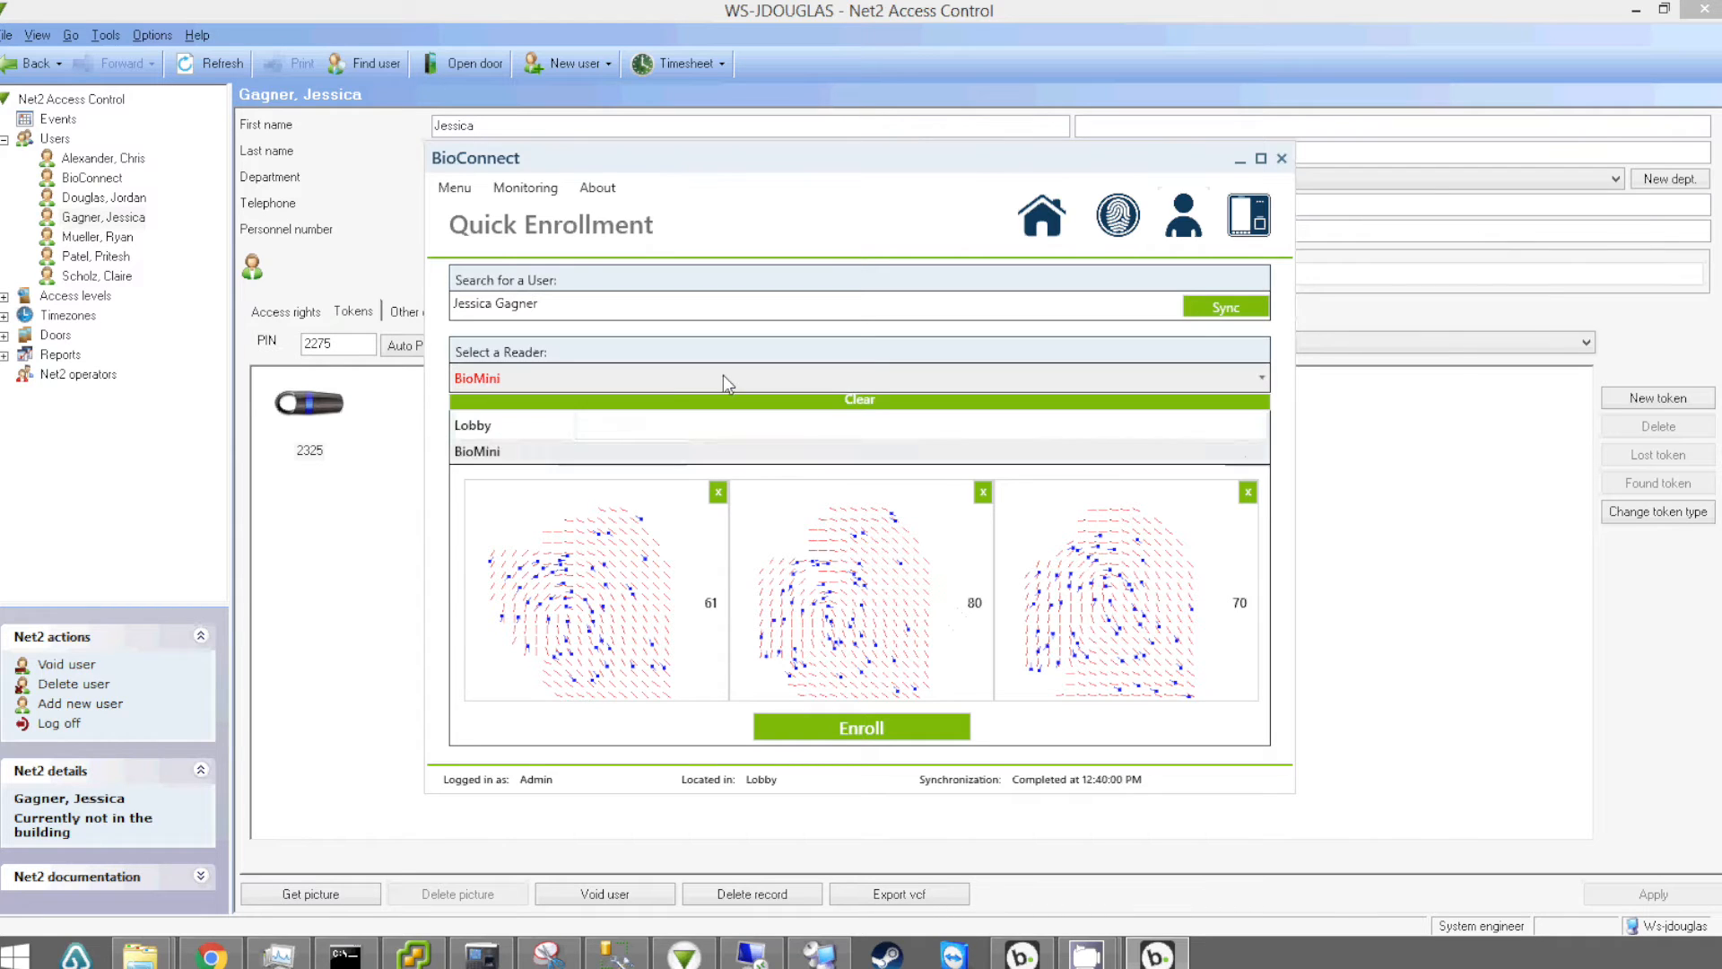
click(472, 426)
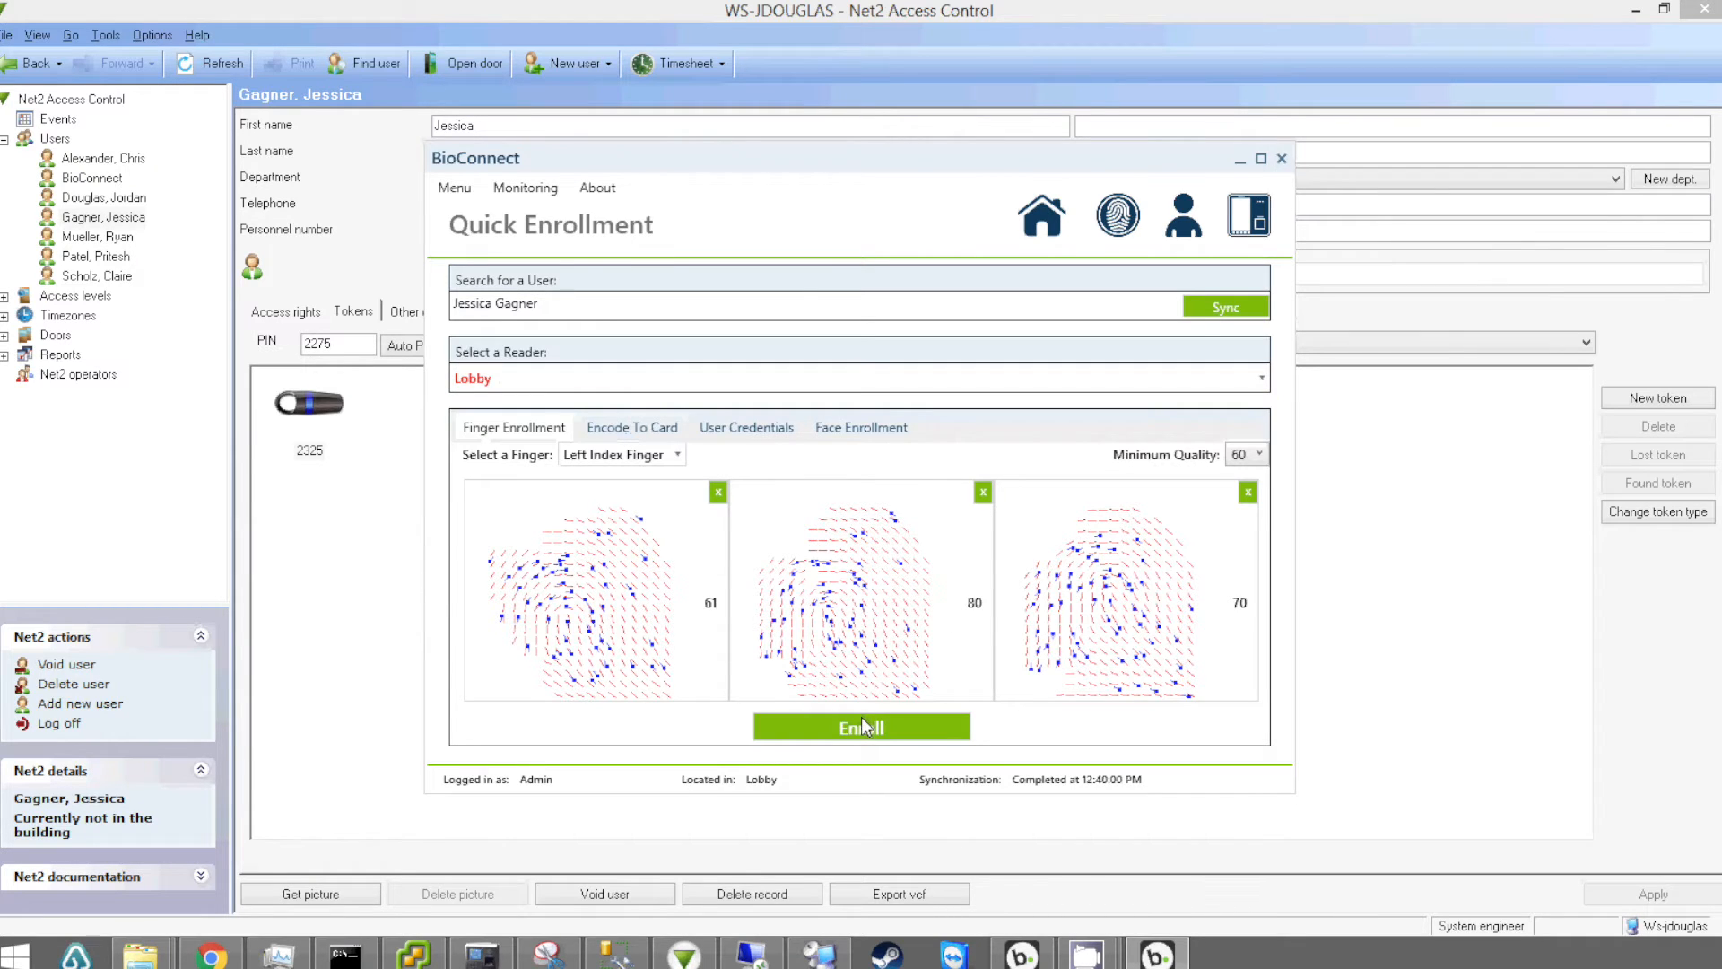
click(861, 725)
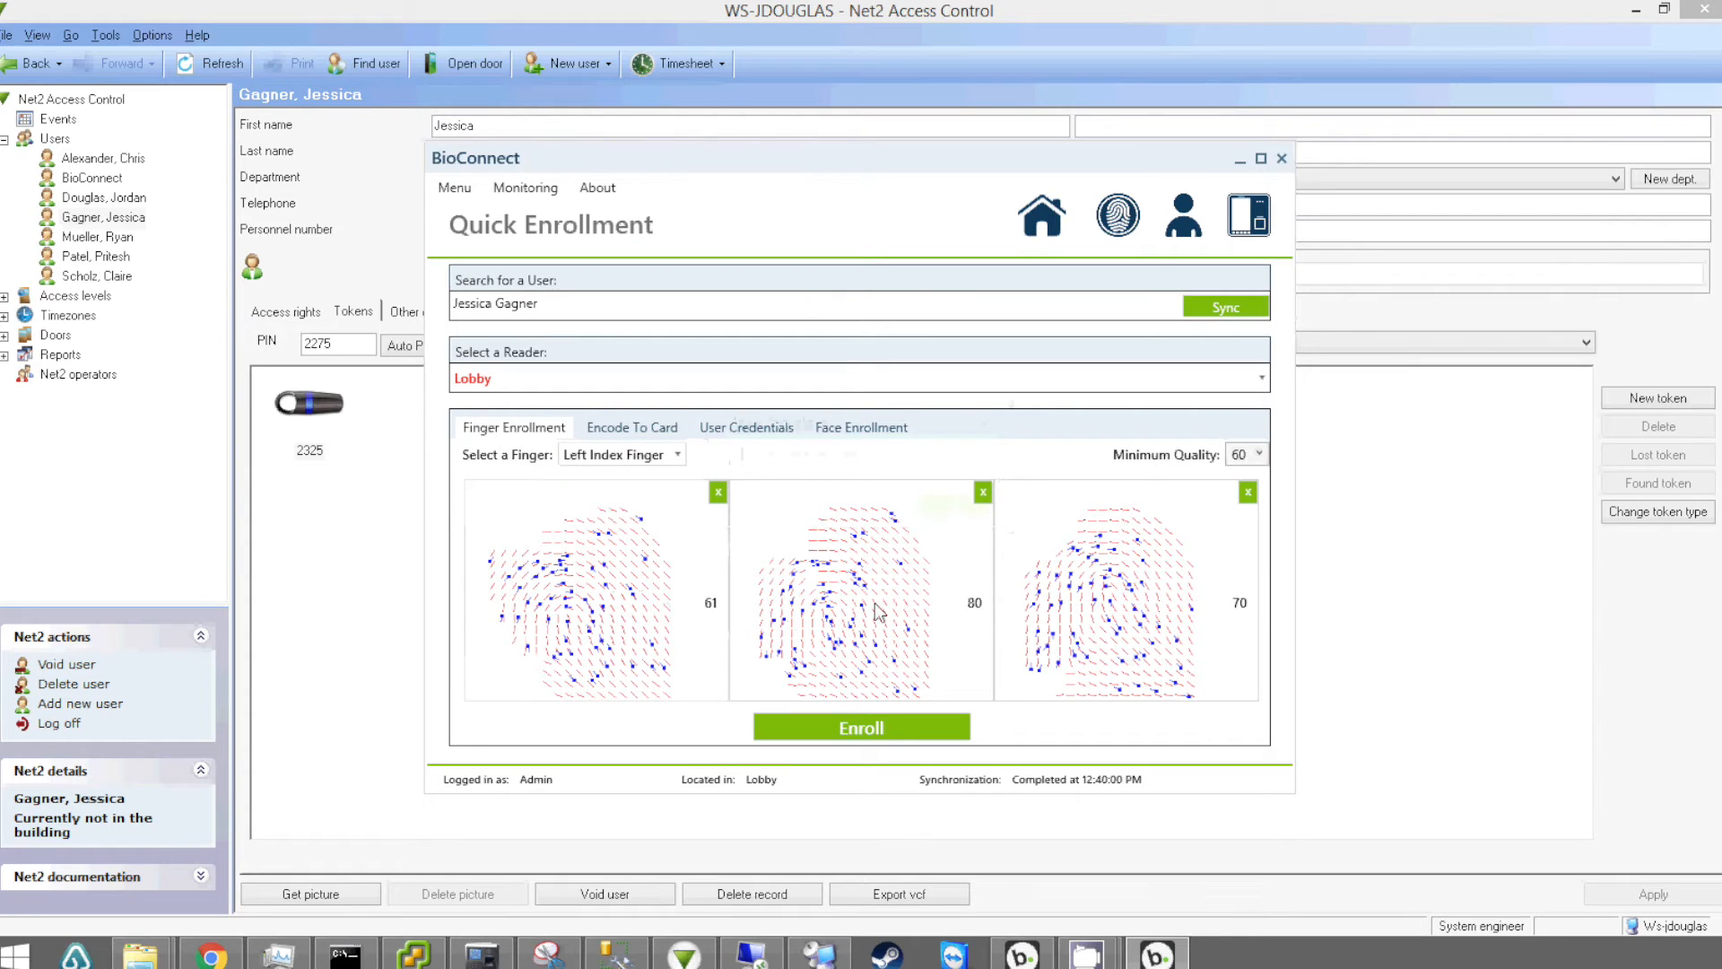
mouse_move(1086, 240)
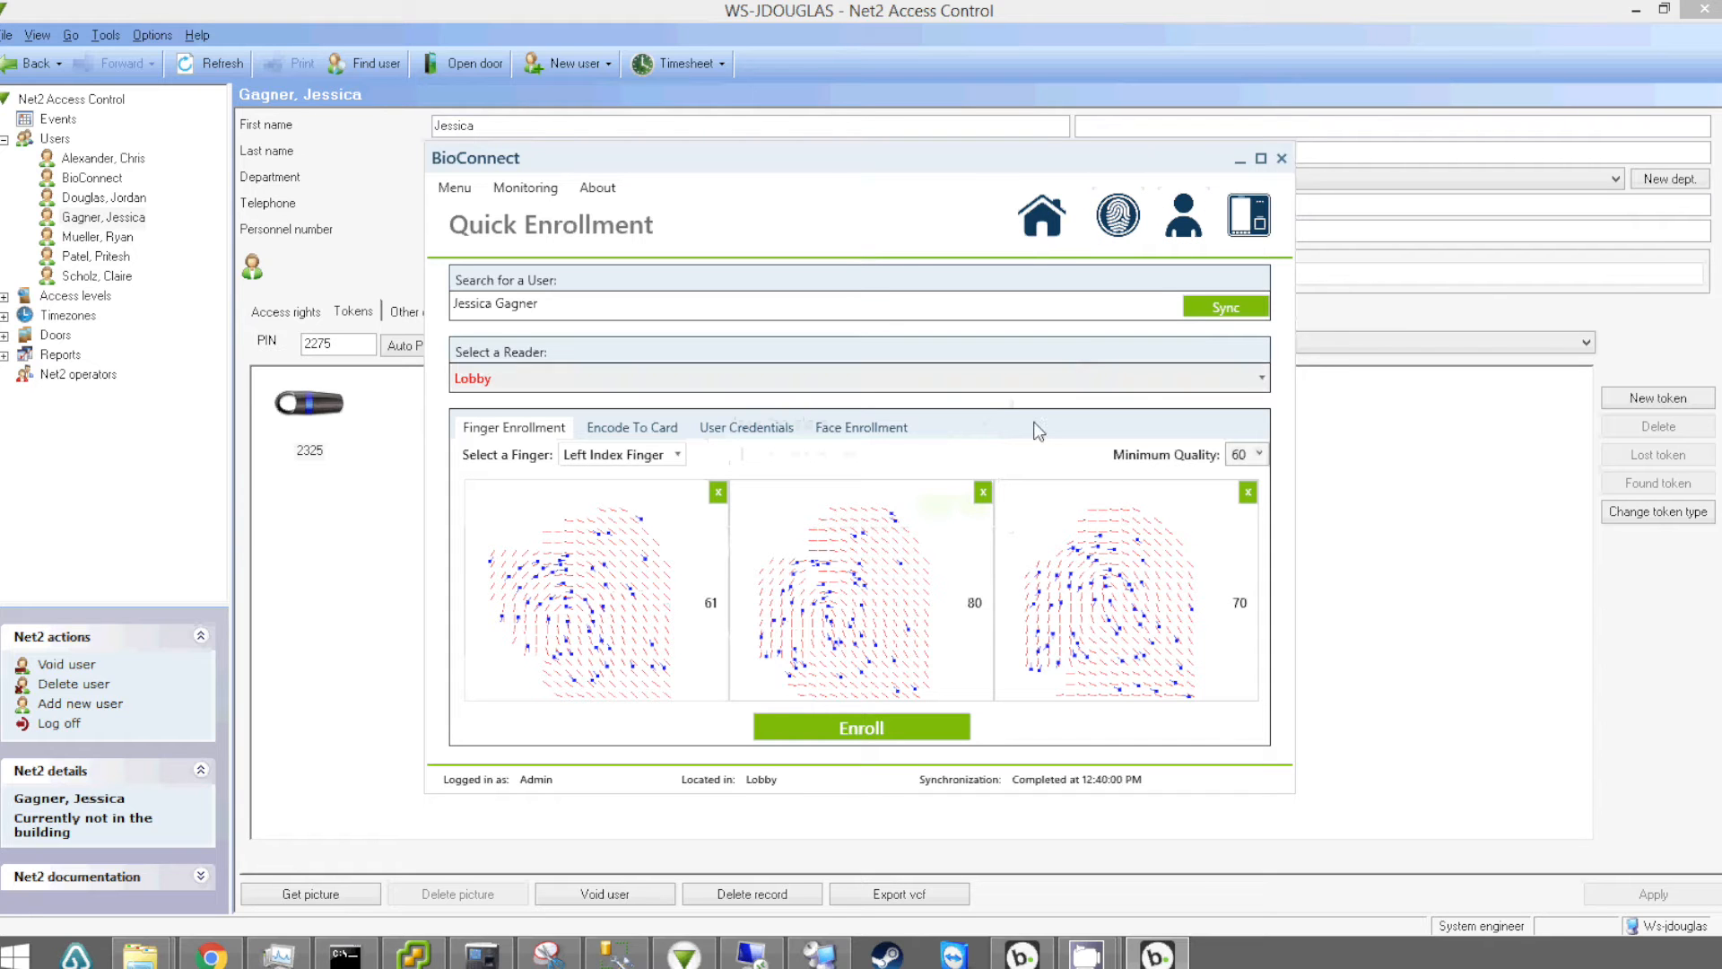
mouse_move(947, 573)
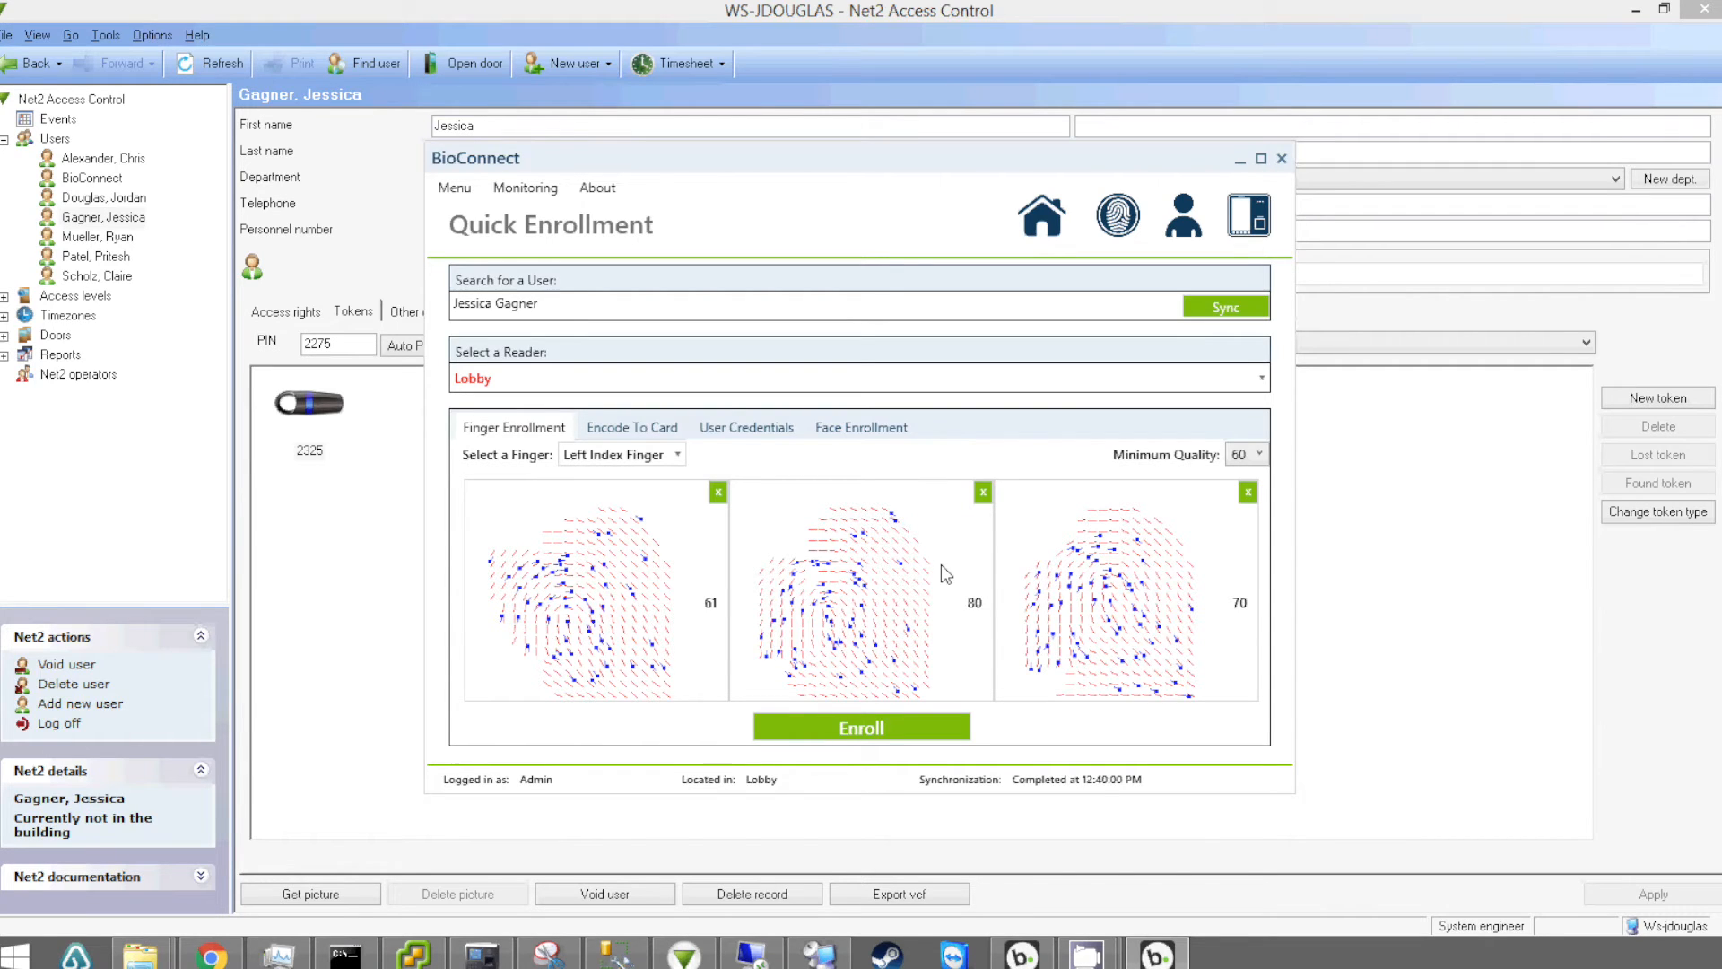
mouse_move(709, 583)
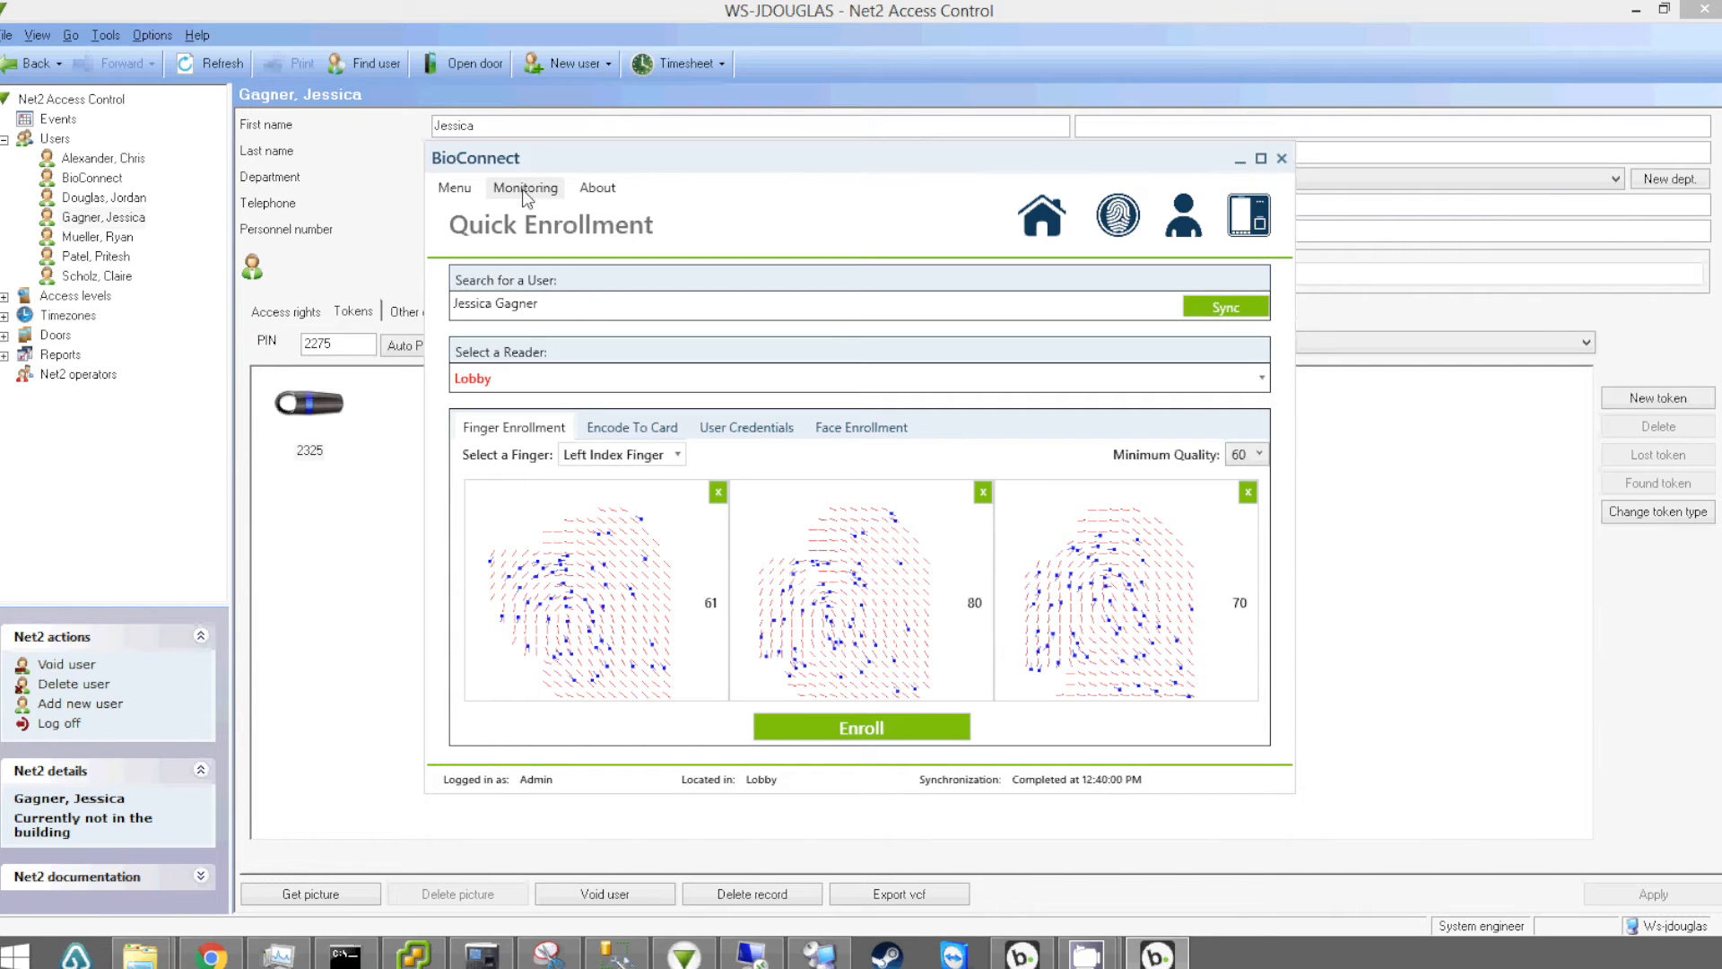
- Inspect the Templates Added For User entry in the Monitoring System Log
click(525, 186)
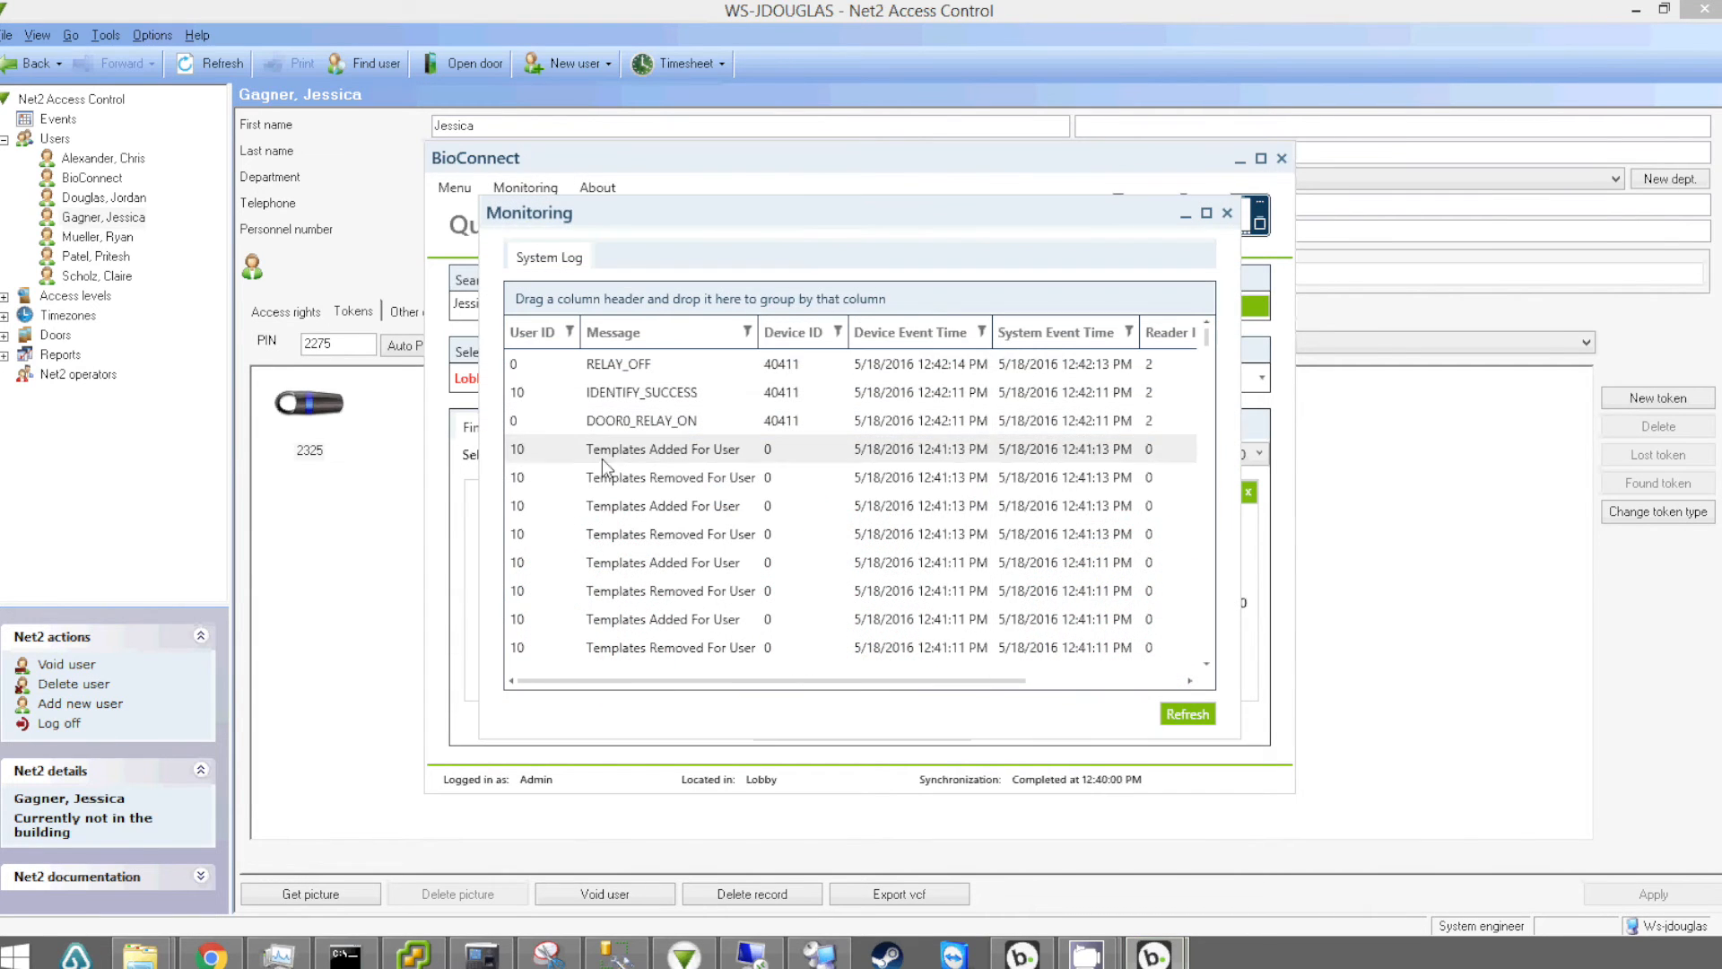
click(640, 392)
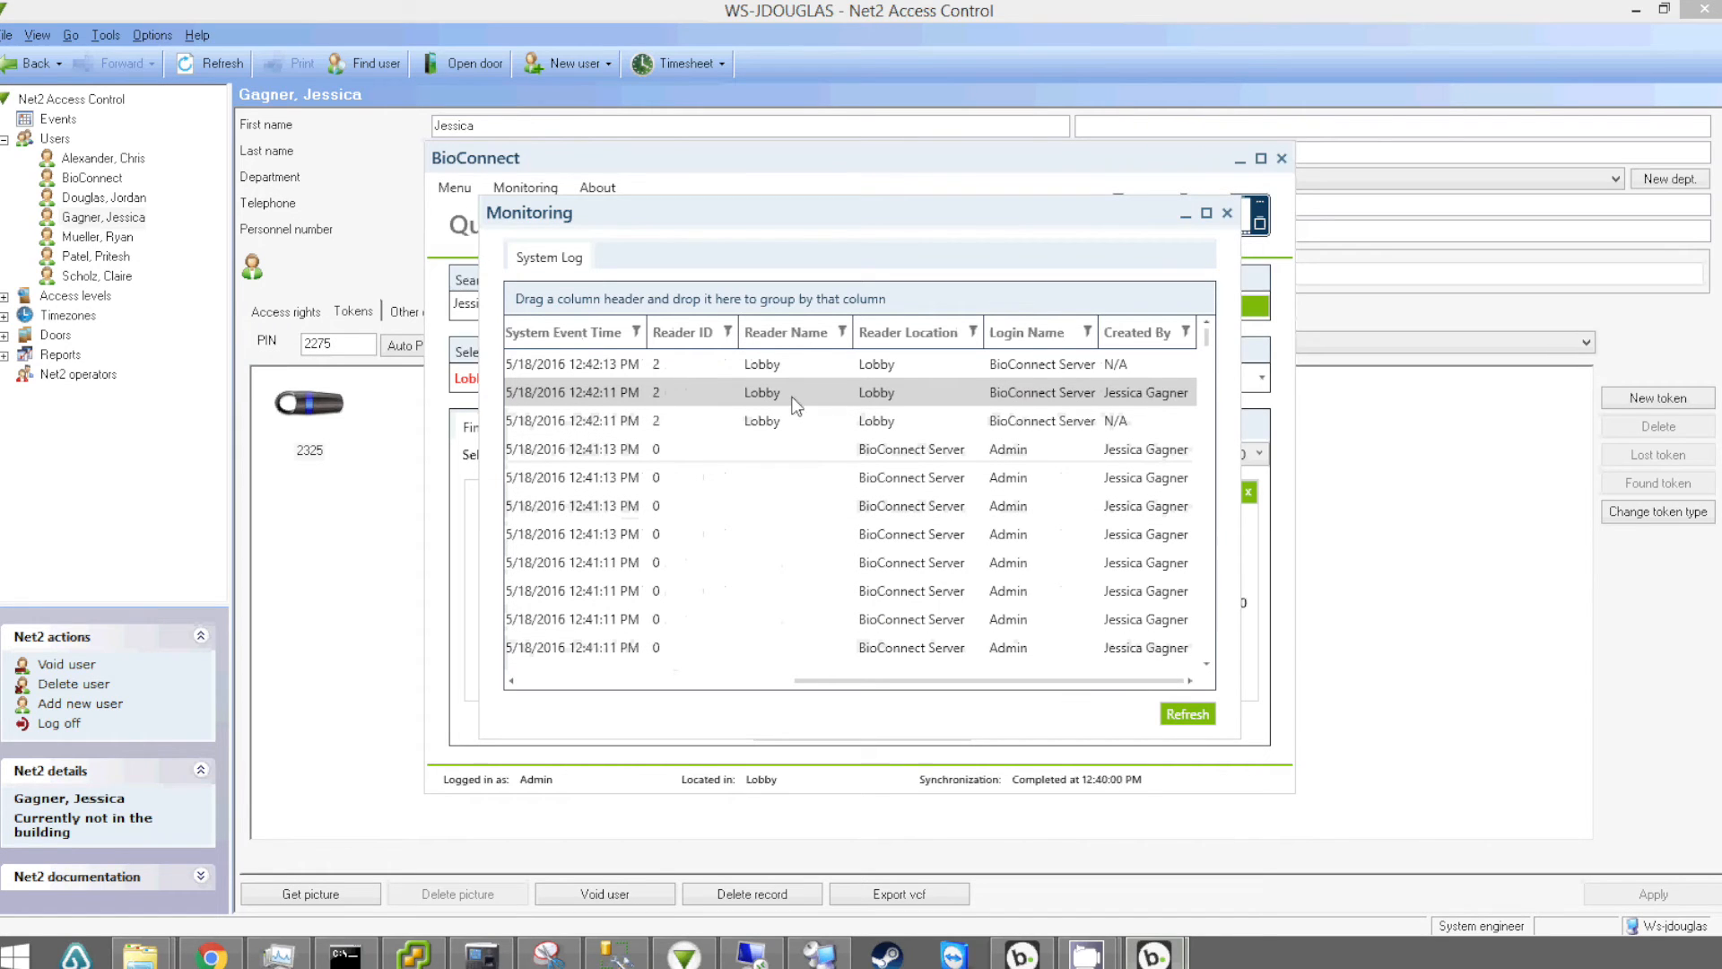
mouse_move(846, 421)
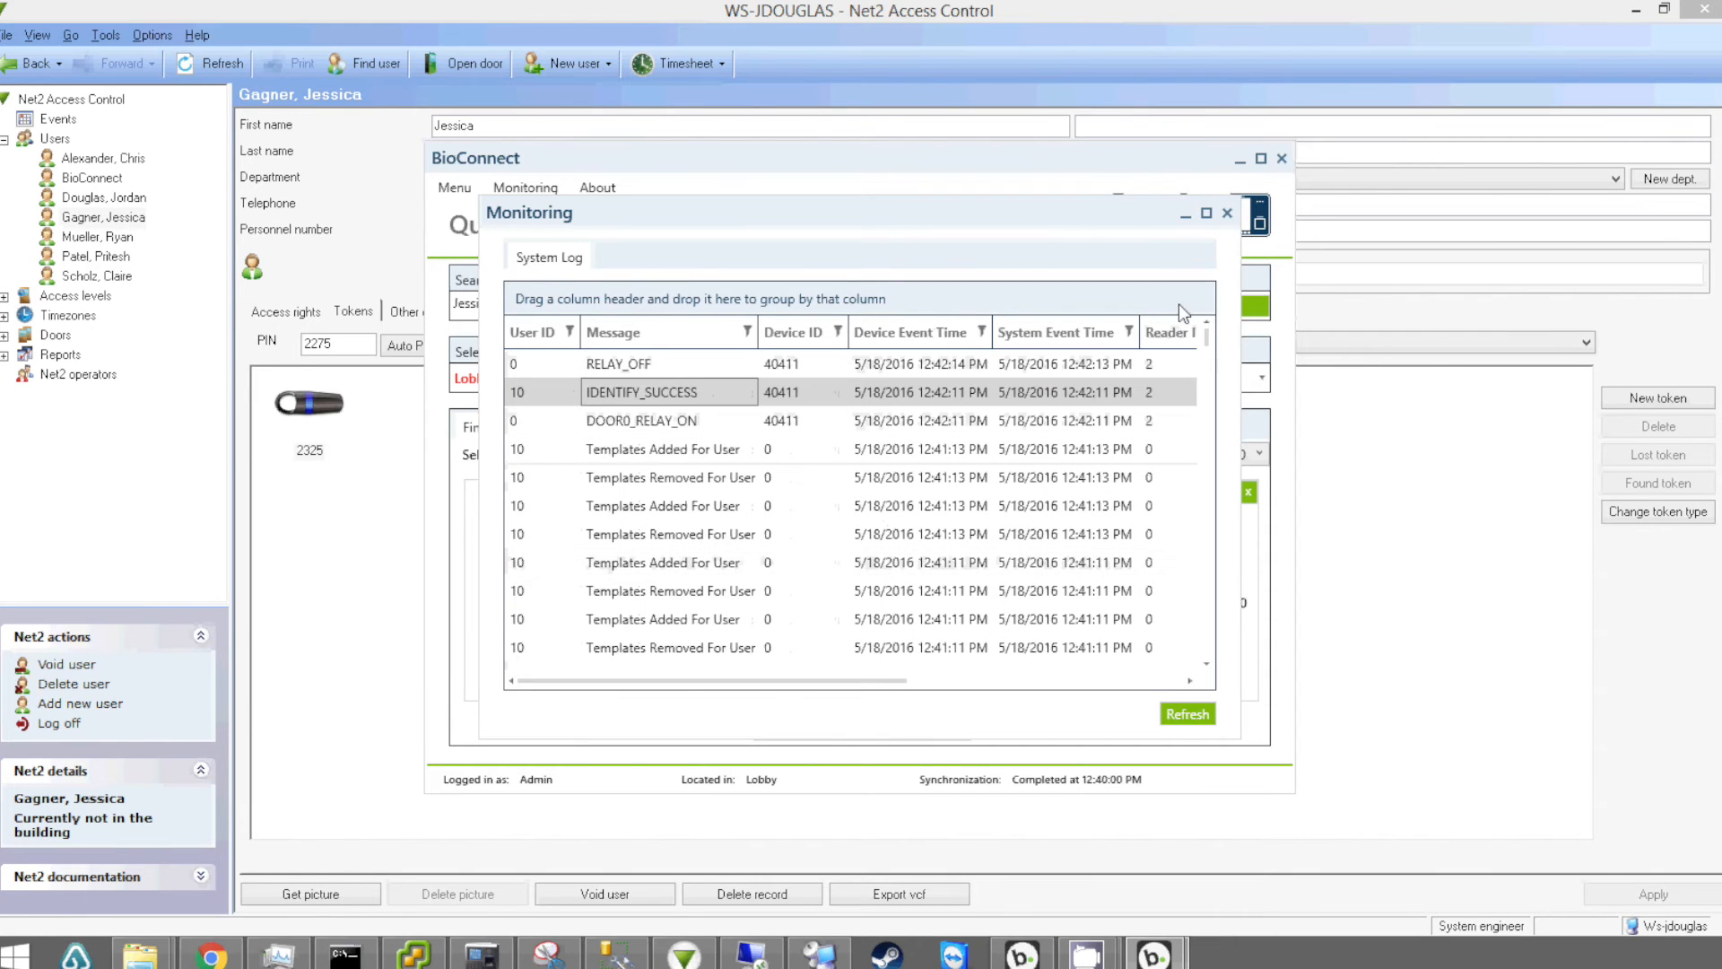
click(1227, 213)
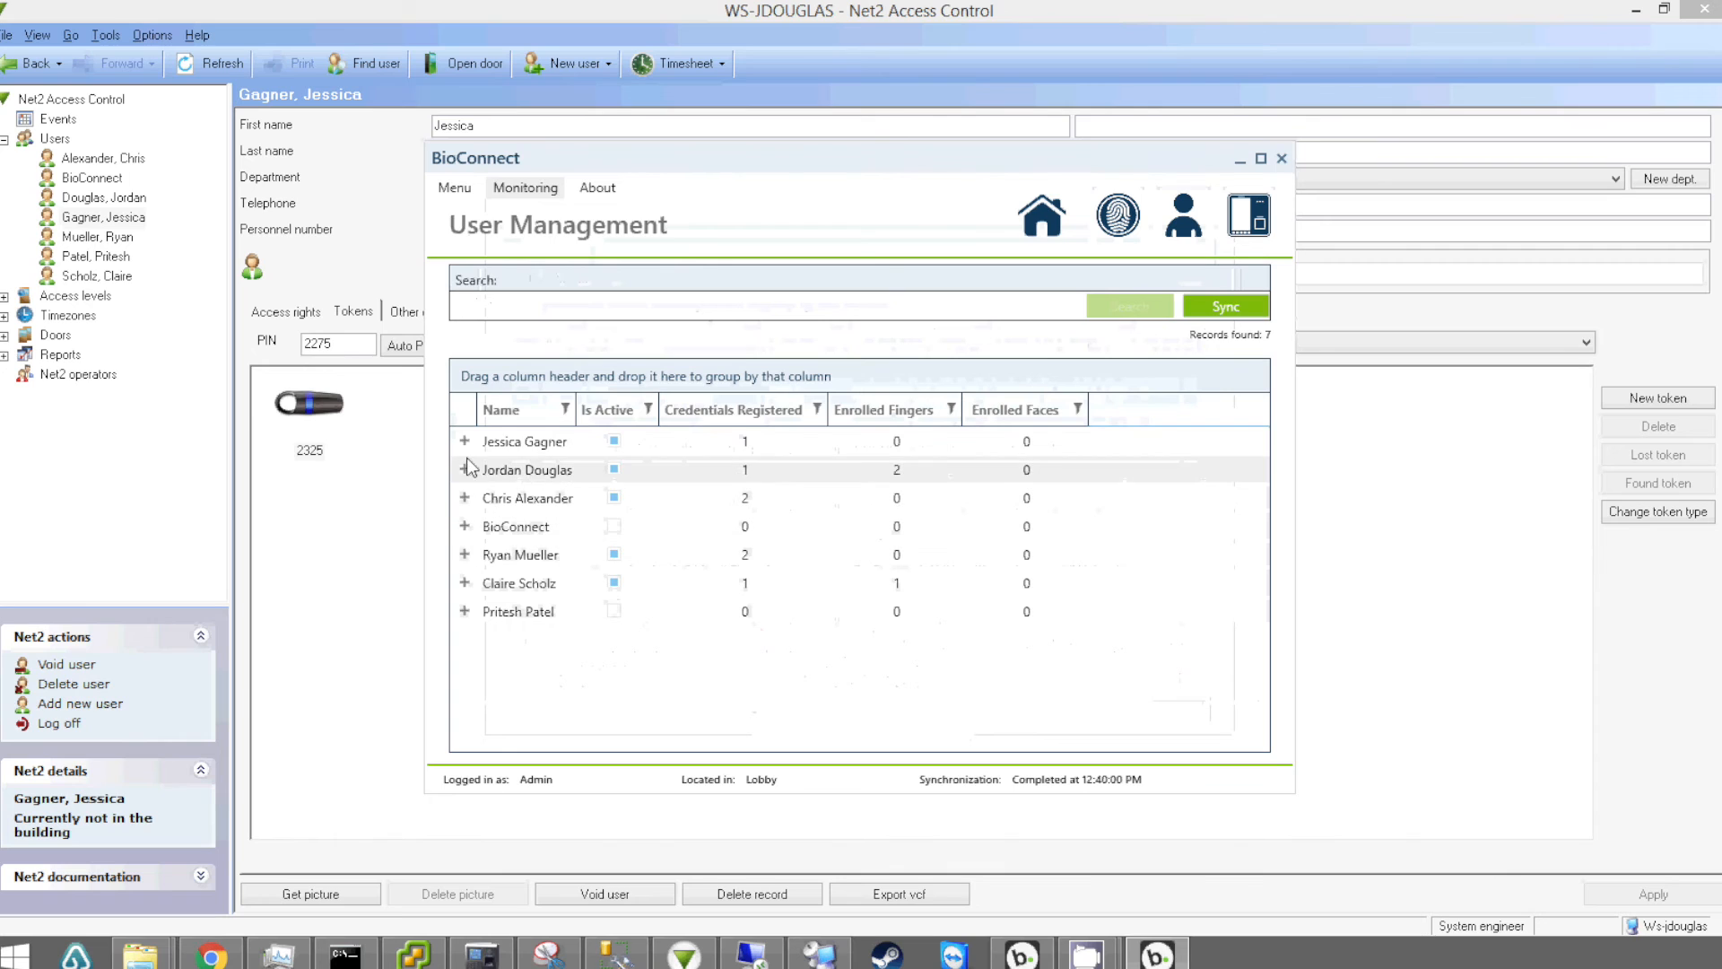
click(464, 440)
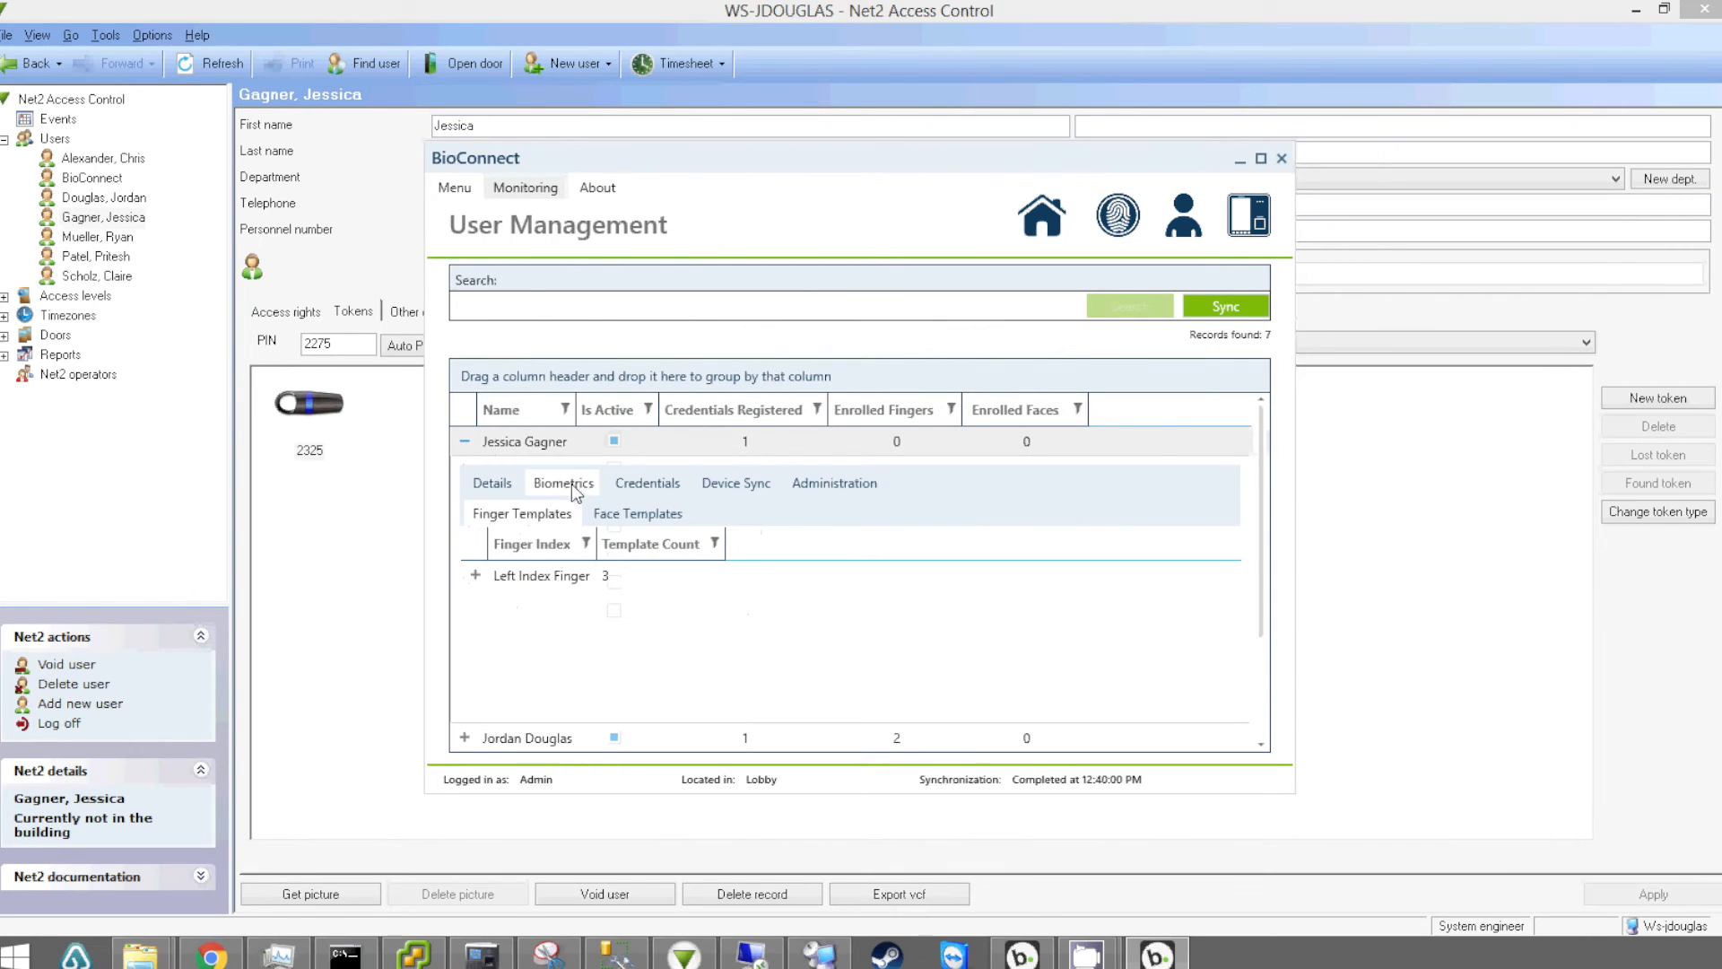
click(475, 576)
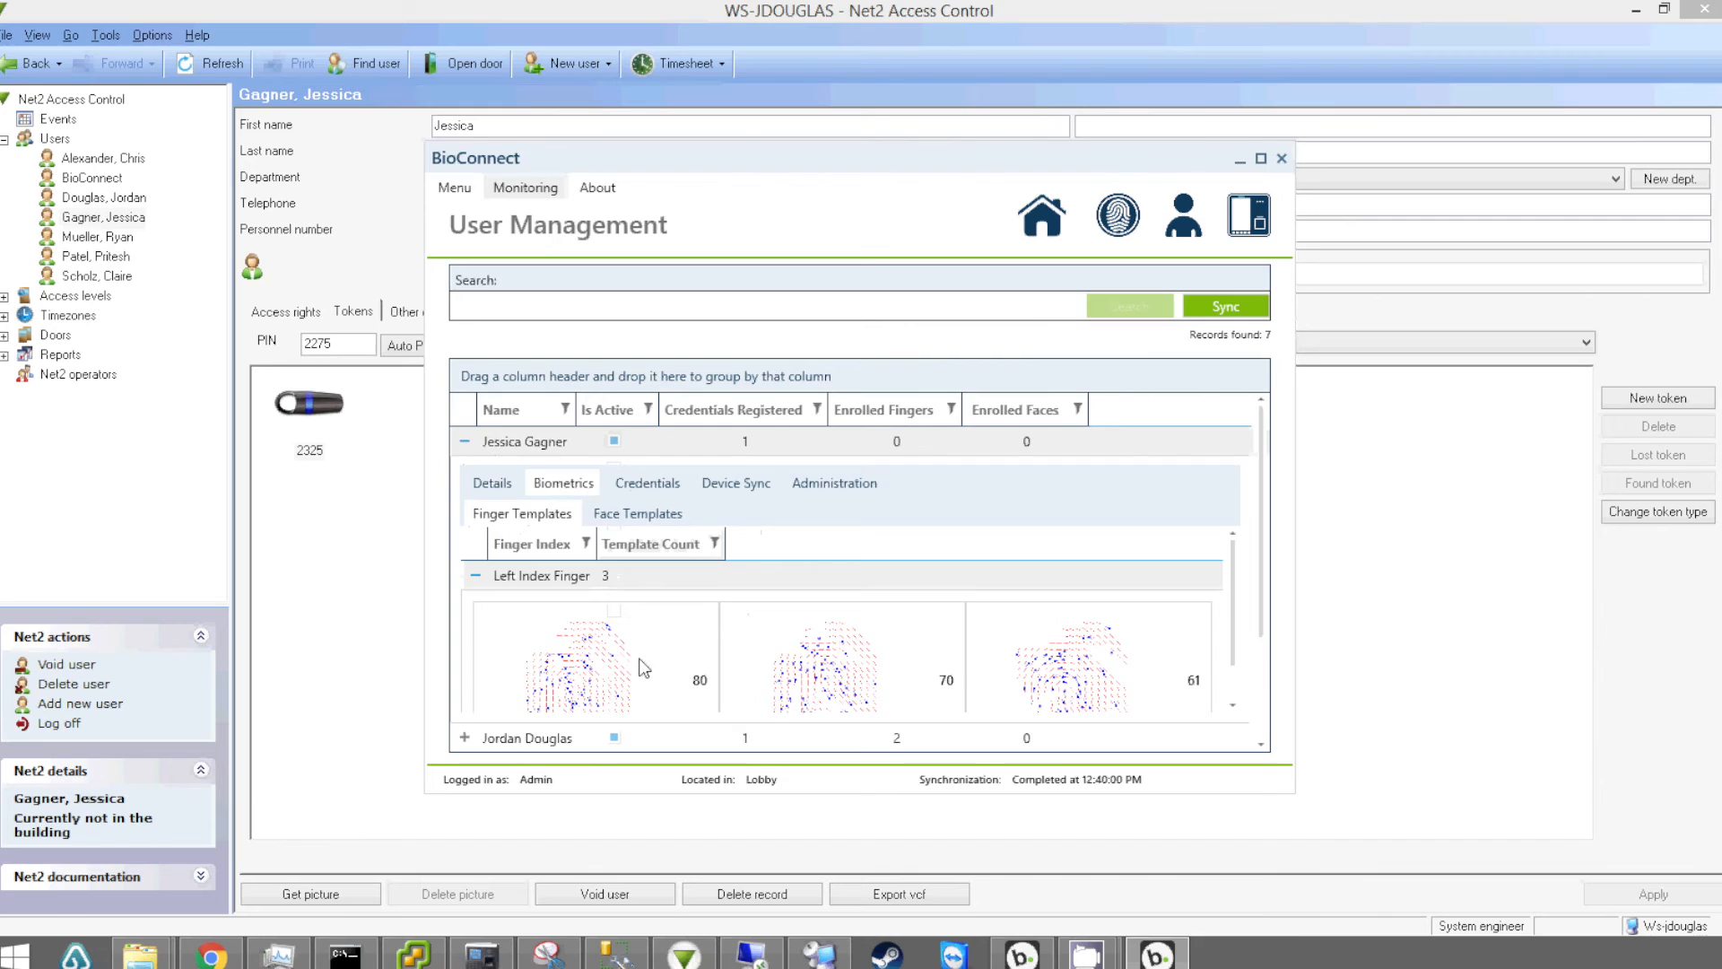
click(636, 513)
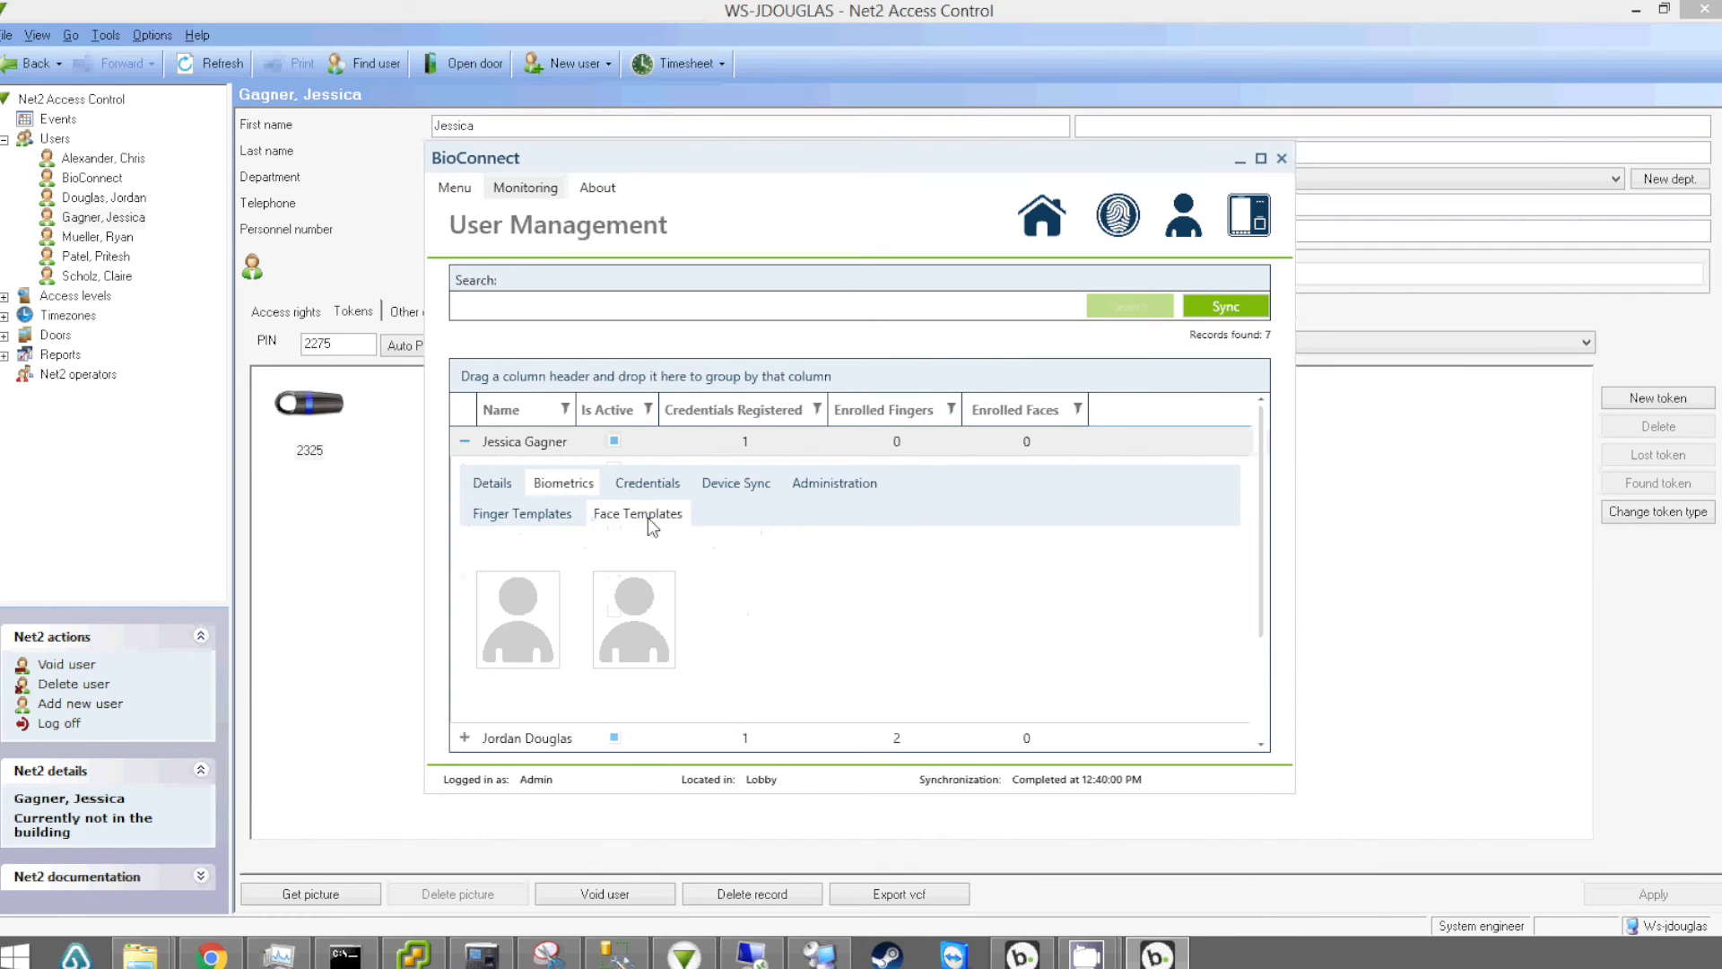
mouse_move(642, 597)
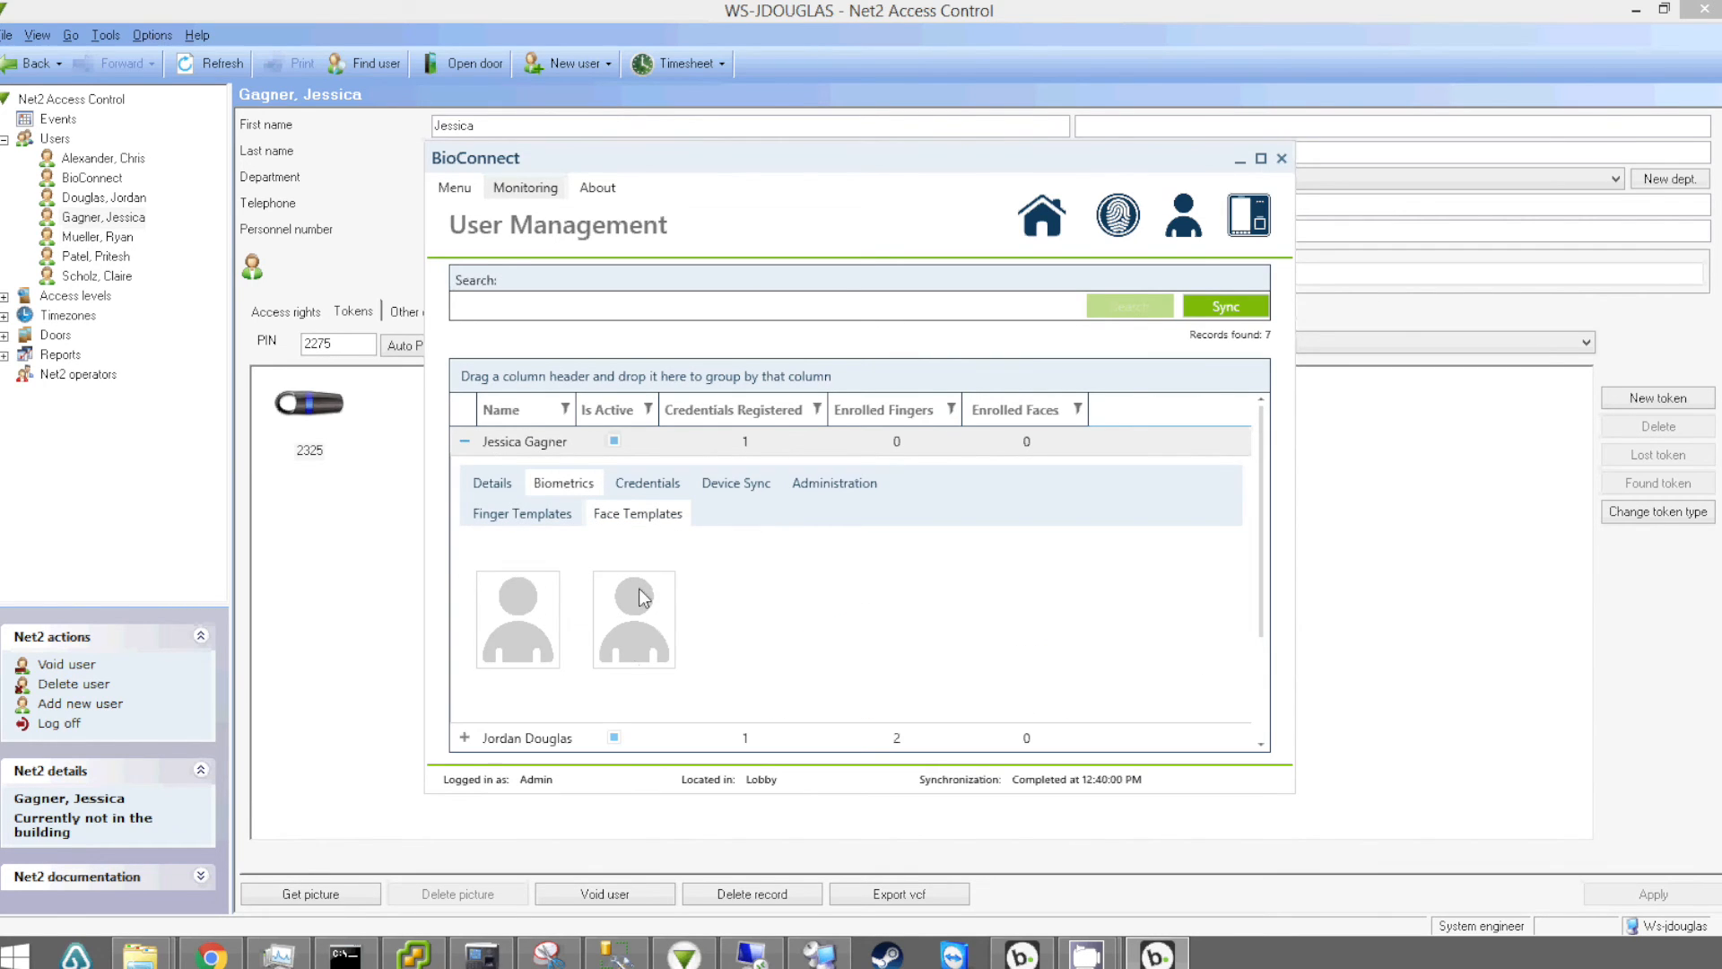
mouse_move(735, 622)
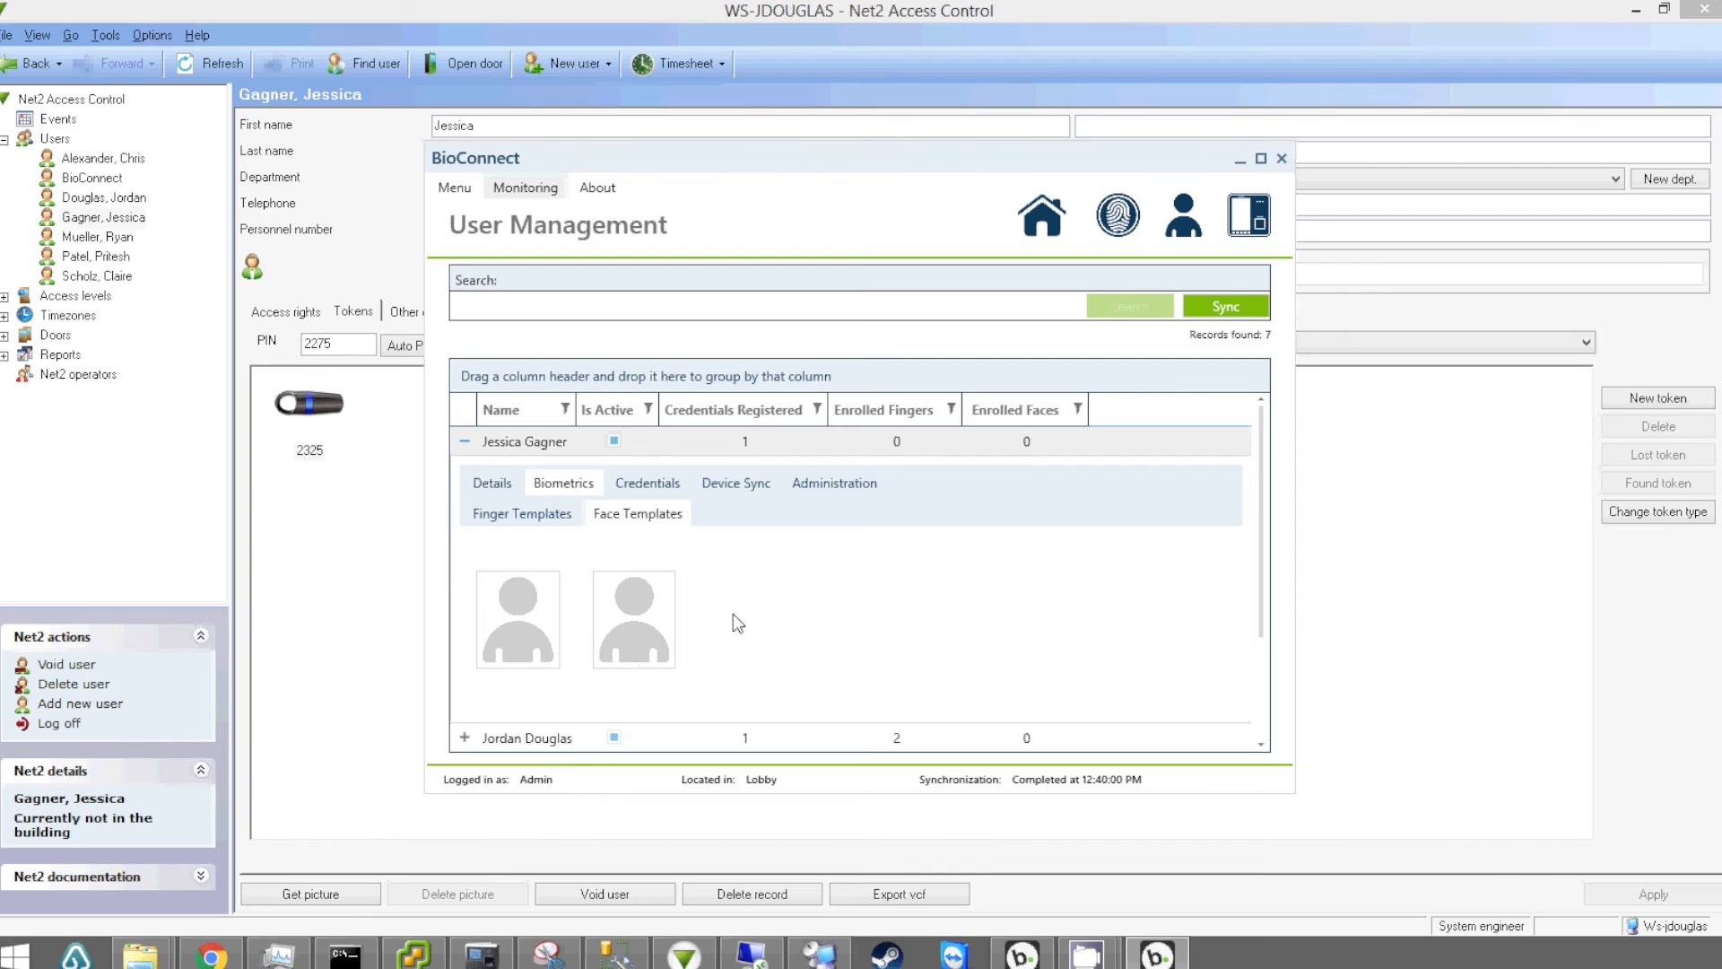
click(734, 483)
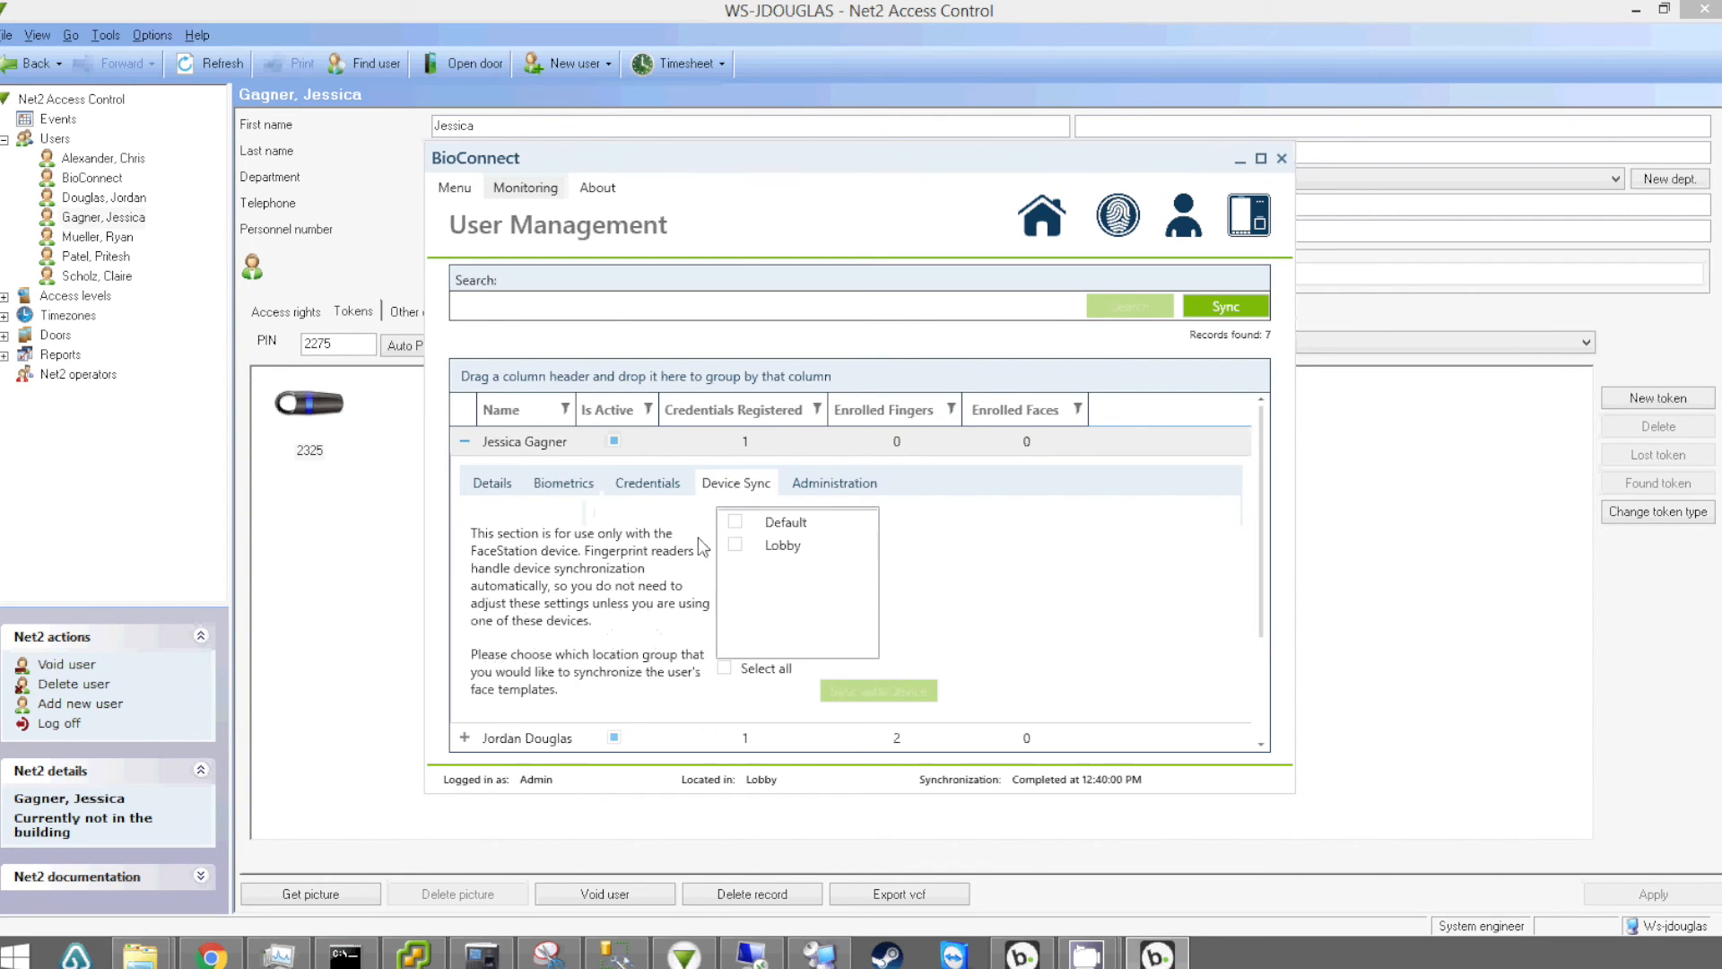
mouse_move(775, 530)
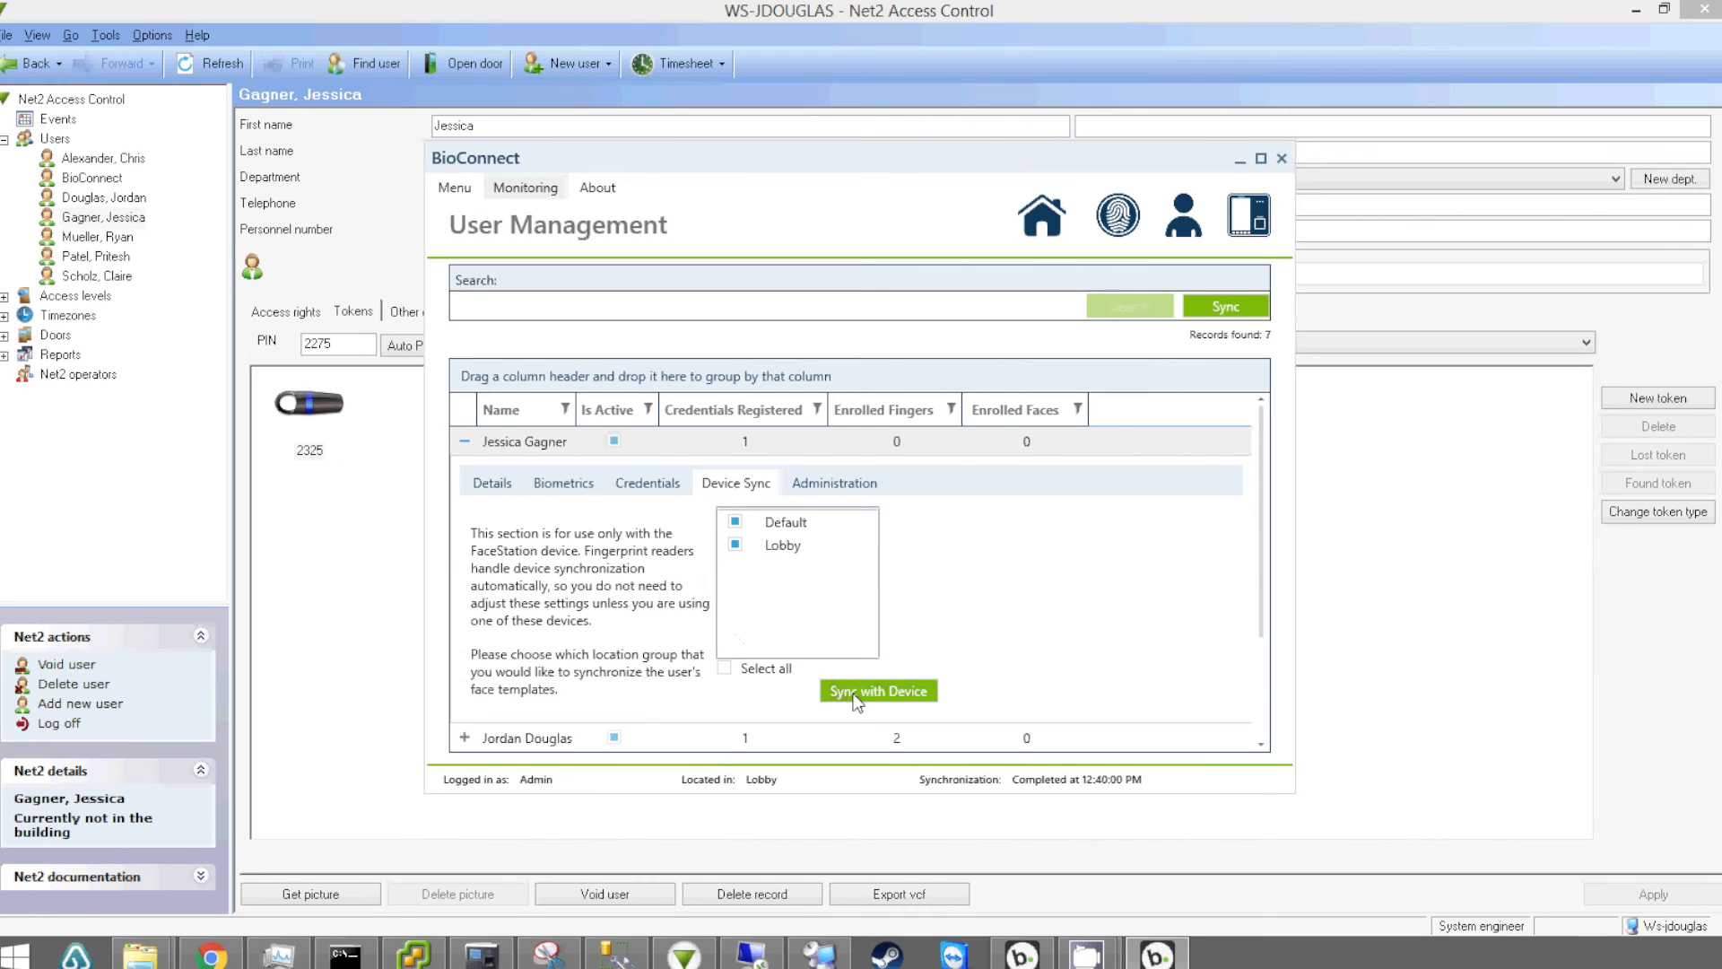
click(878, 690)
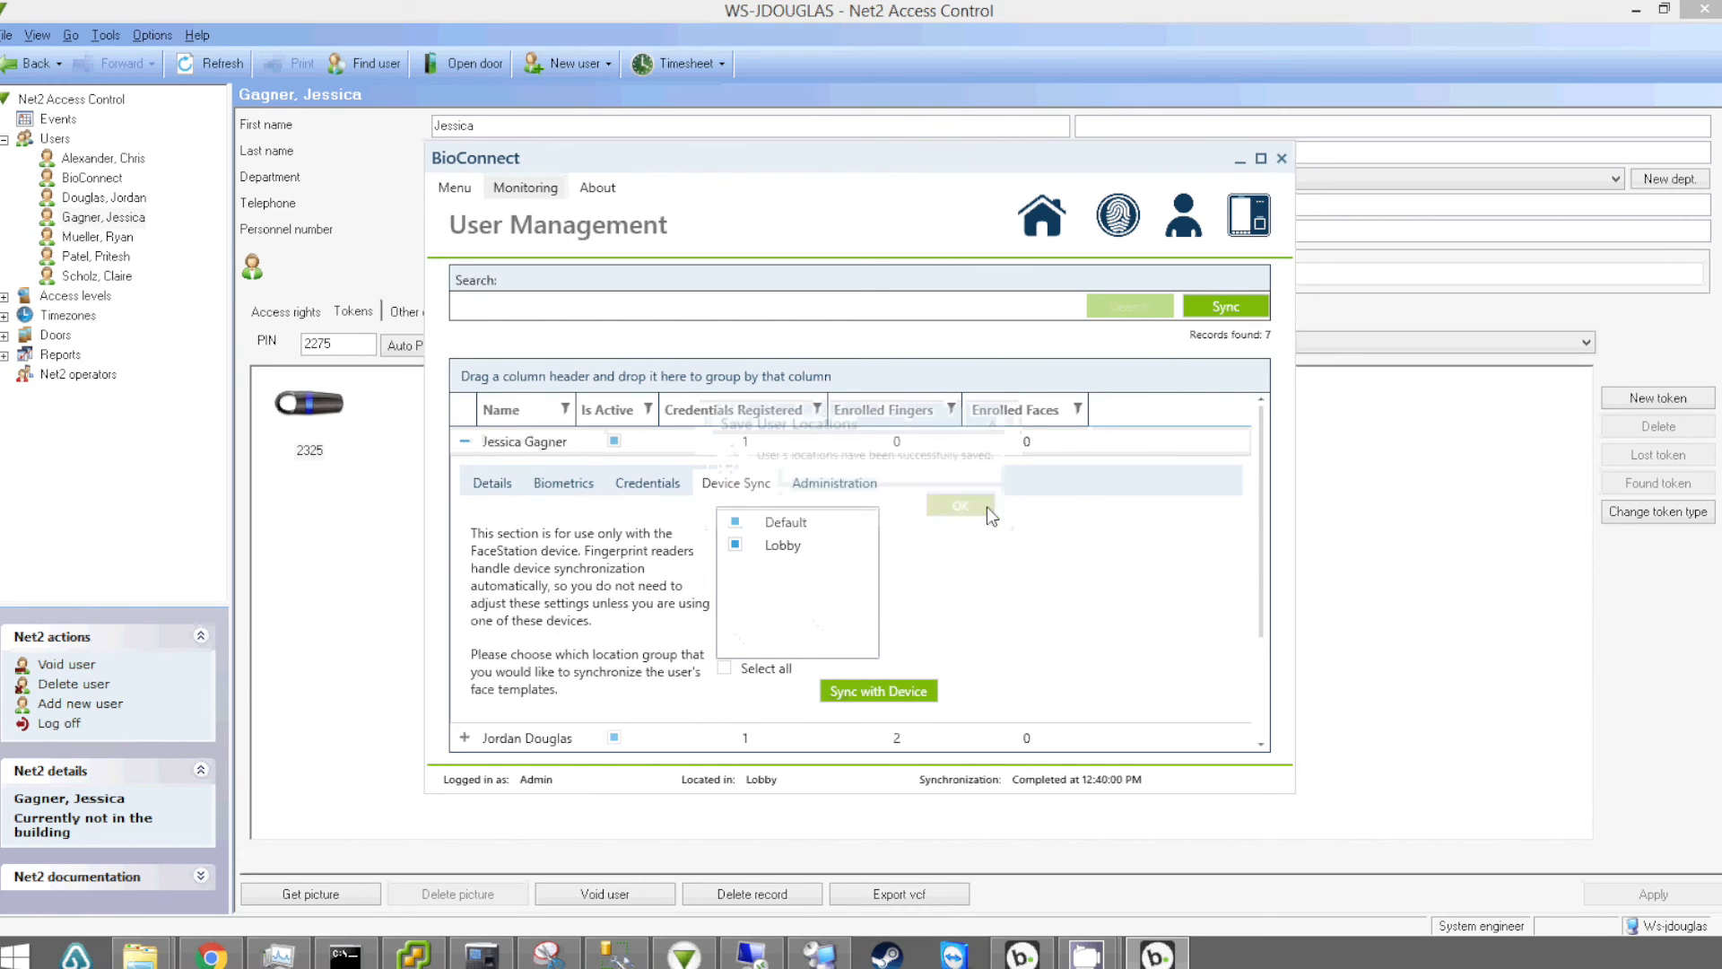
click(832, 483)
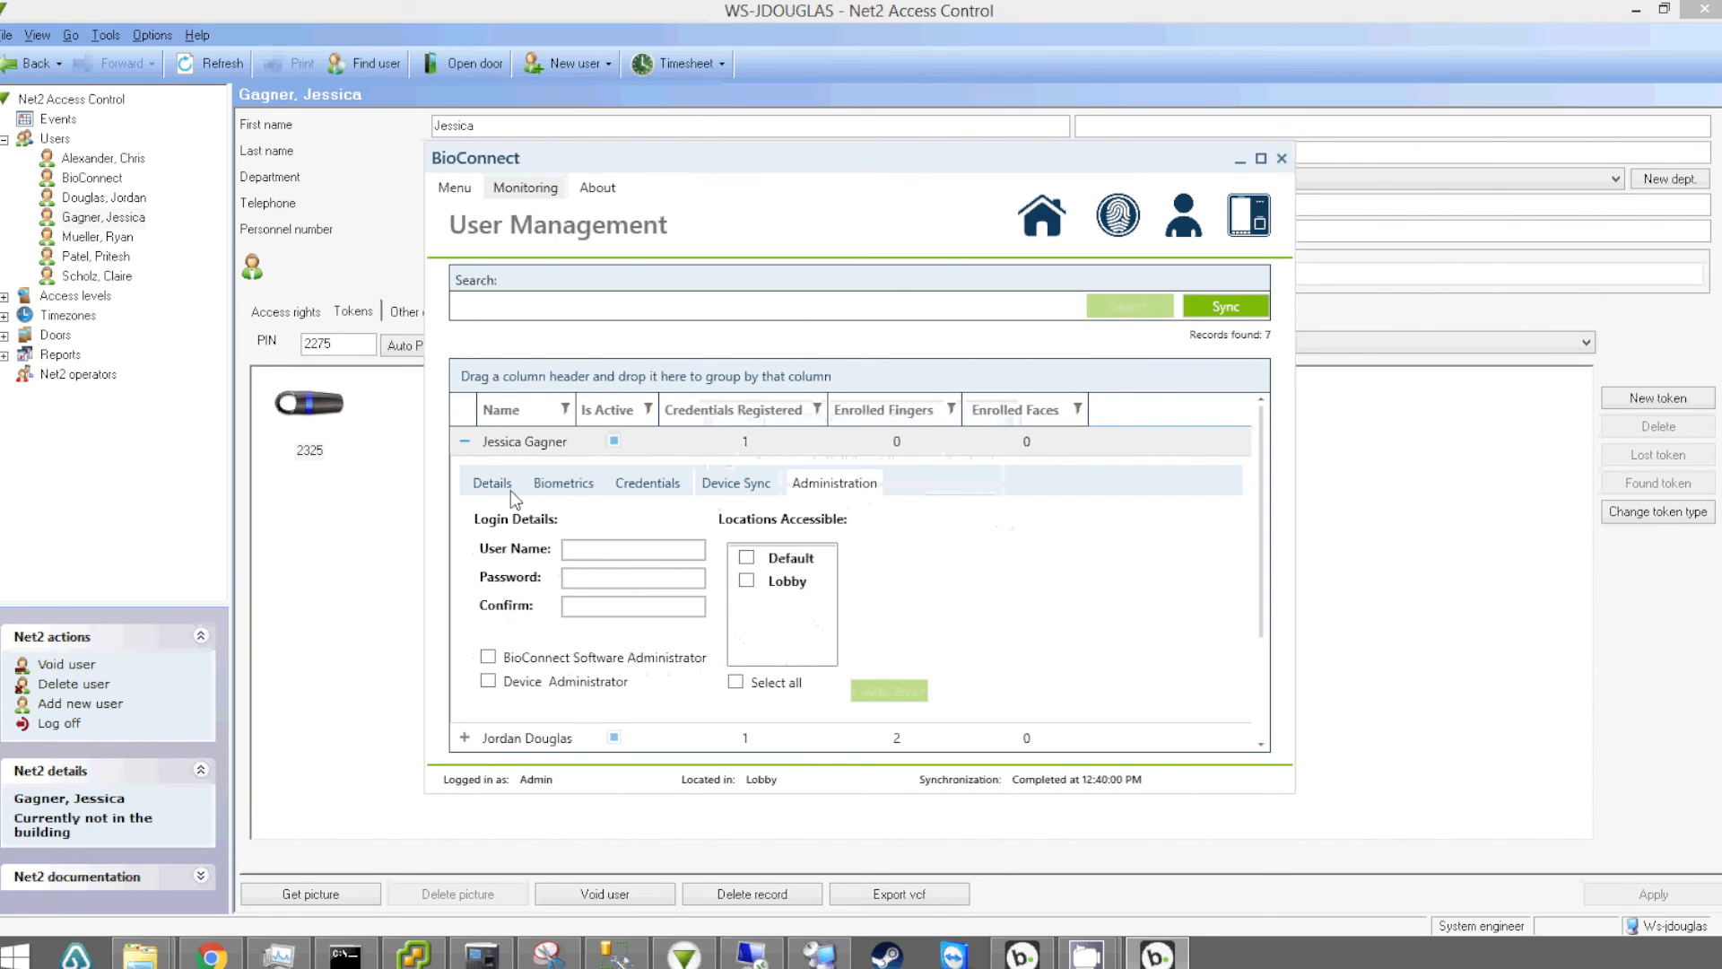
click(493, 483)
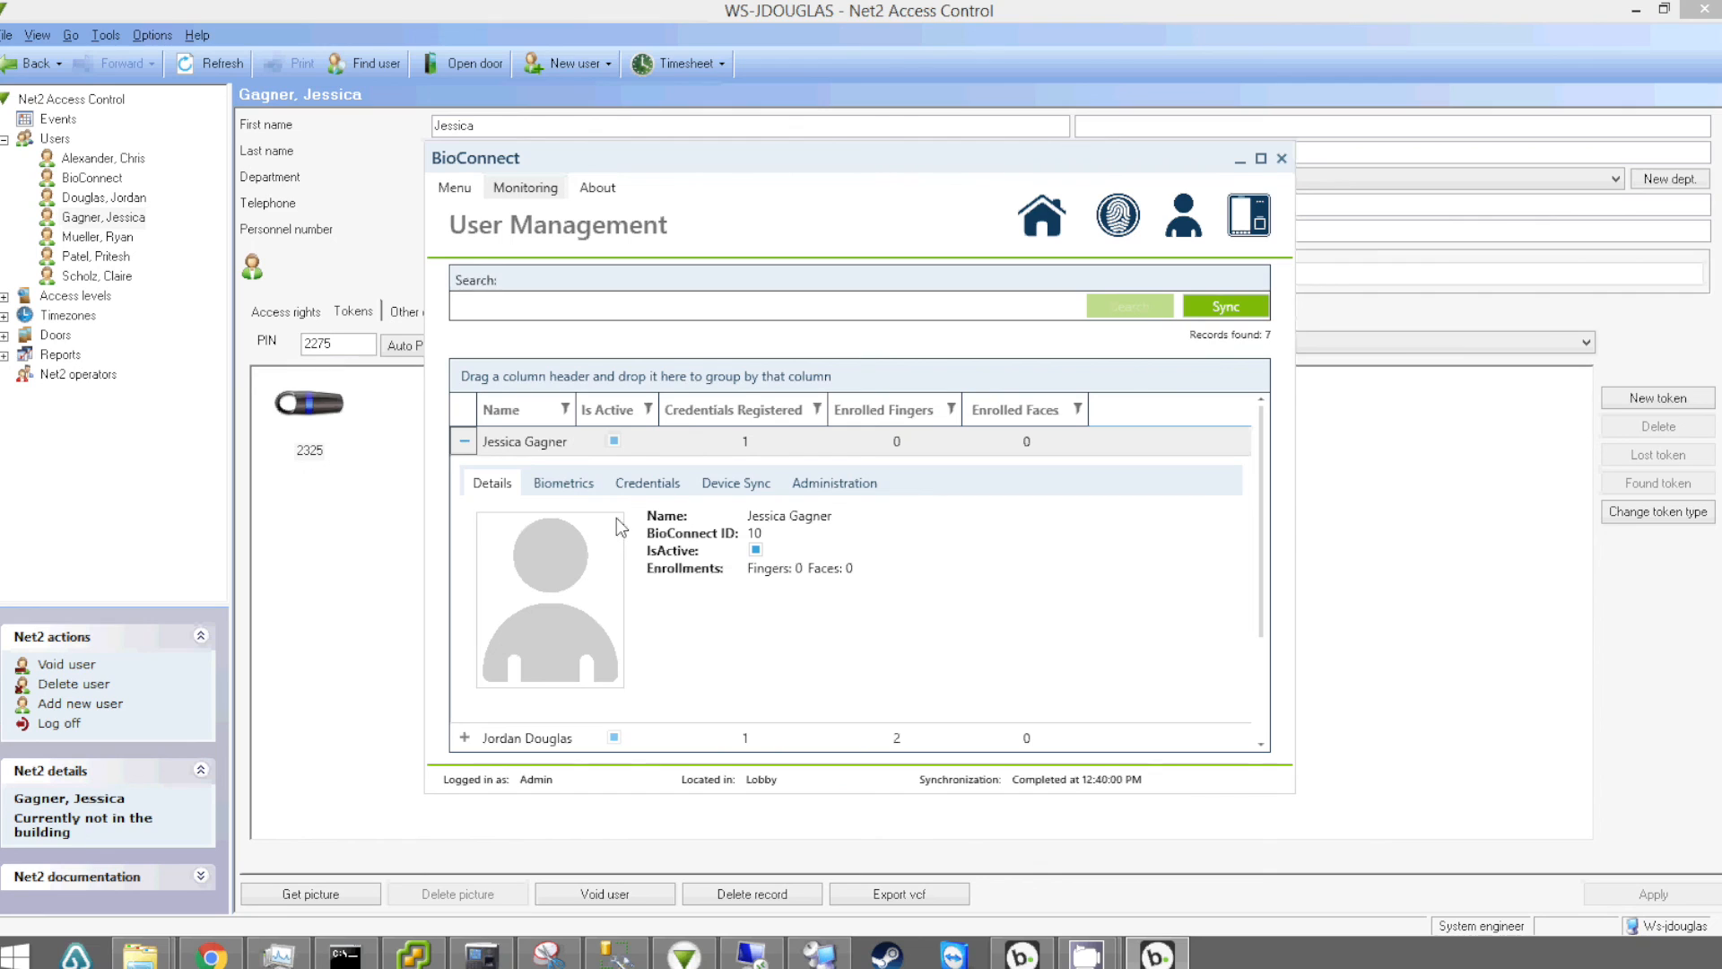
click(463, 440)
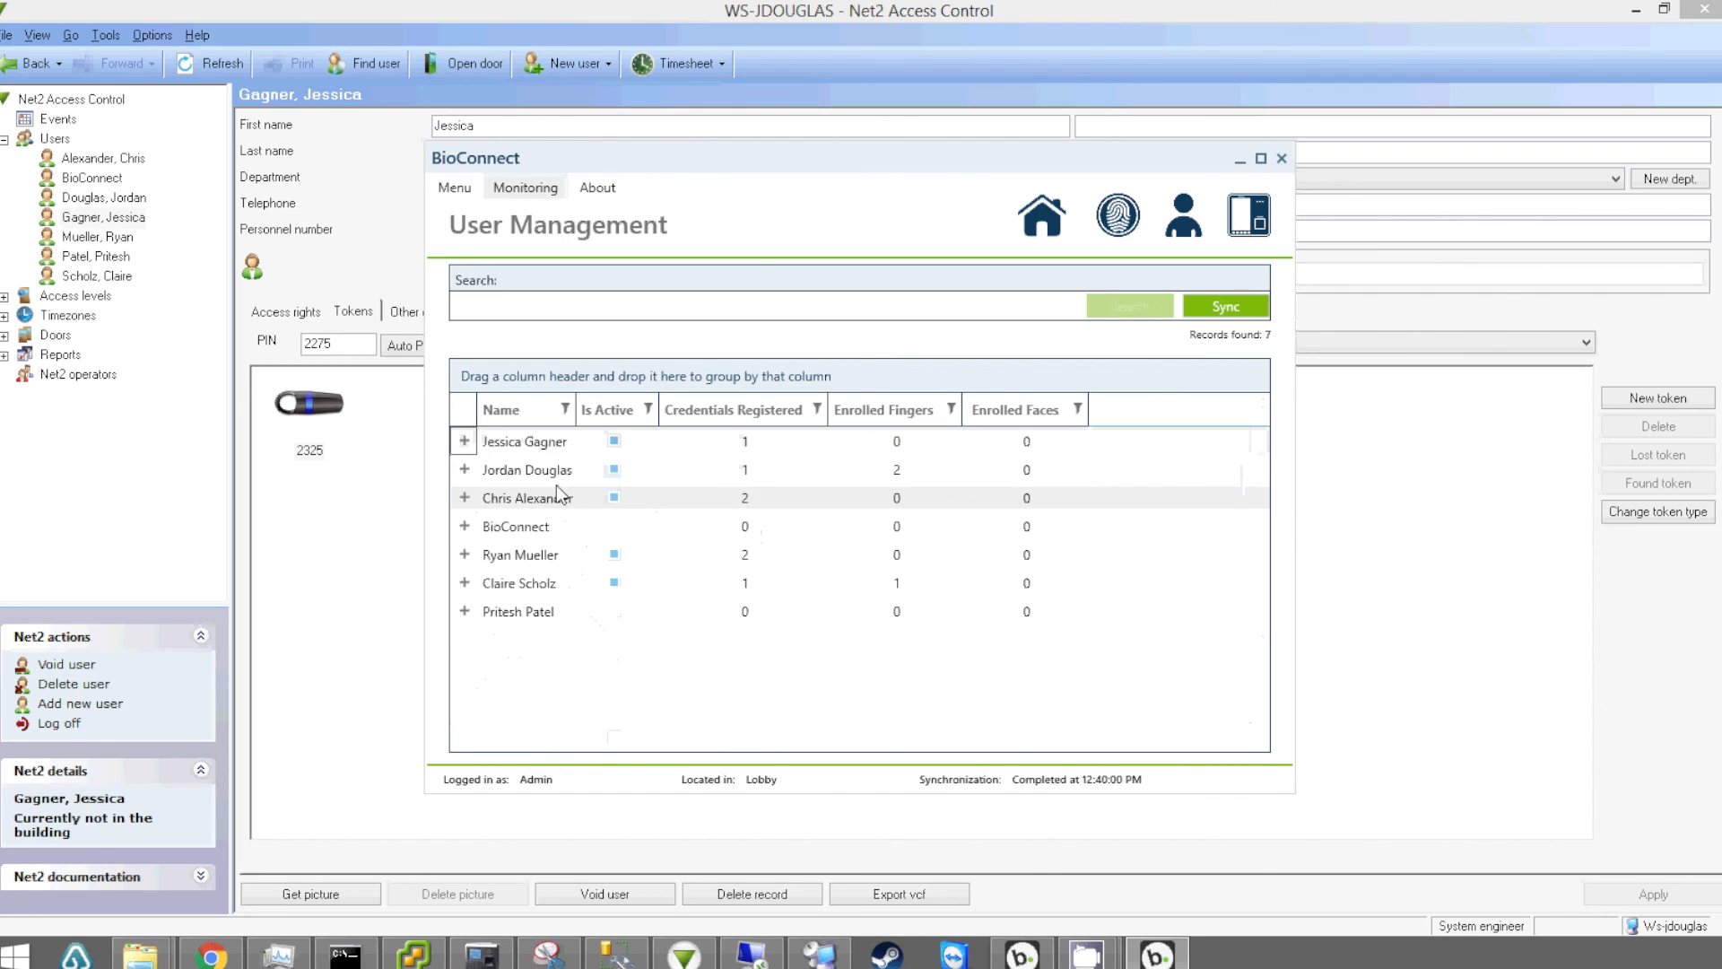